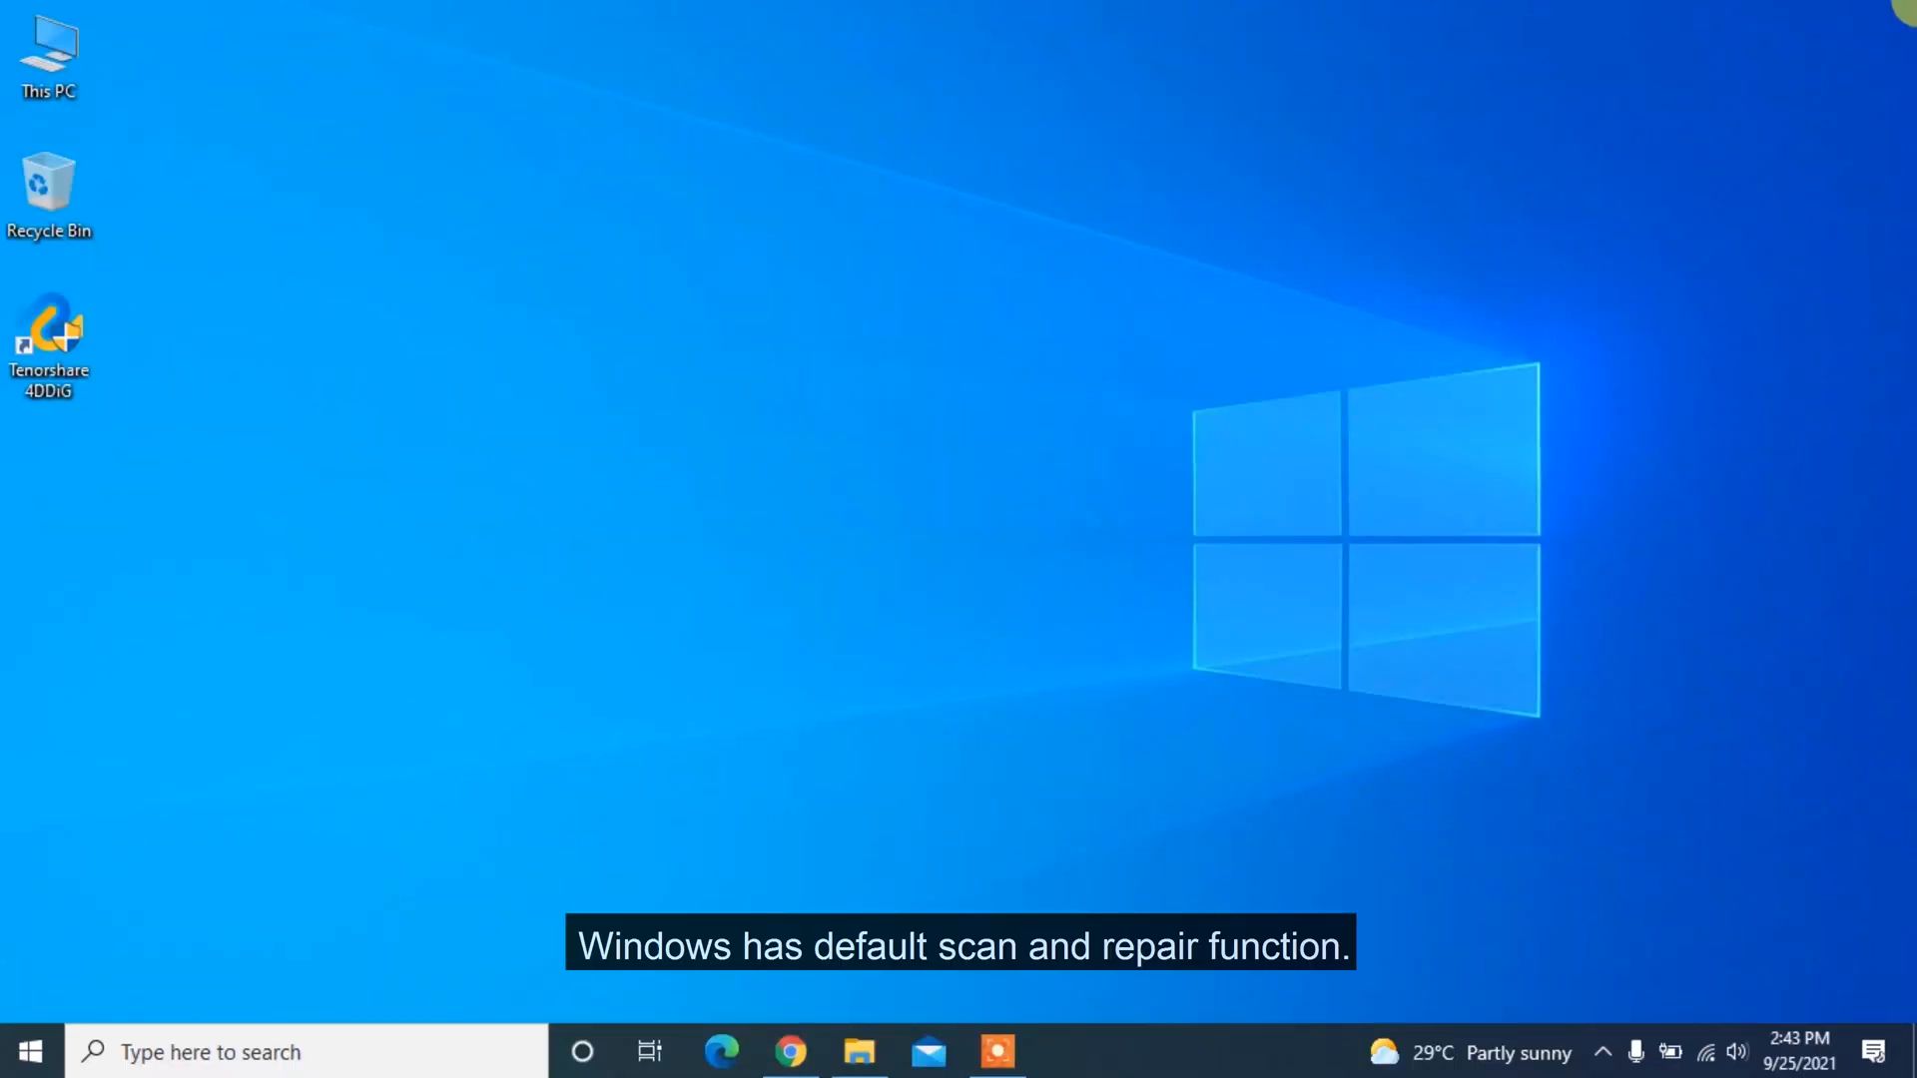
- Run an error check on iMavic Air (I:) from its Properties Tools tab, then close Properties
click(856, 1051)
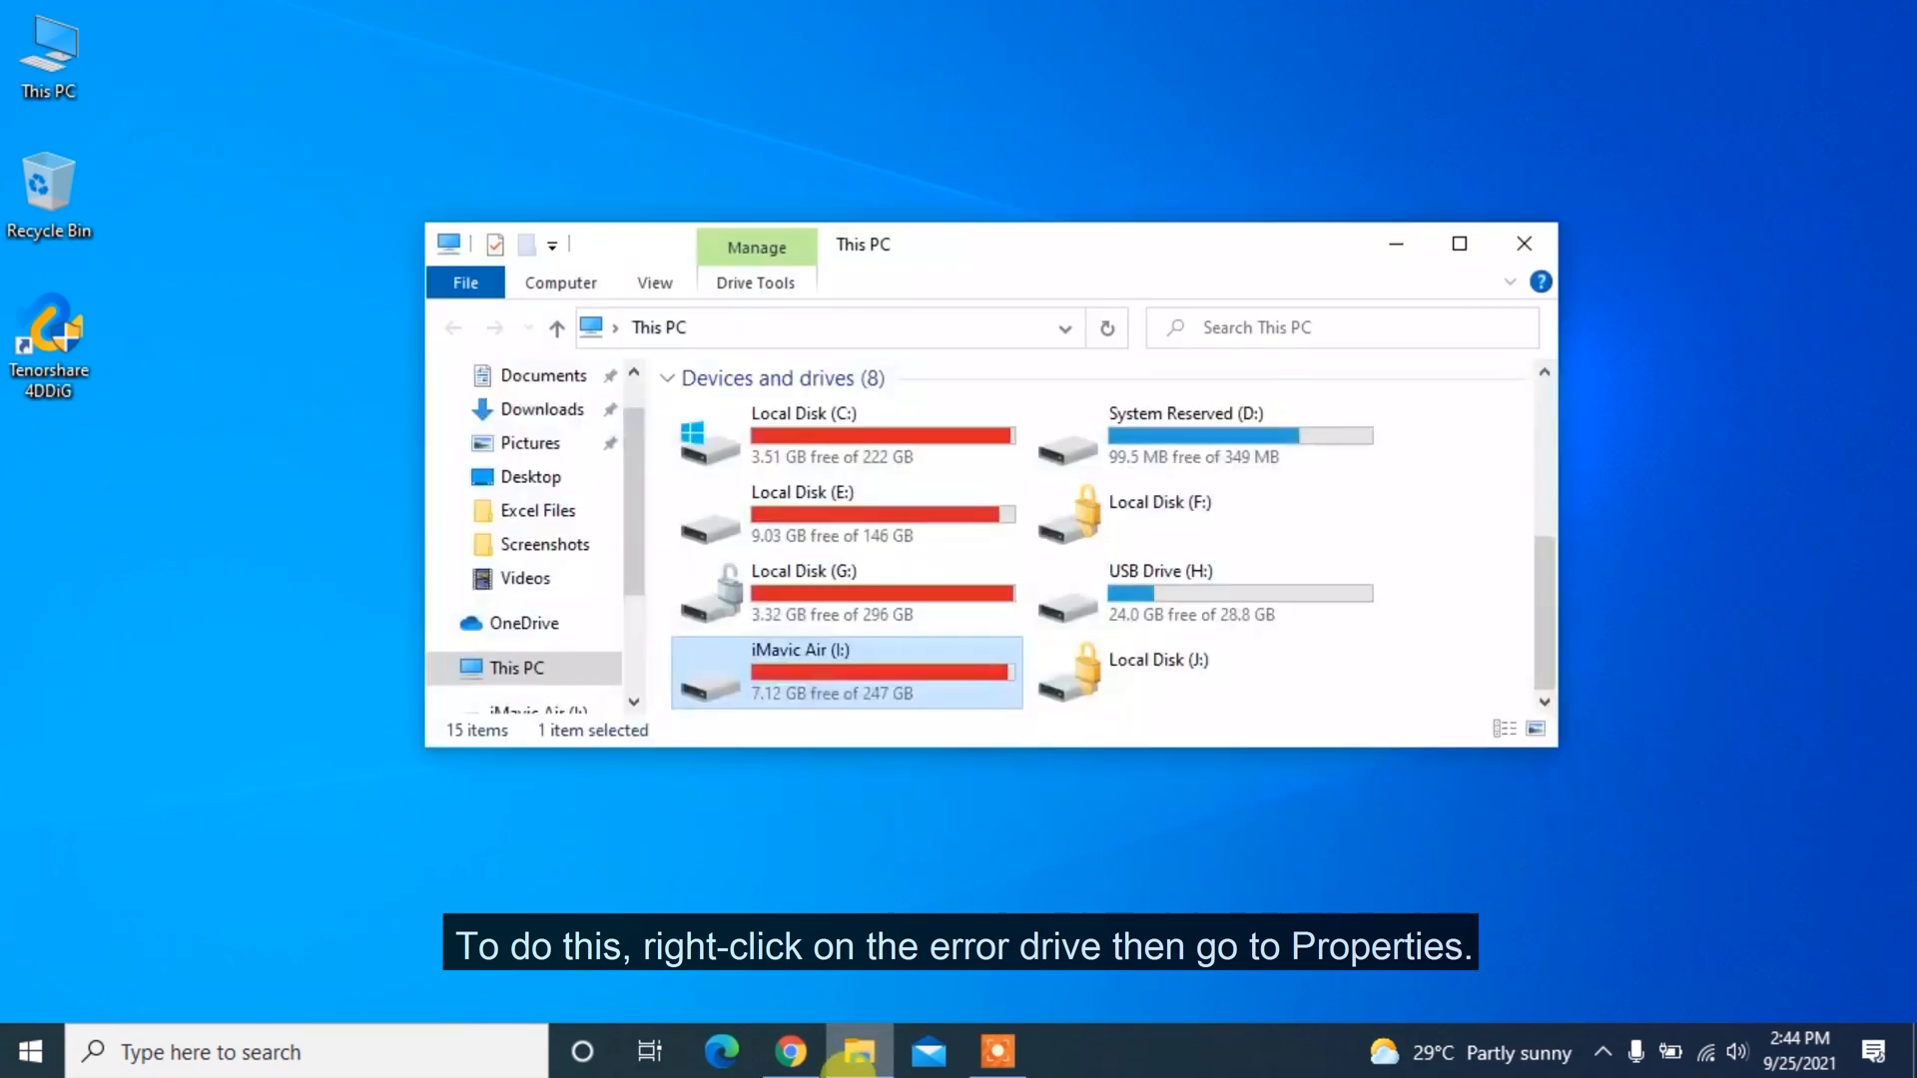
right_click(806, 672)
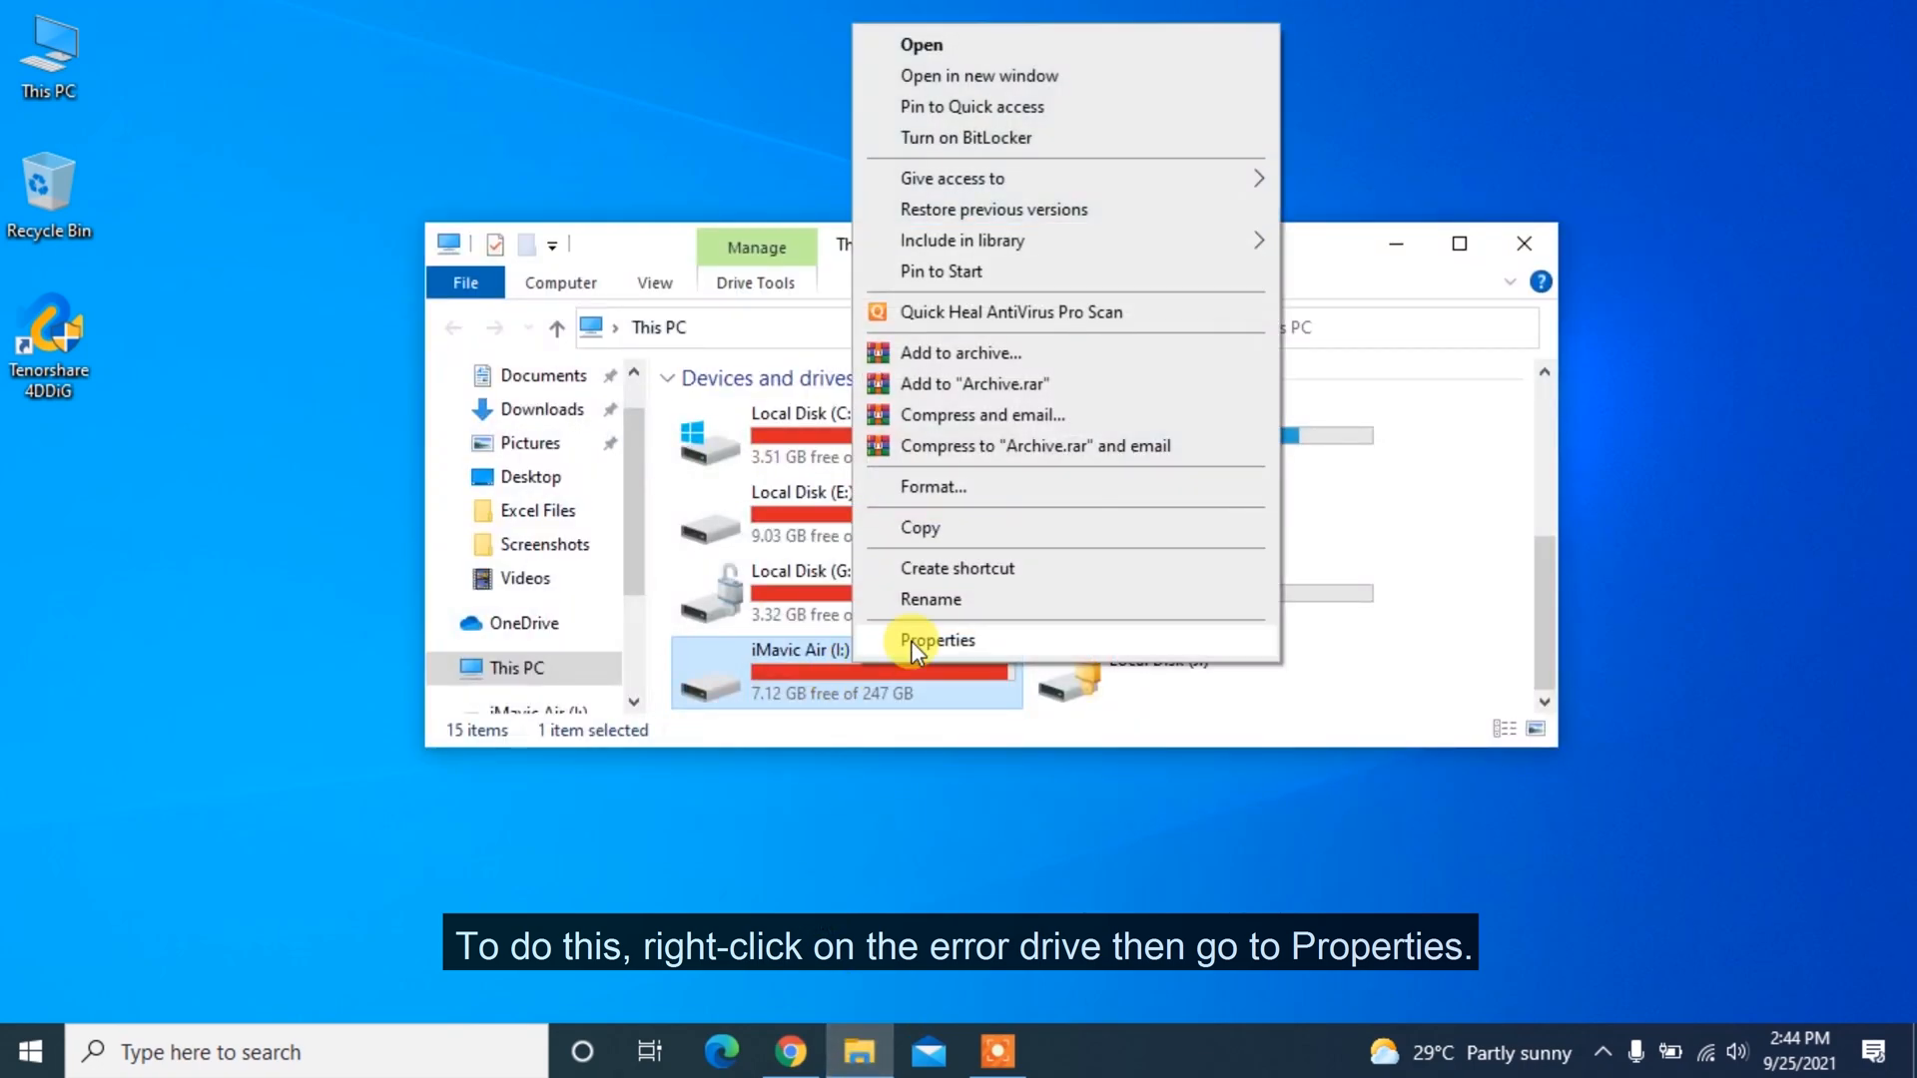
click(936, 639)
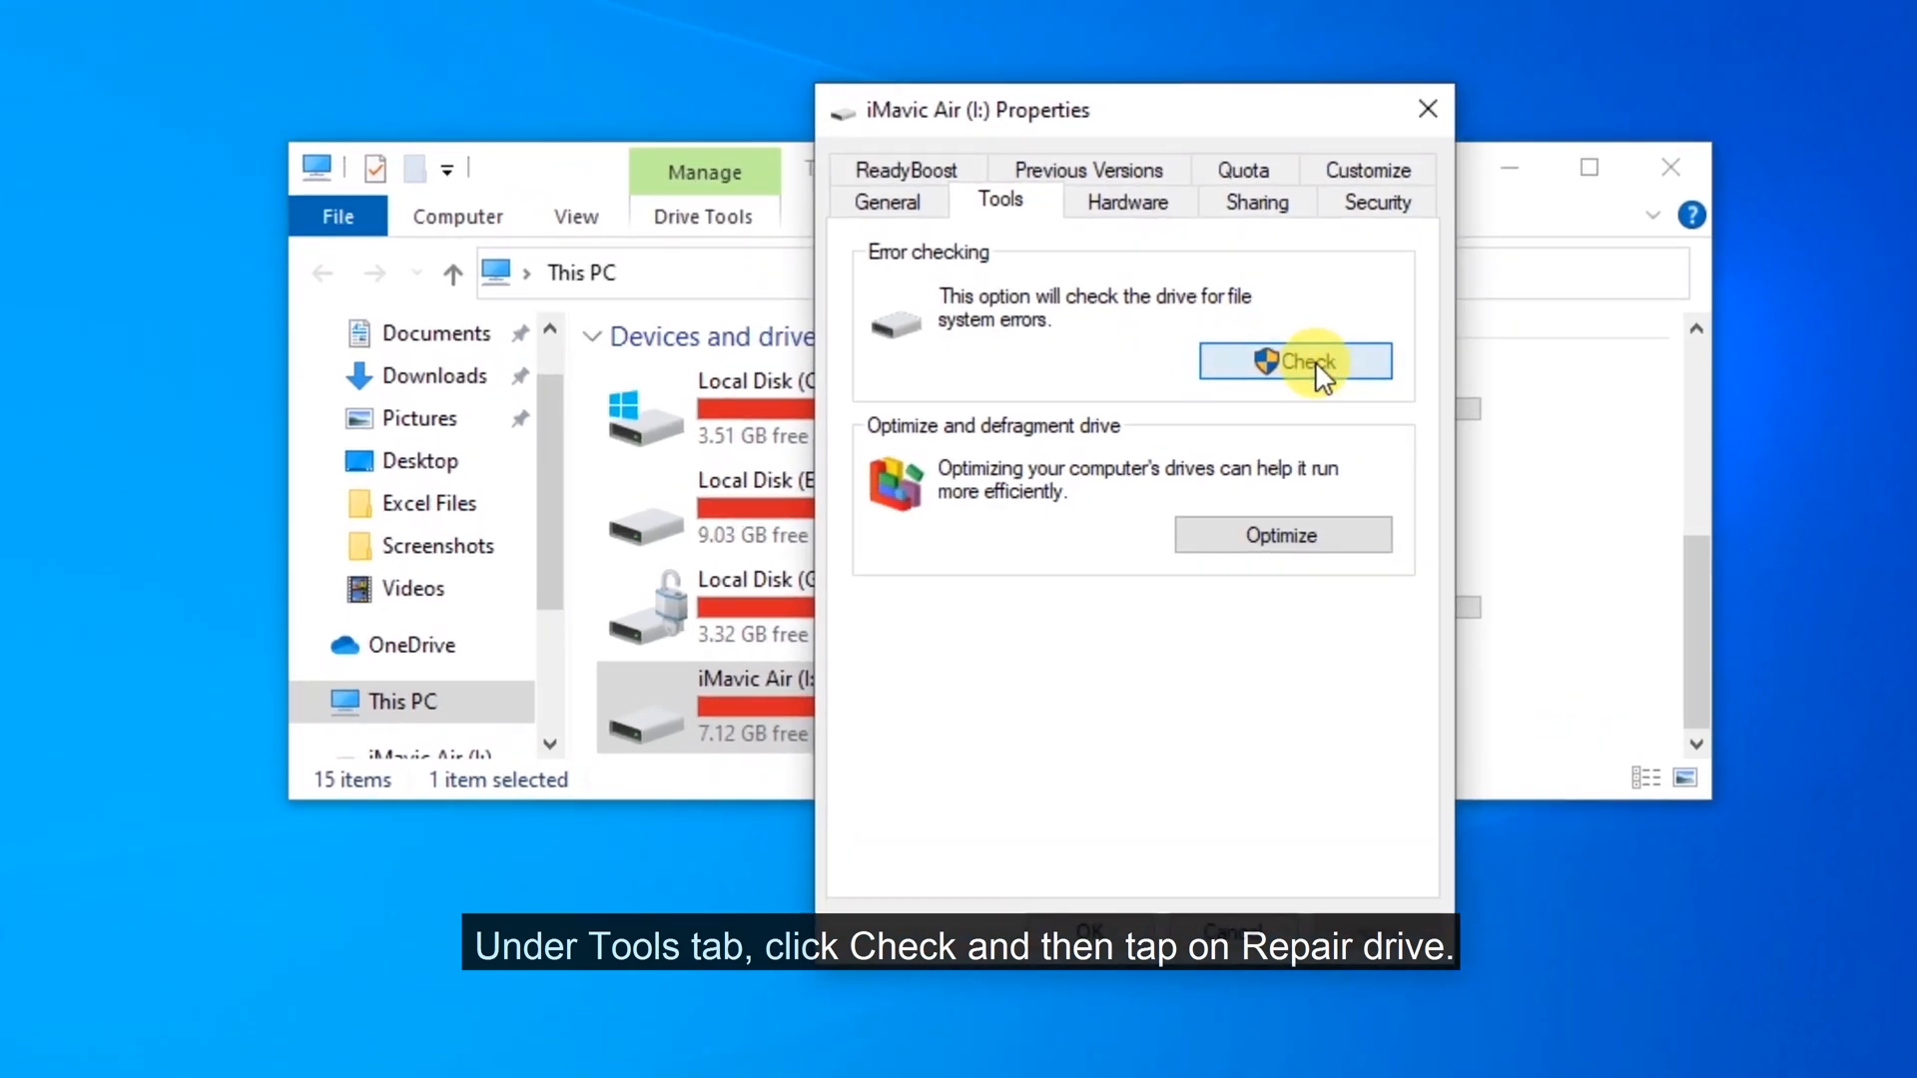
click(1293, 361)
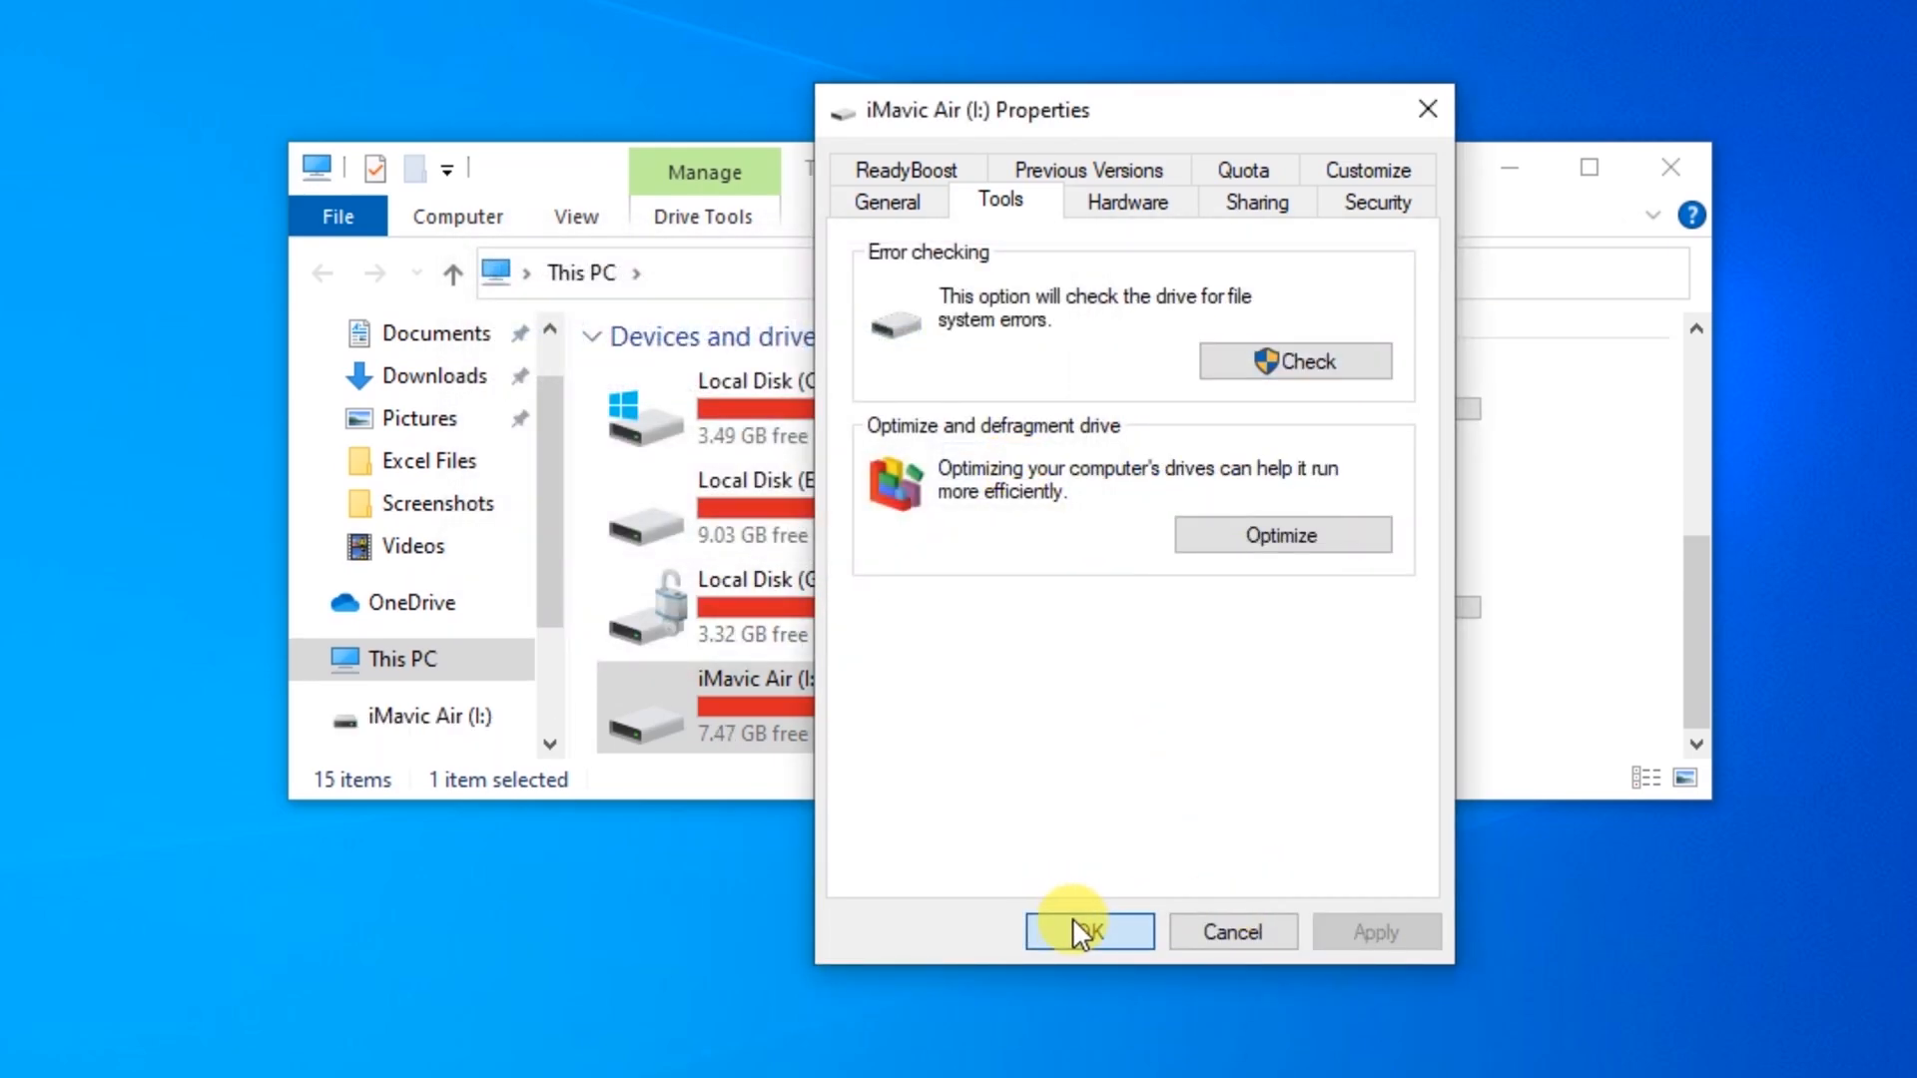
click(1085, 931)
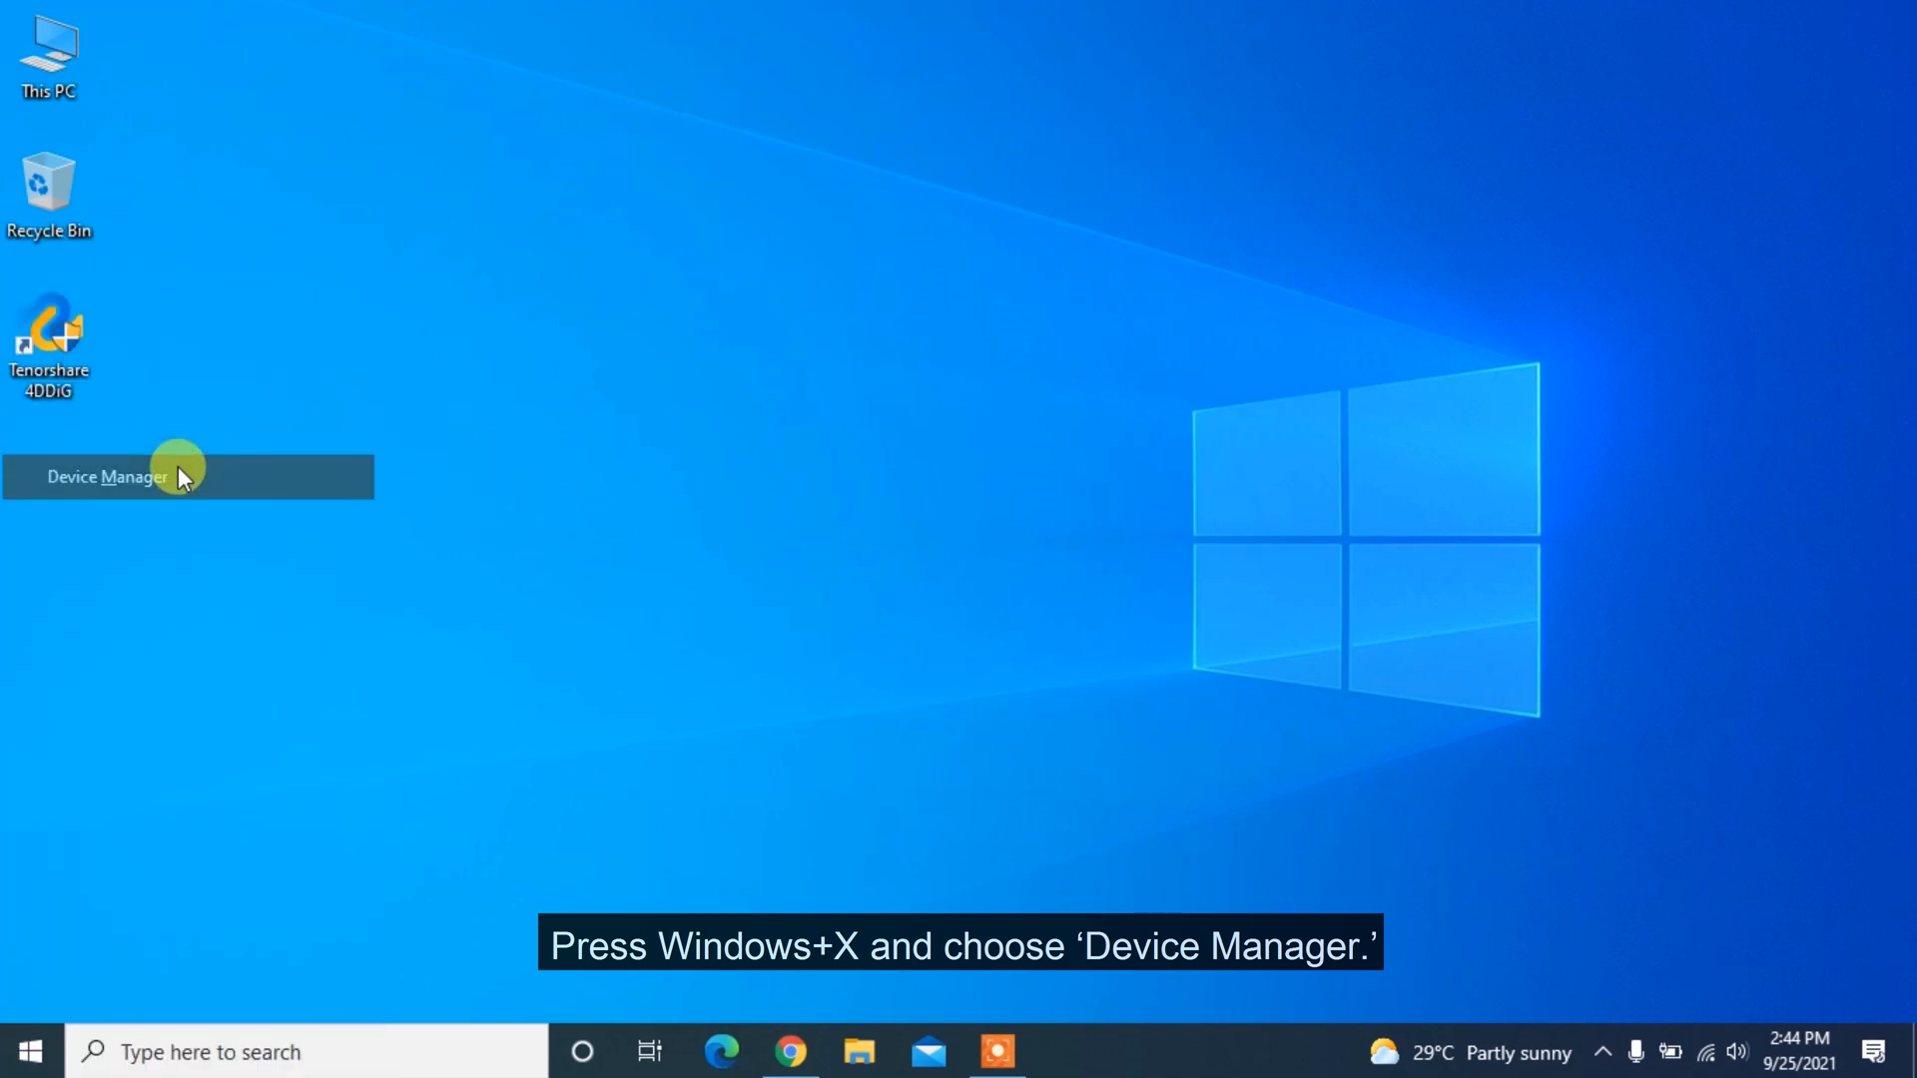
- Cancel uninstalling the Mass Storage Device USB Device and confirm its best driver is installed
click(107, 477)
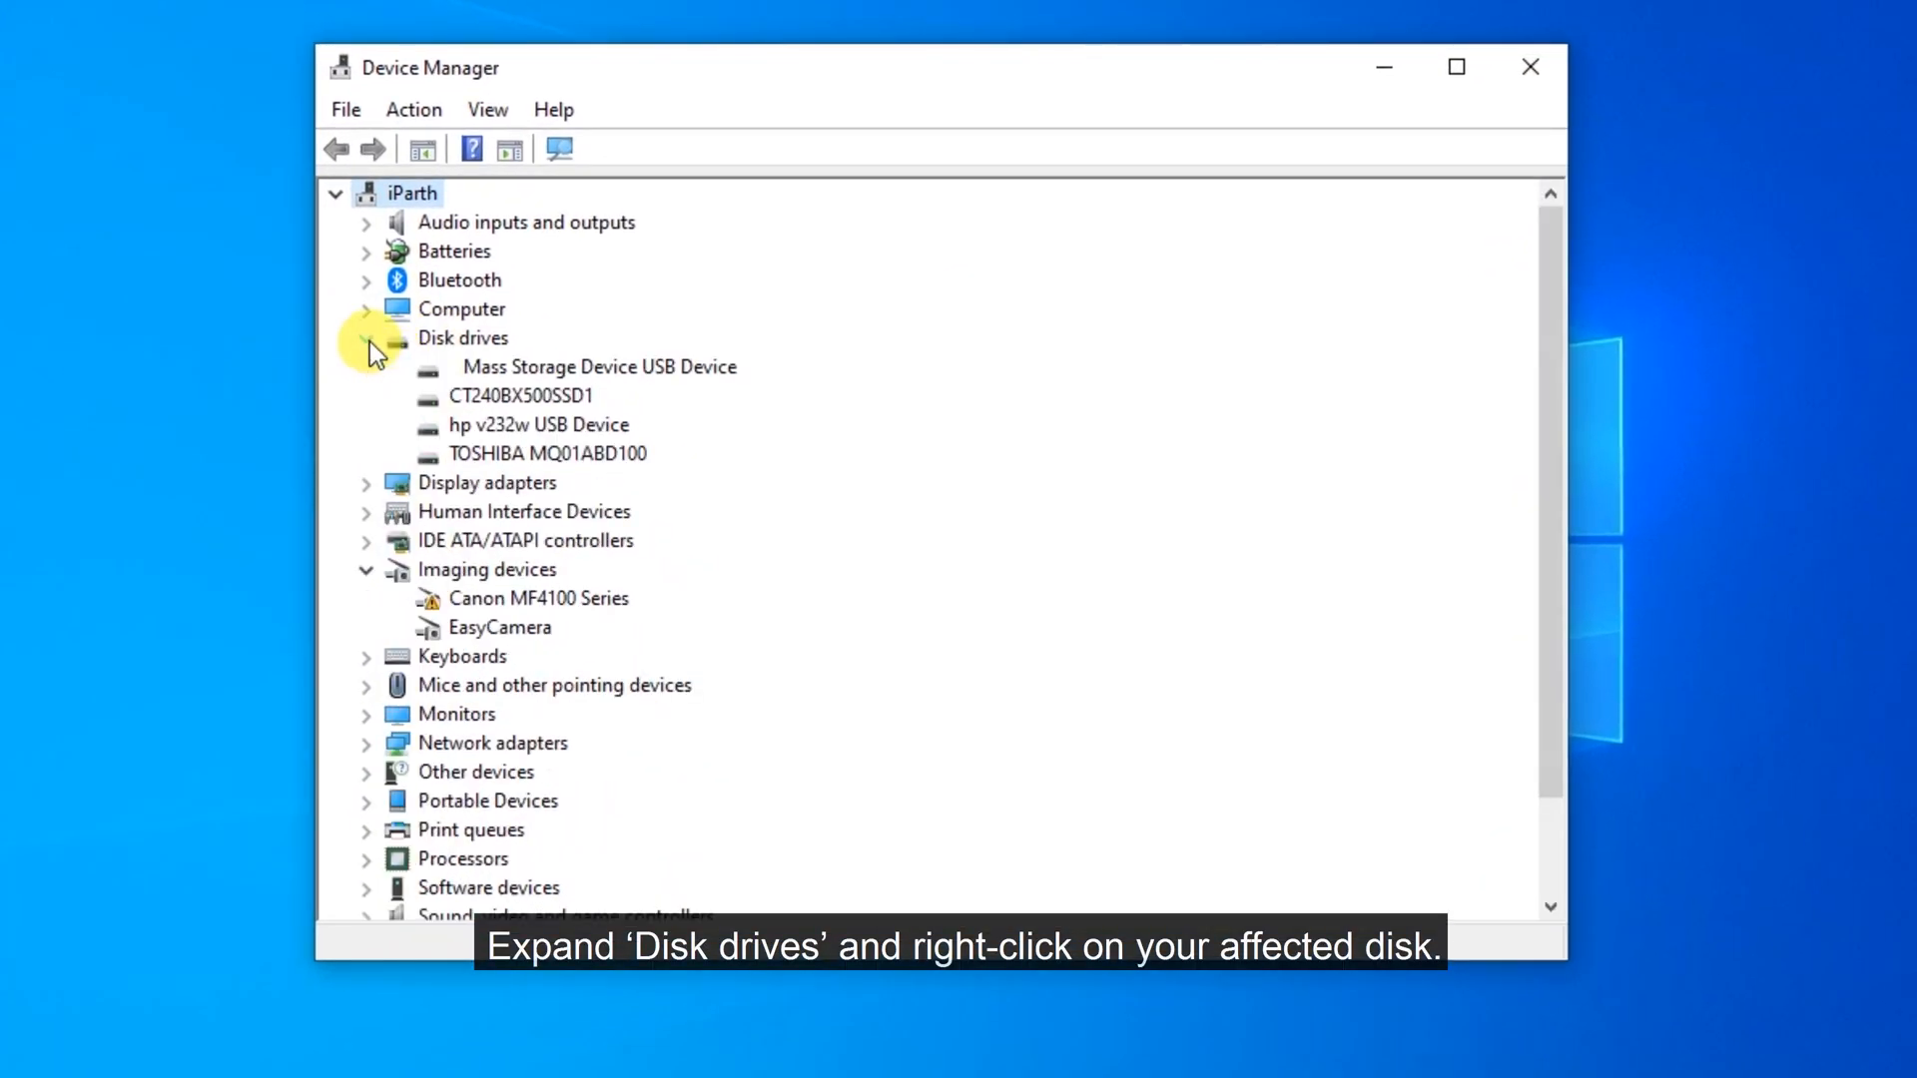
right_click(575, 366)
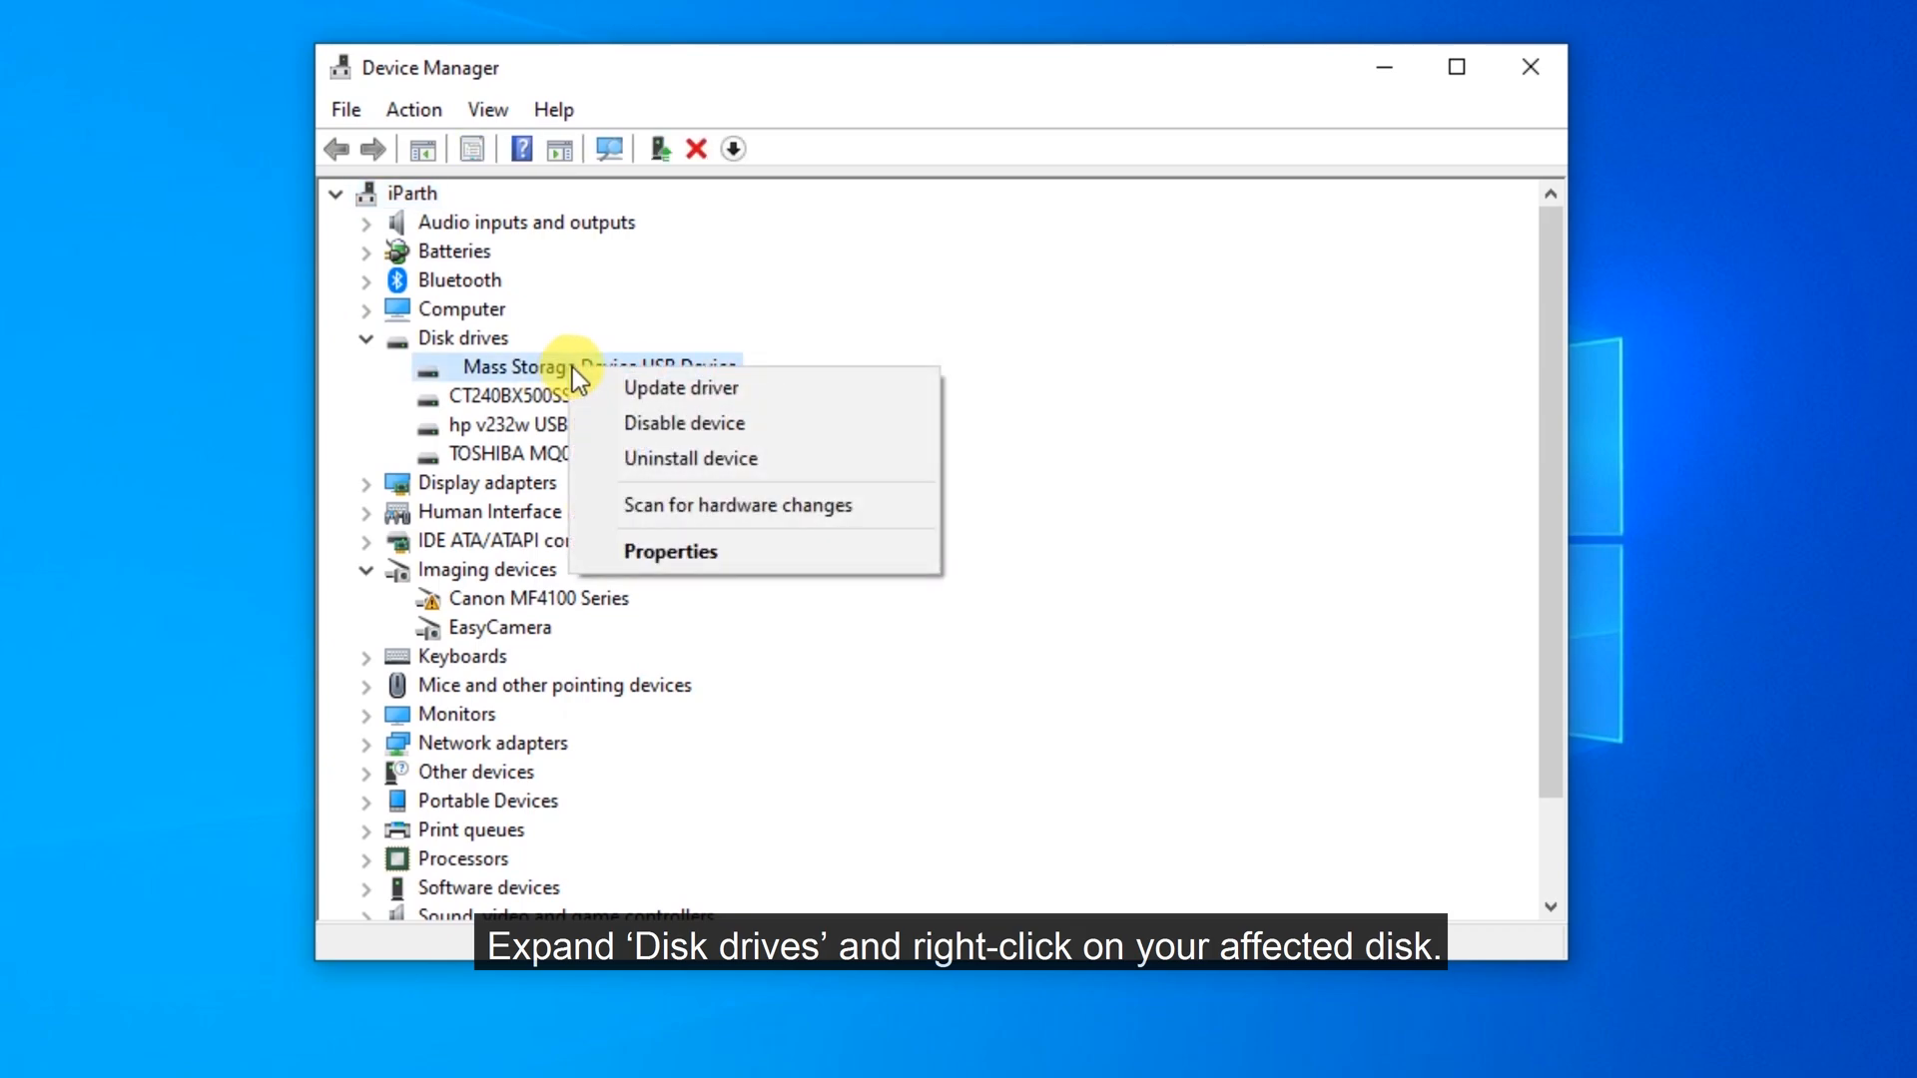
click(689, 458)
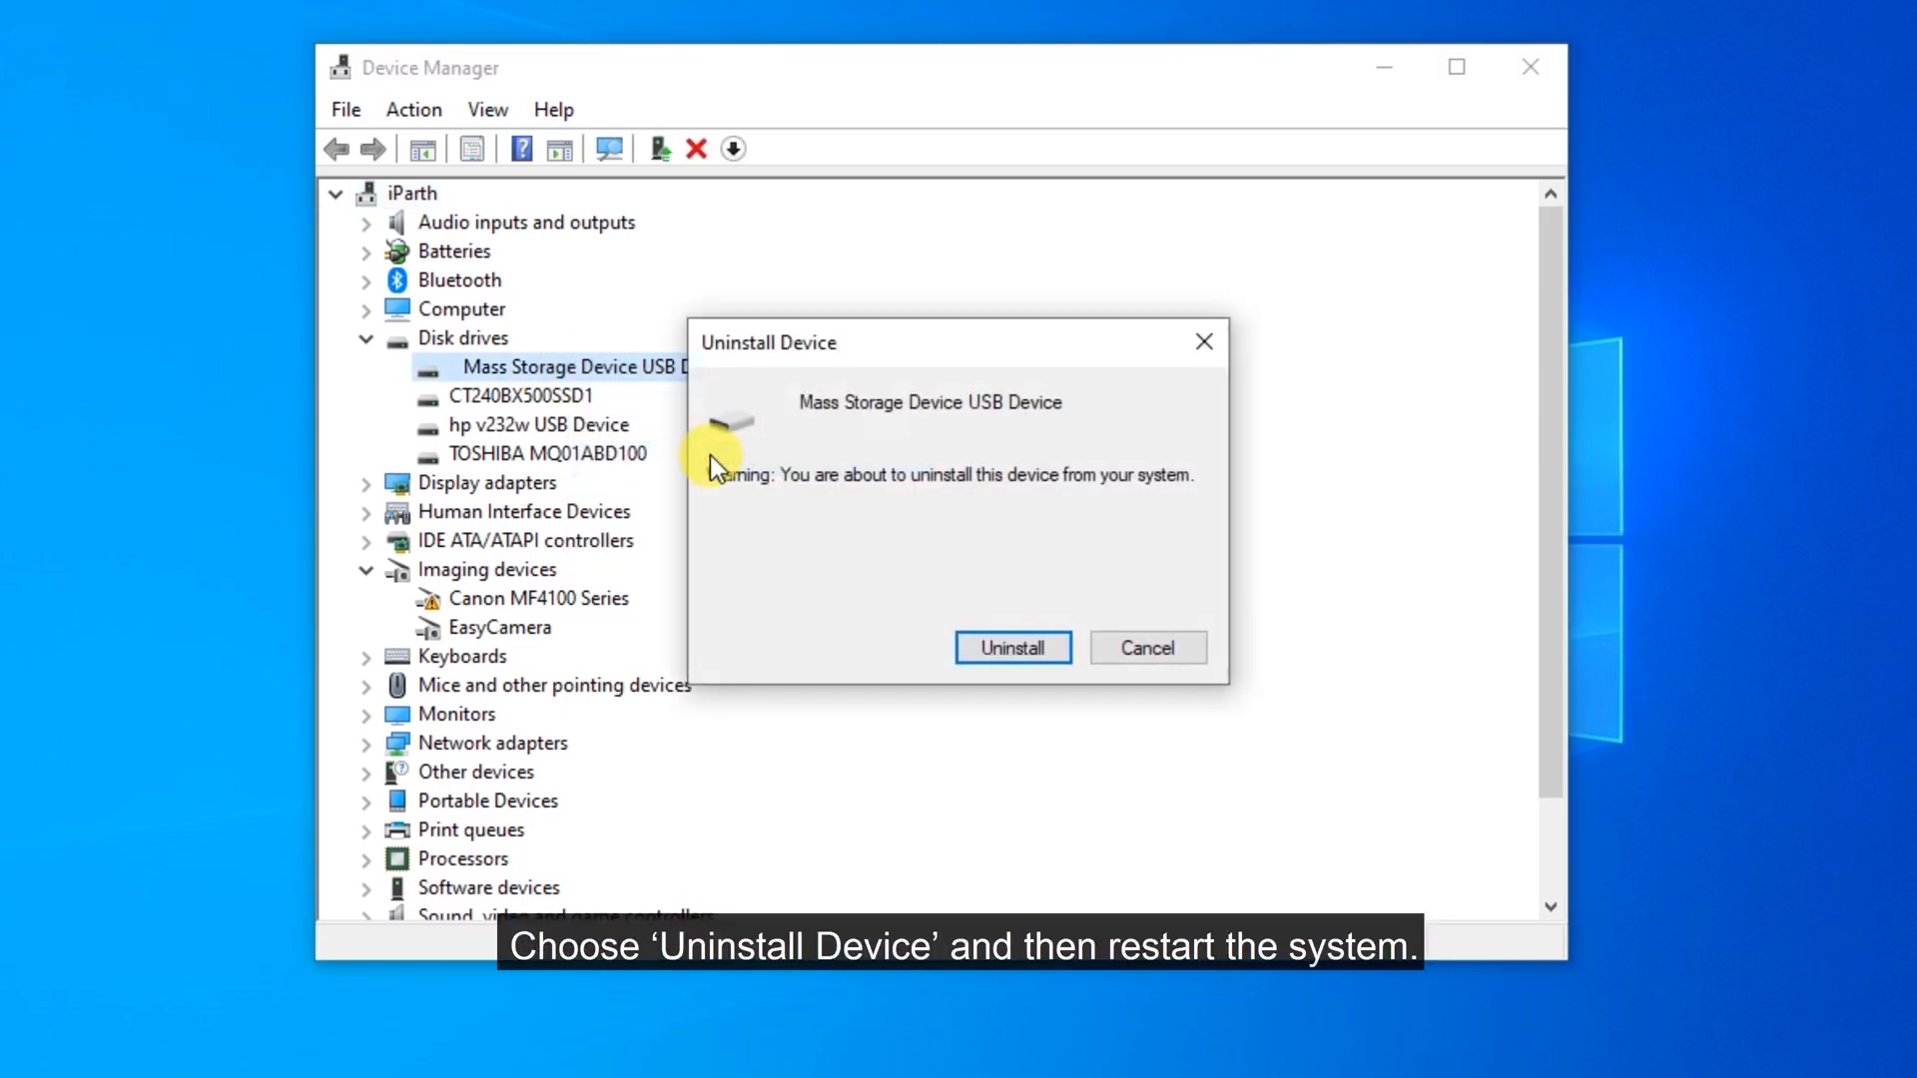
click(1012, 647)
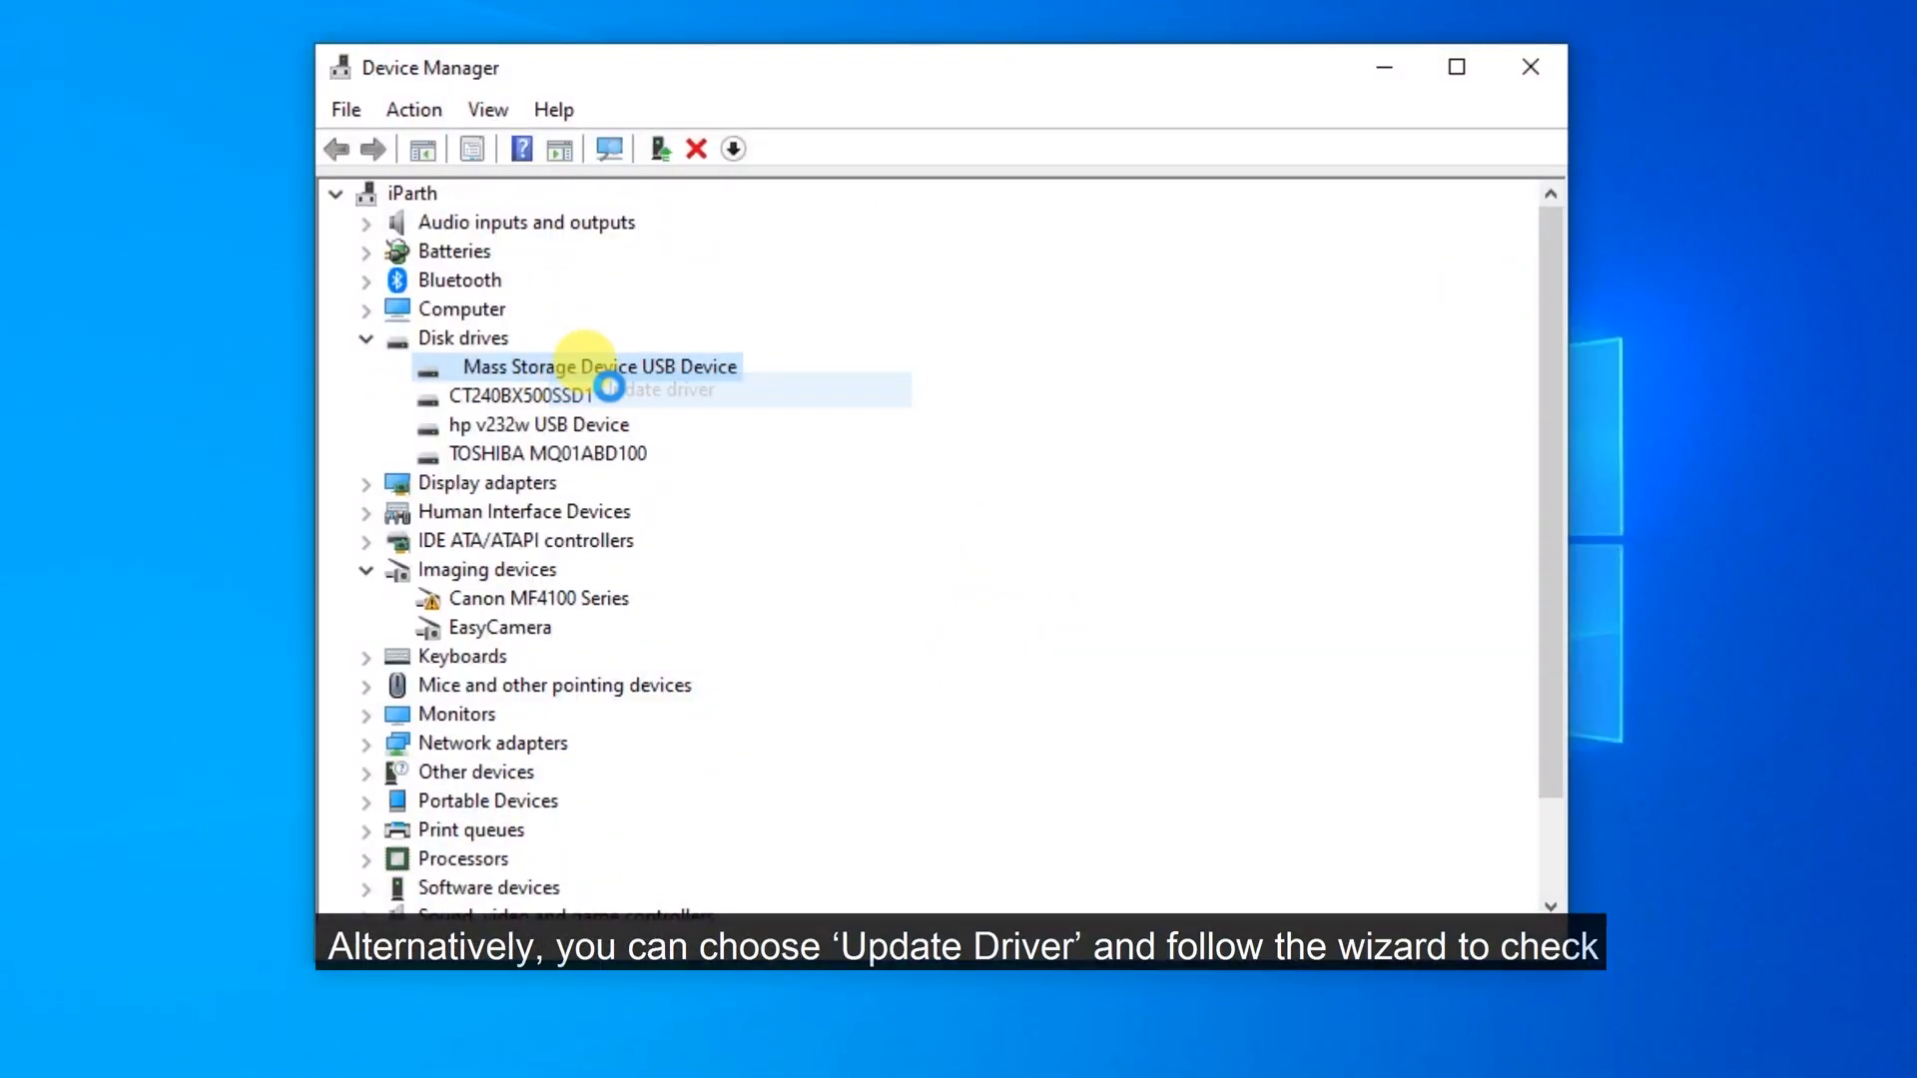
click(660, 390)
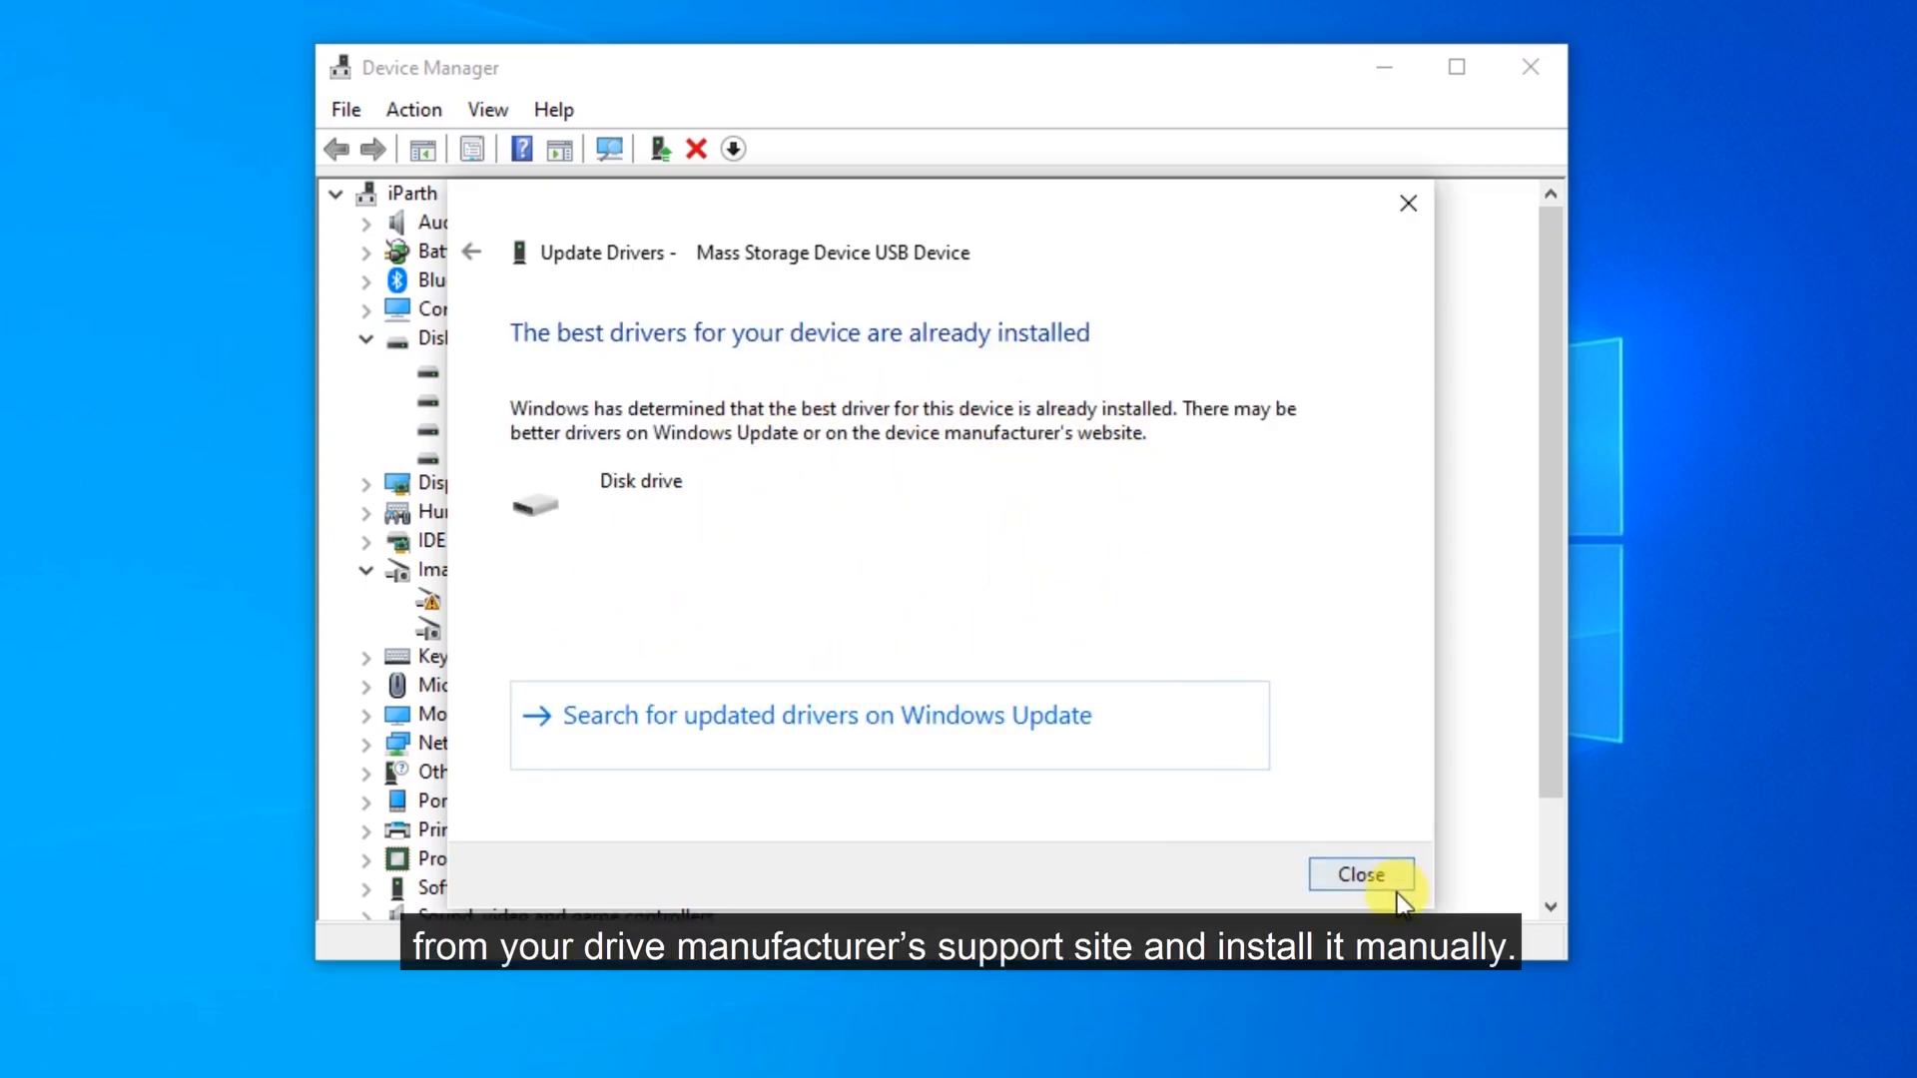
click(1360, 875)
text(d)
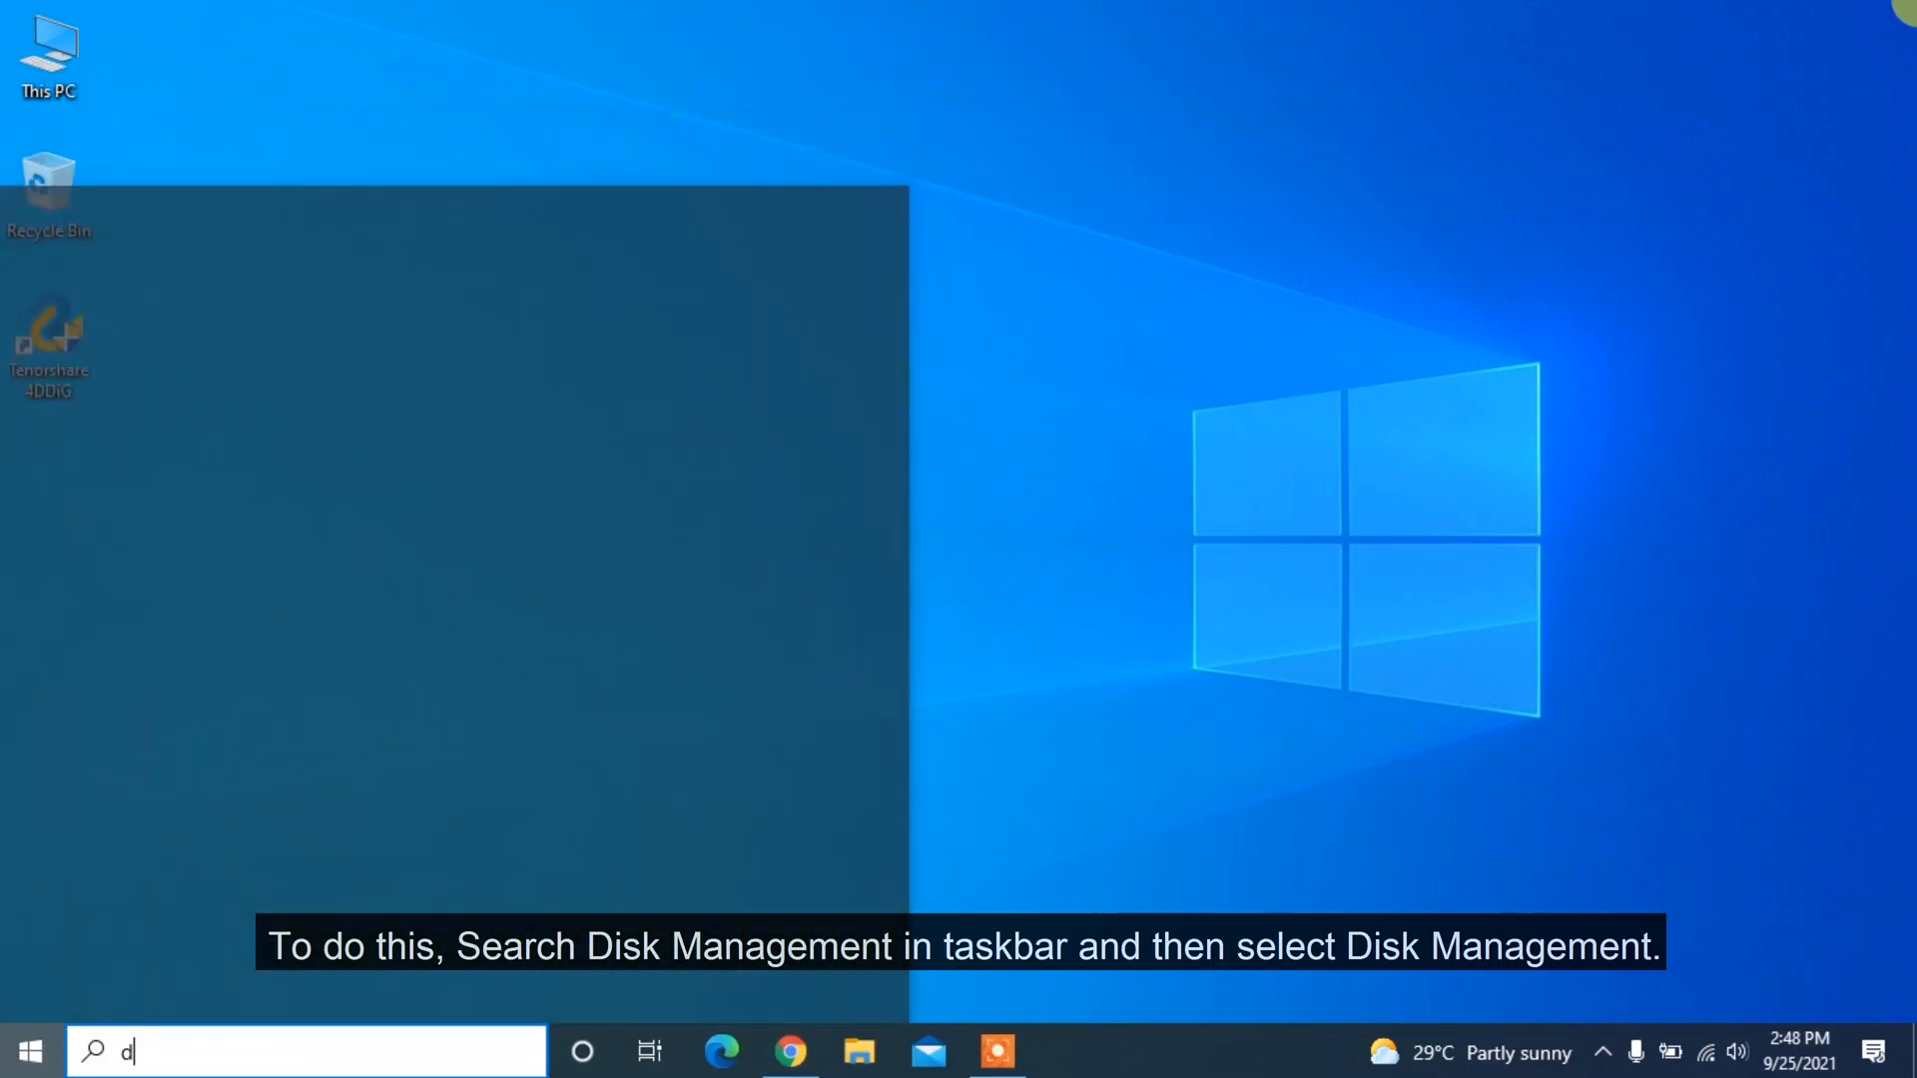
- Review drive H:'s Change and Add drive-letter options in Disk Management, keeping letter H:
text(isk managm)
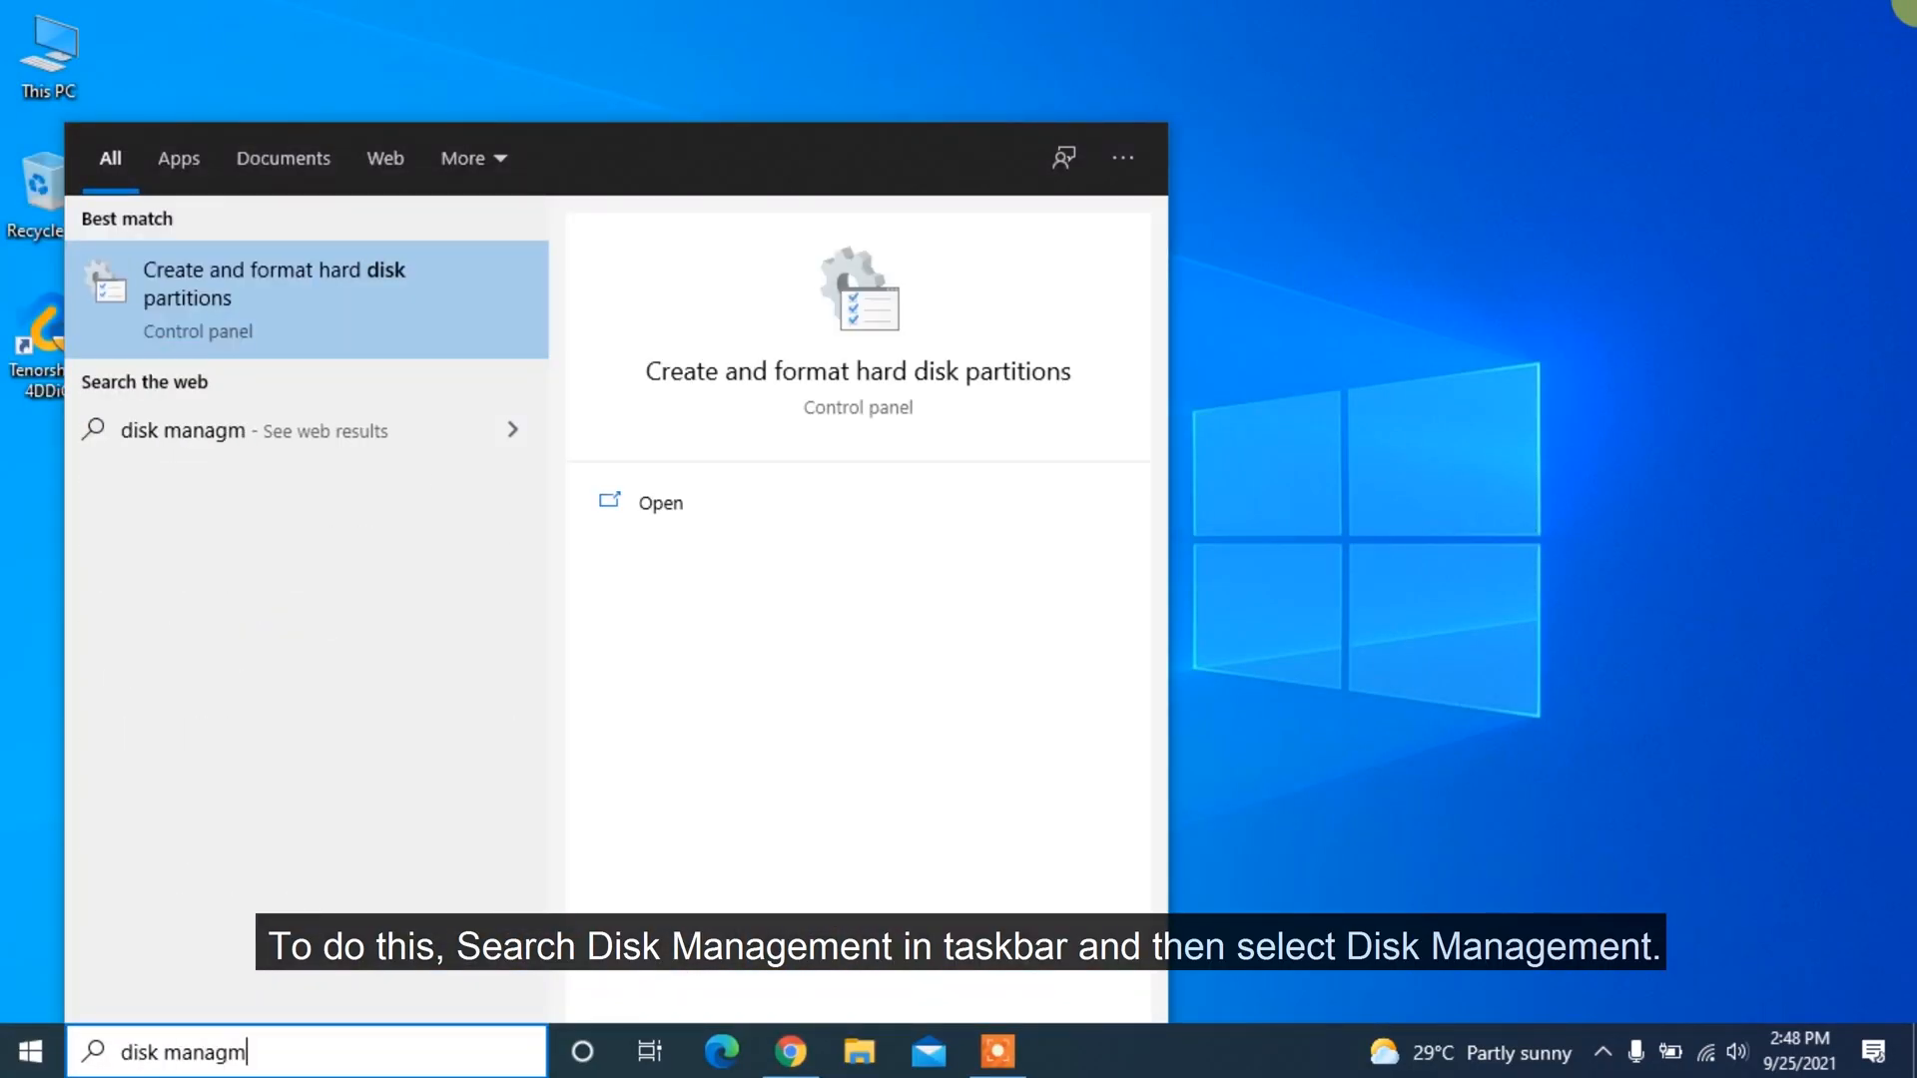
click(308, 299)
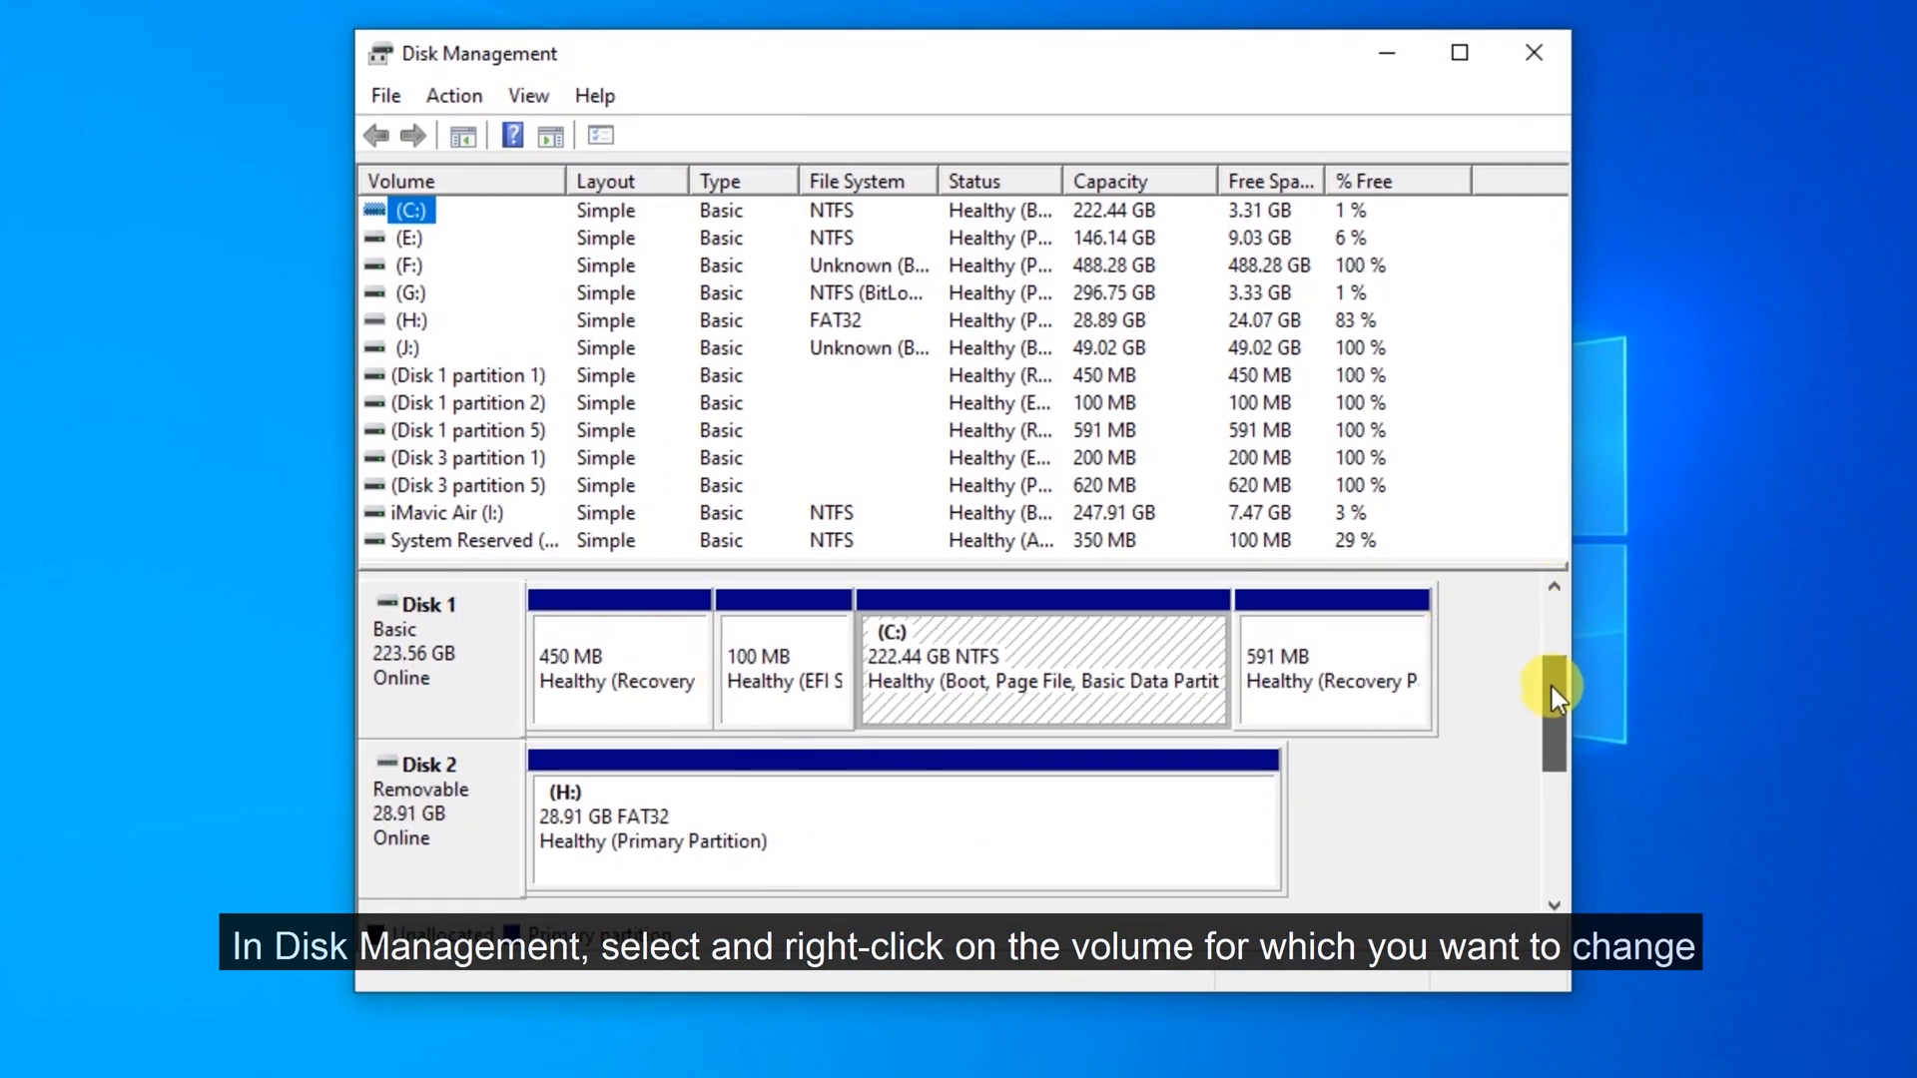
mouse_move(951, 838)
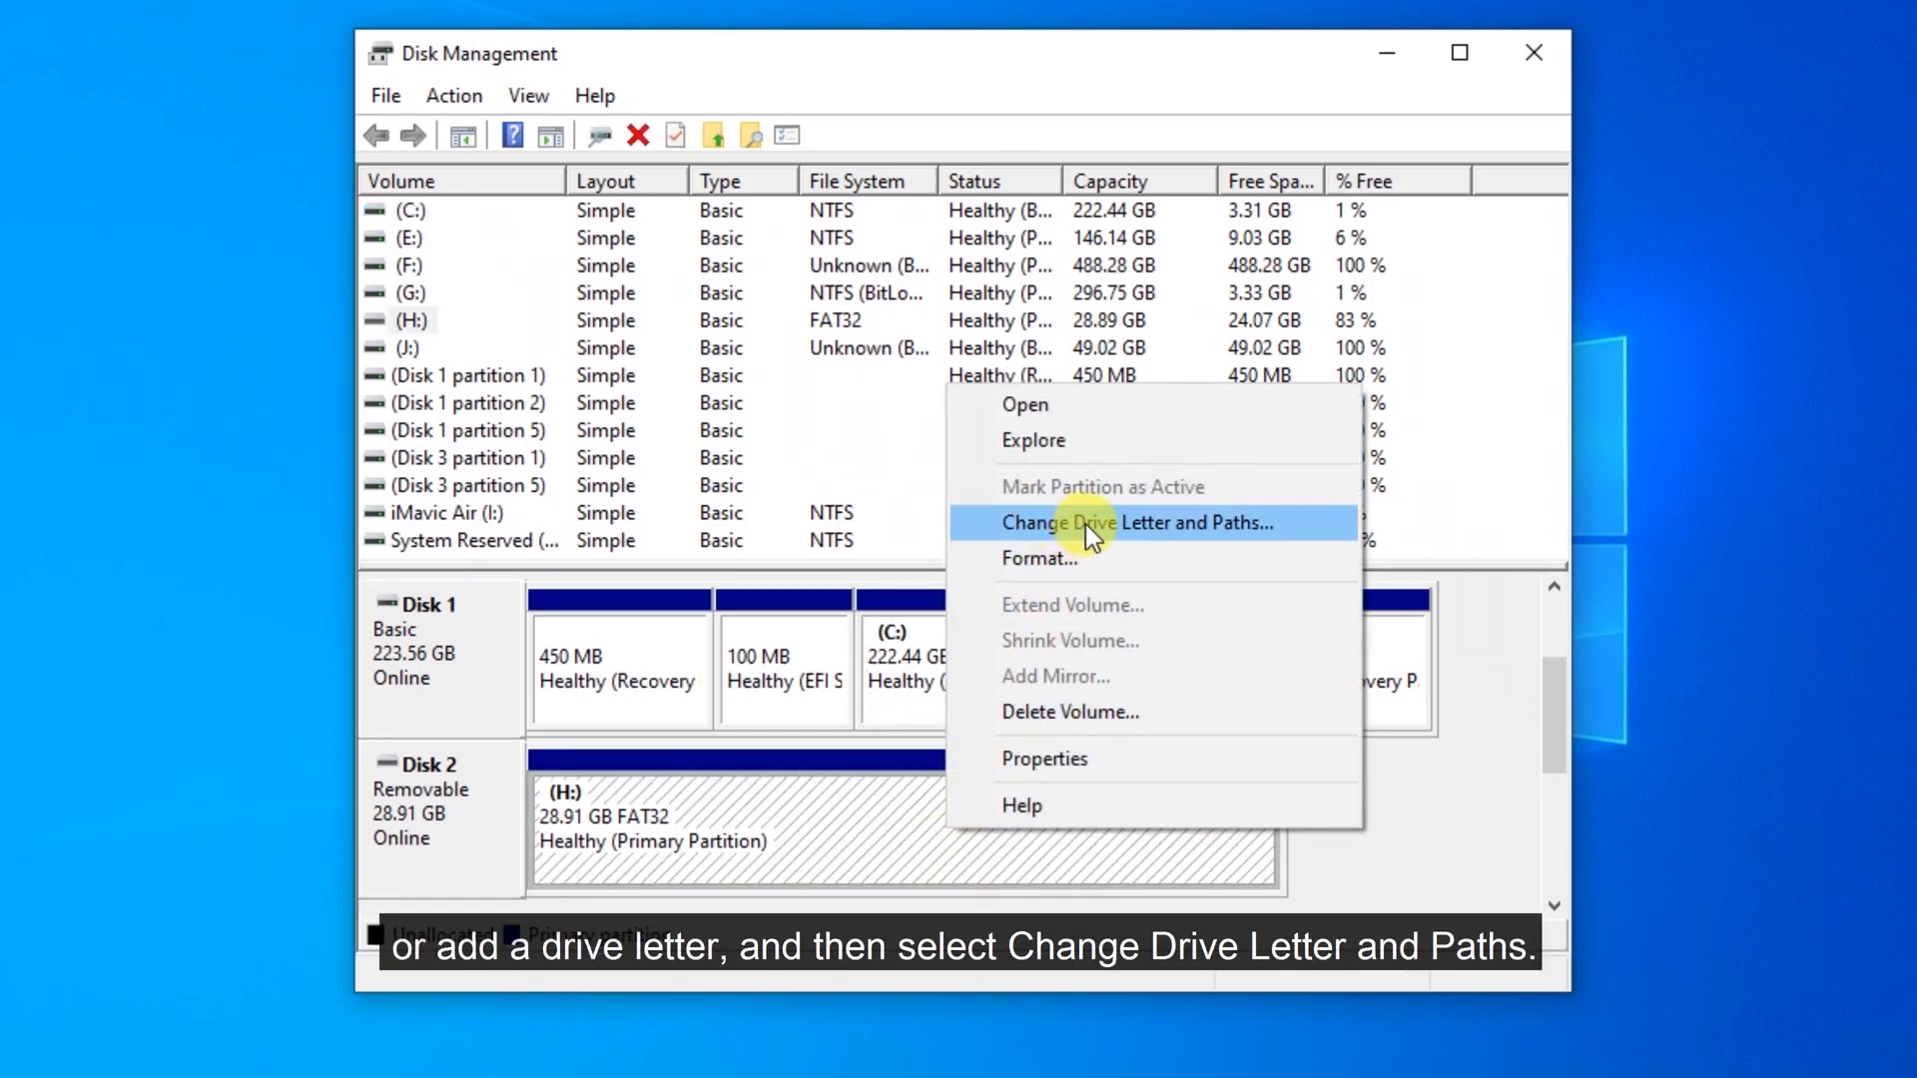
click(1125, 523)
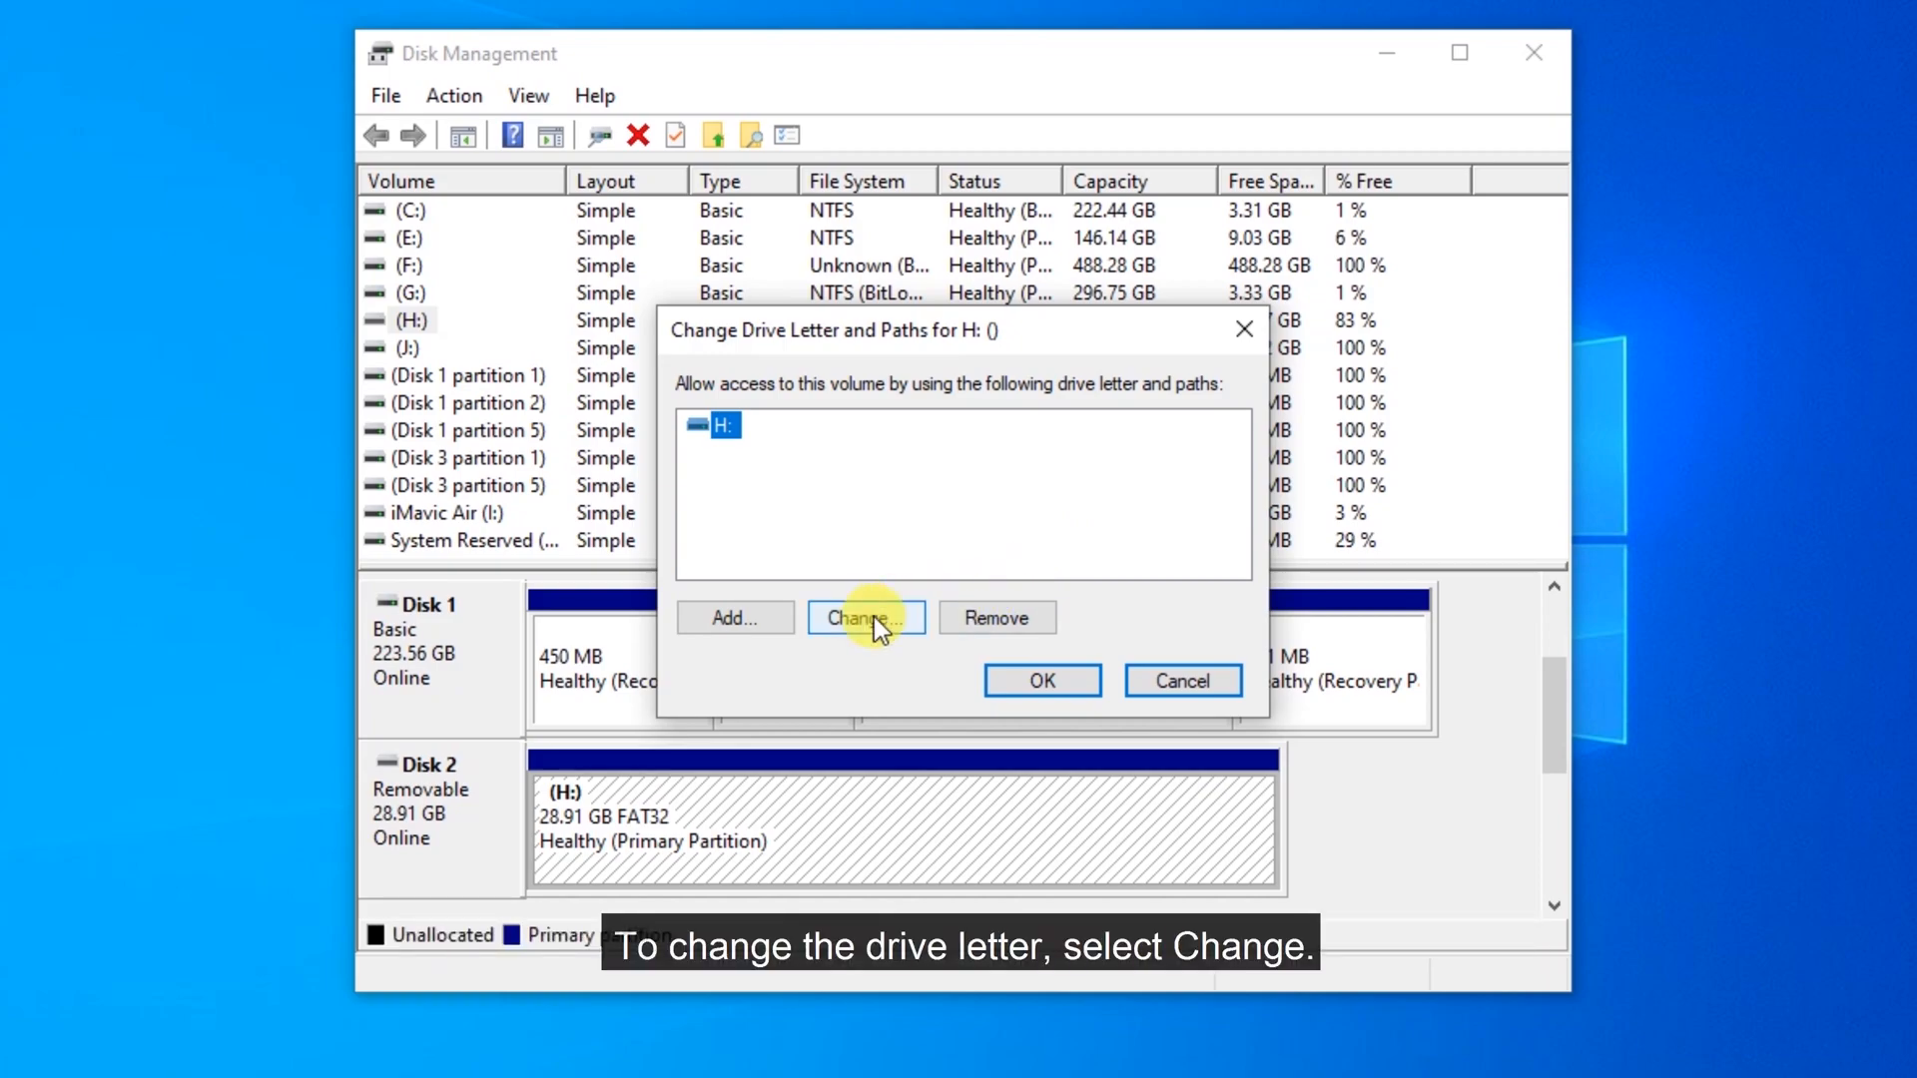
click(865, 617)
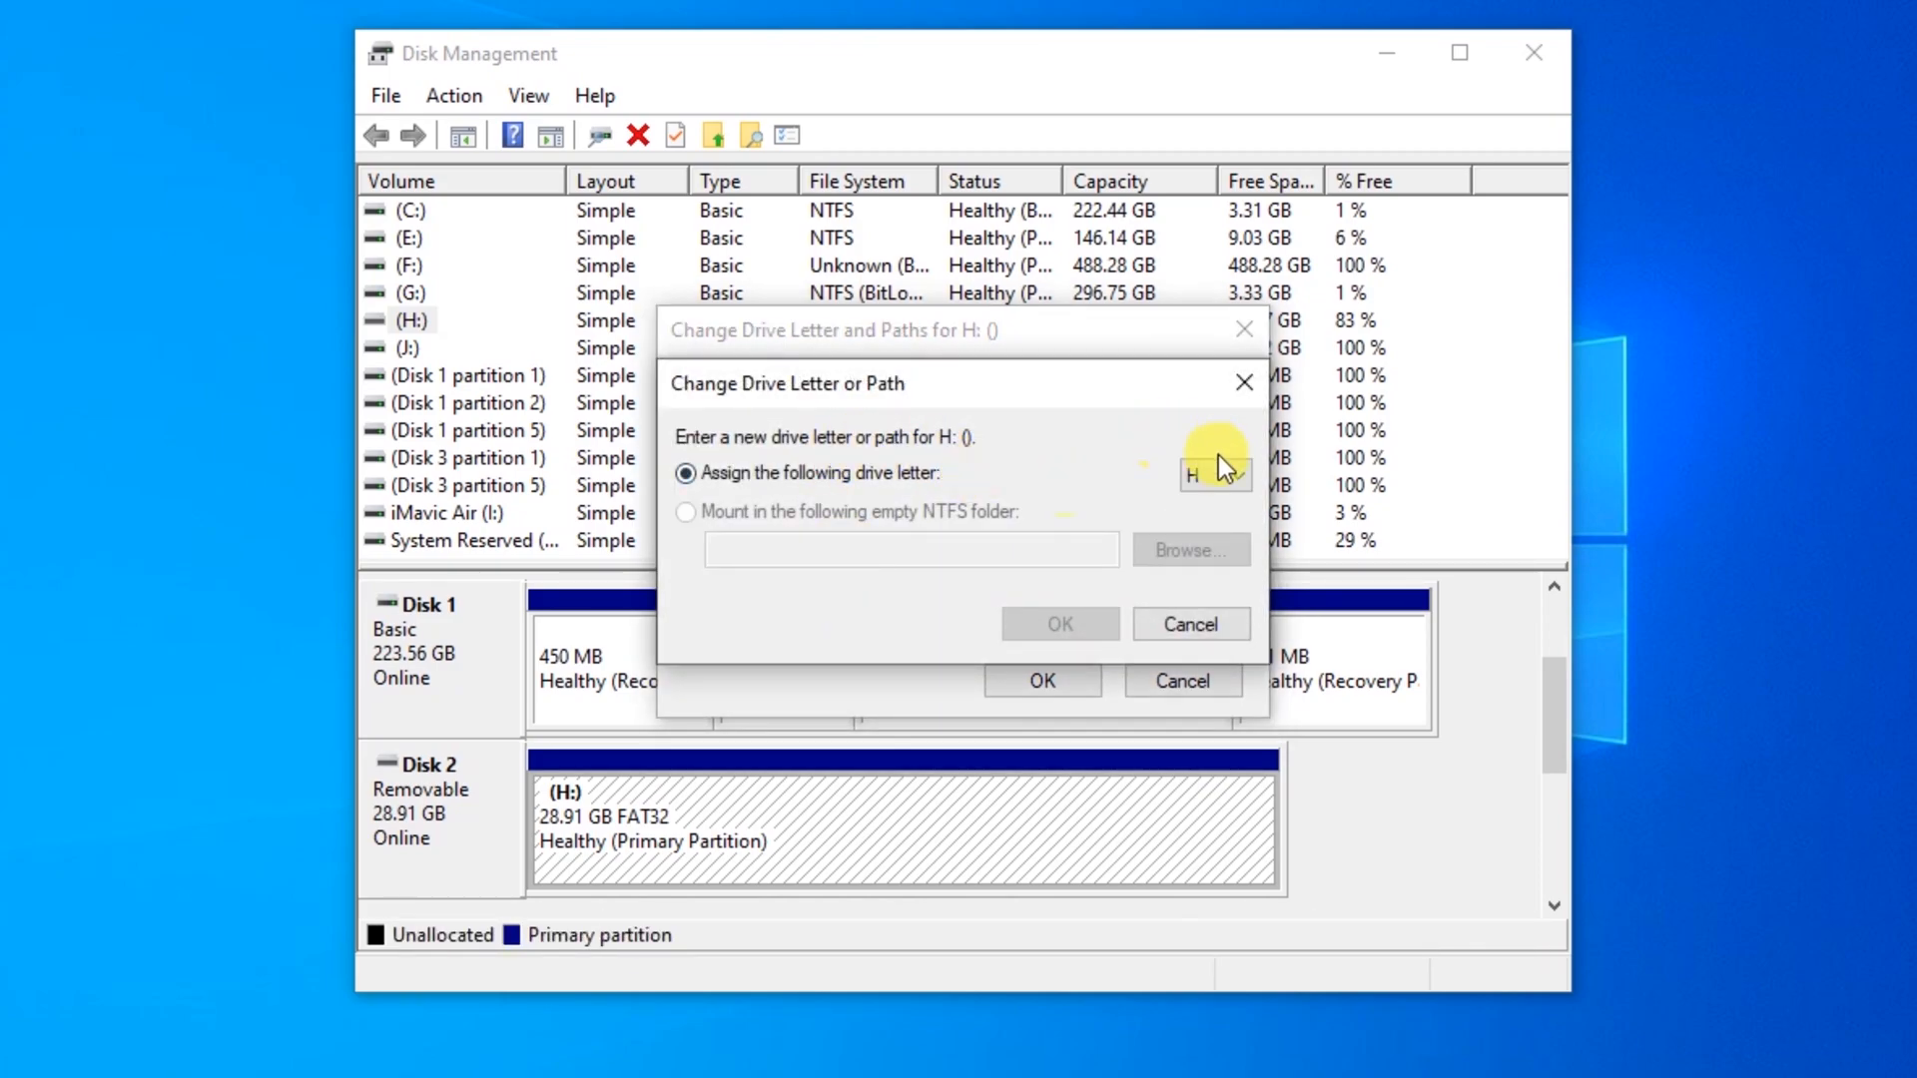
click(1187, 623)
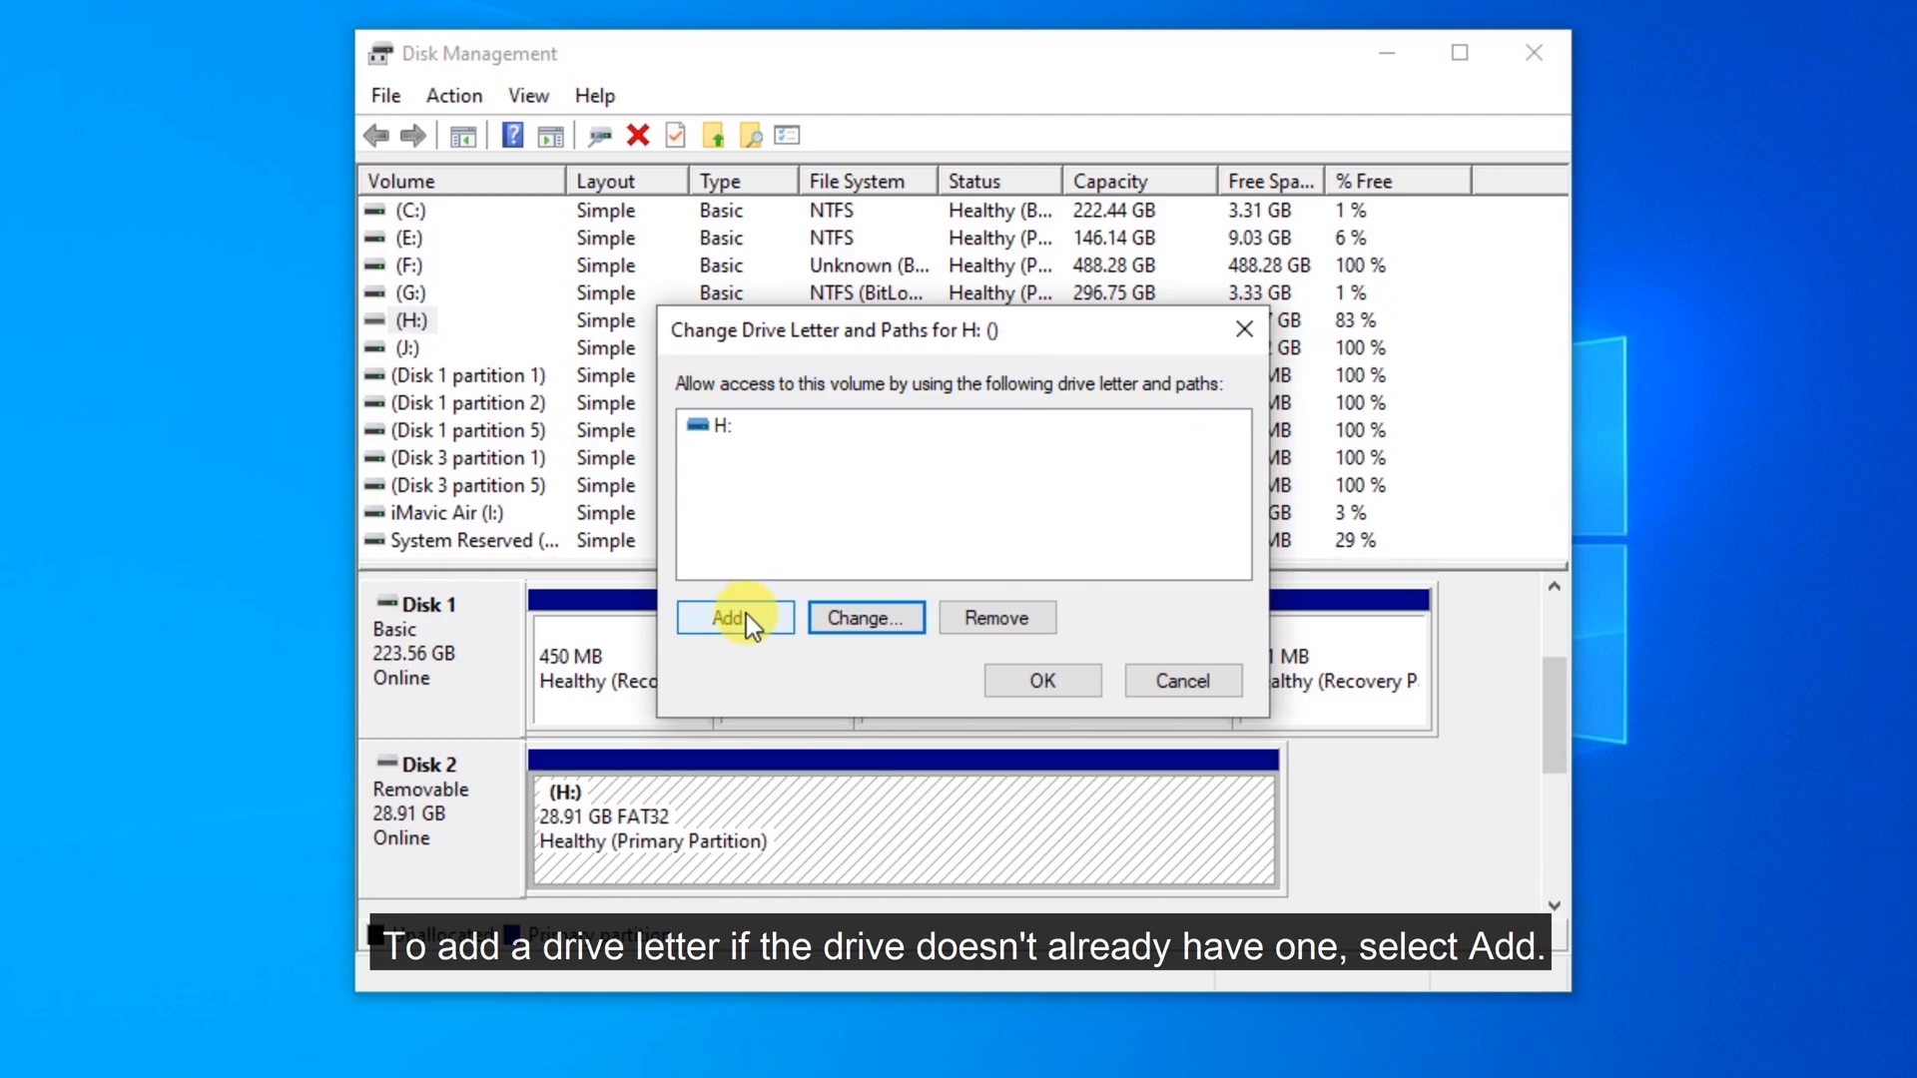
click(732, 617)
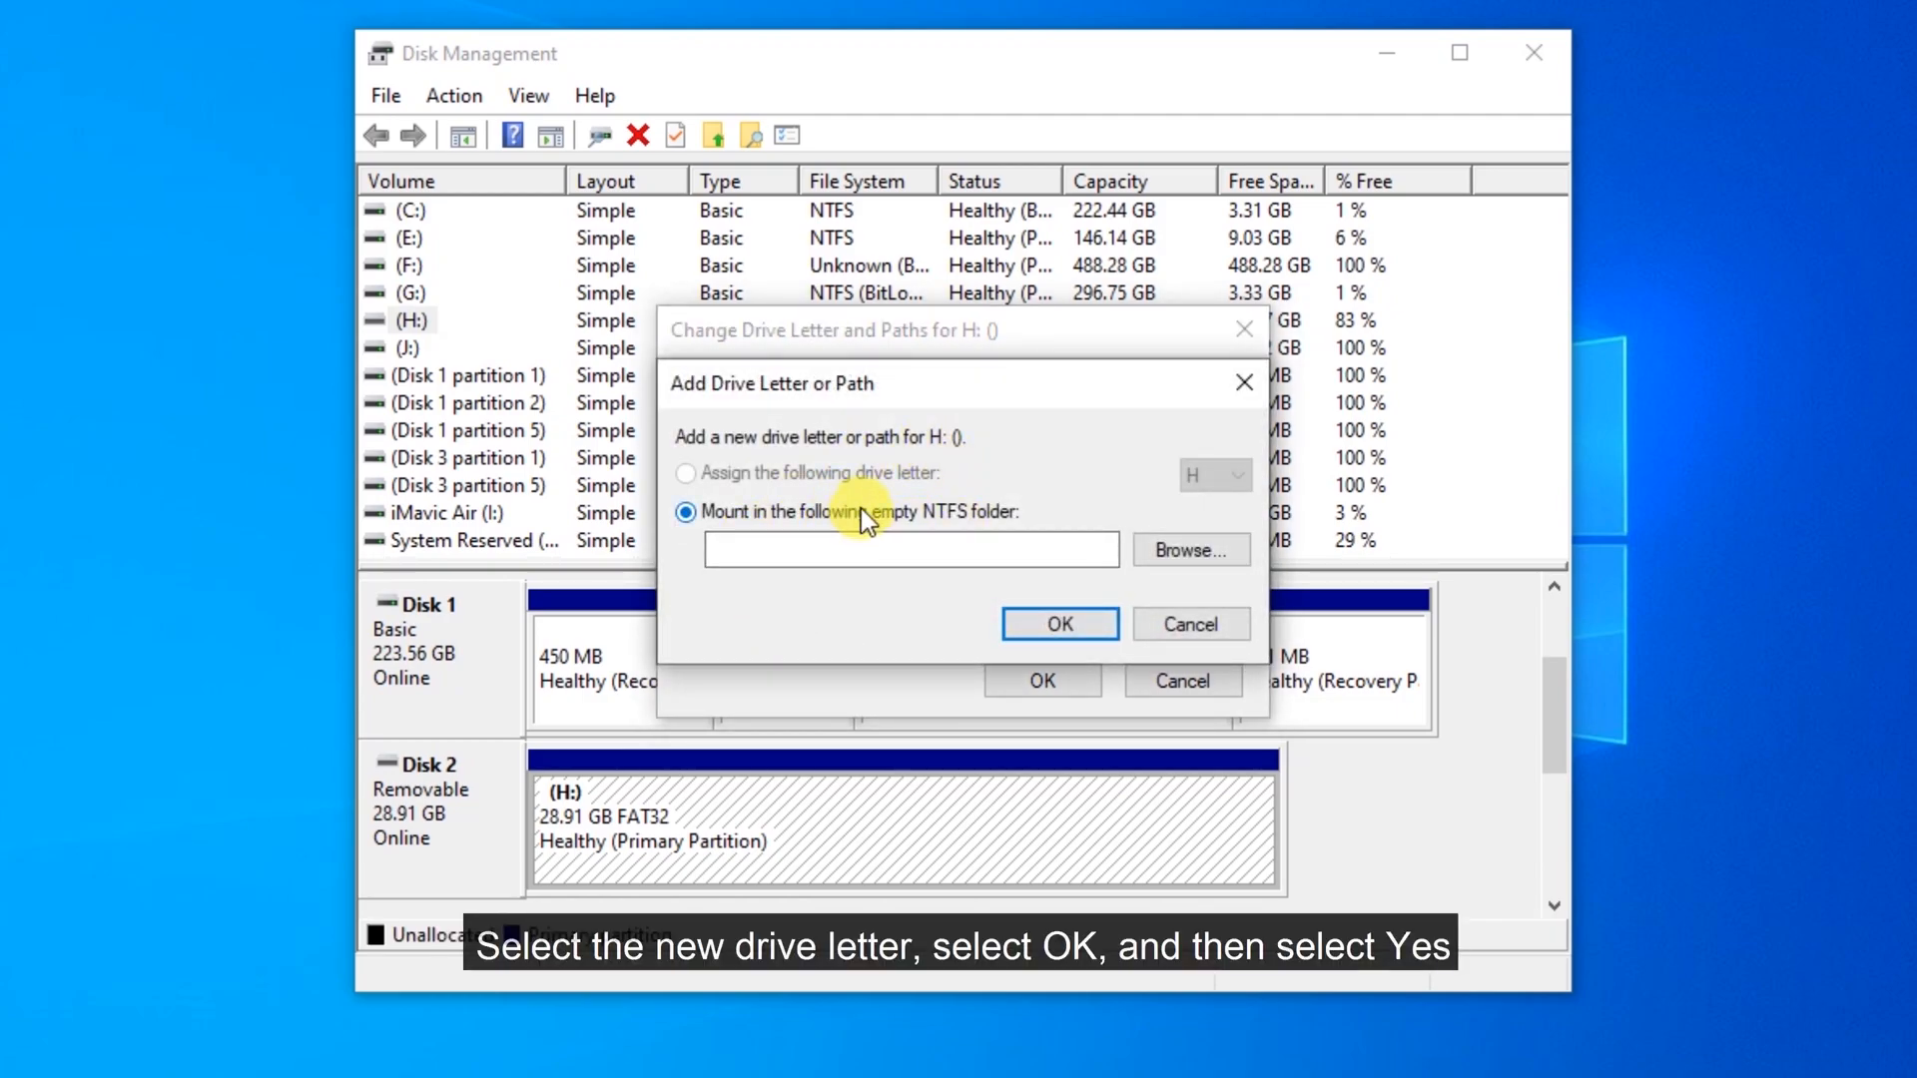
click(1058, 623)
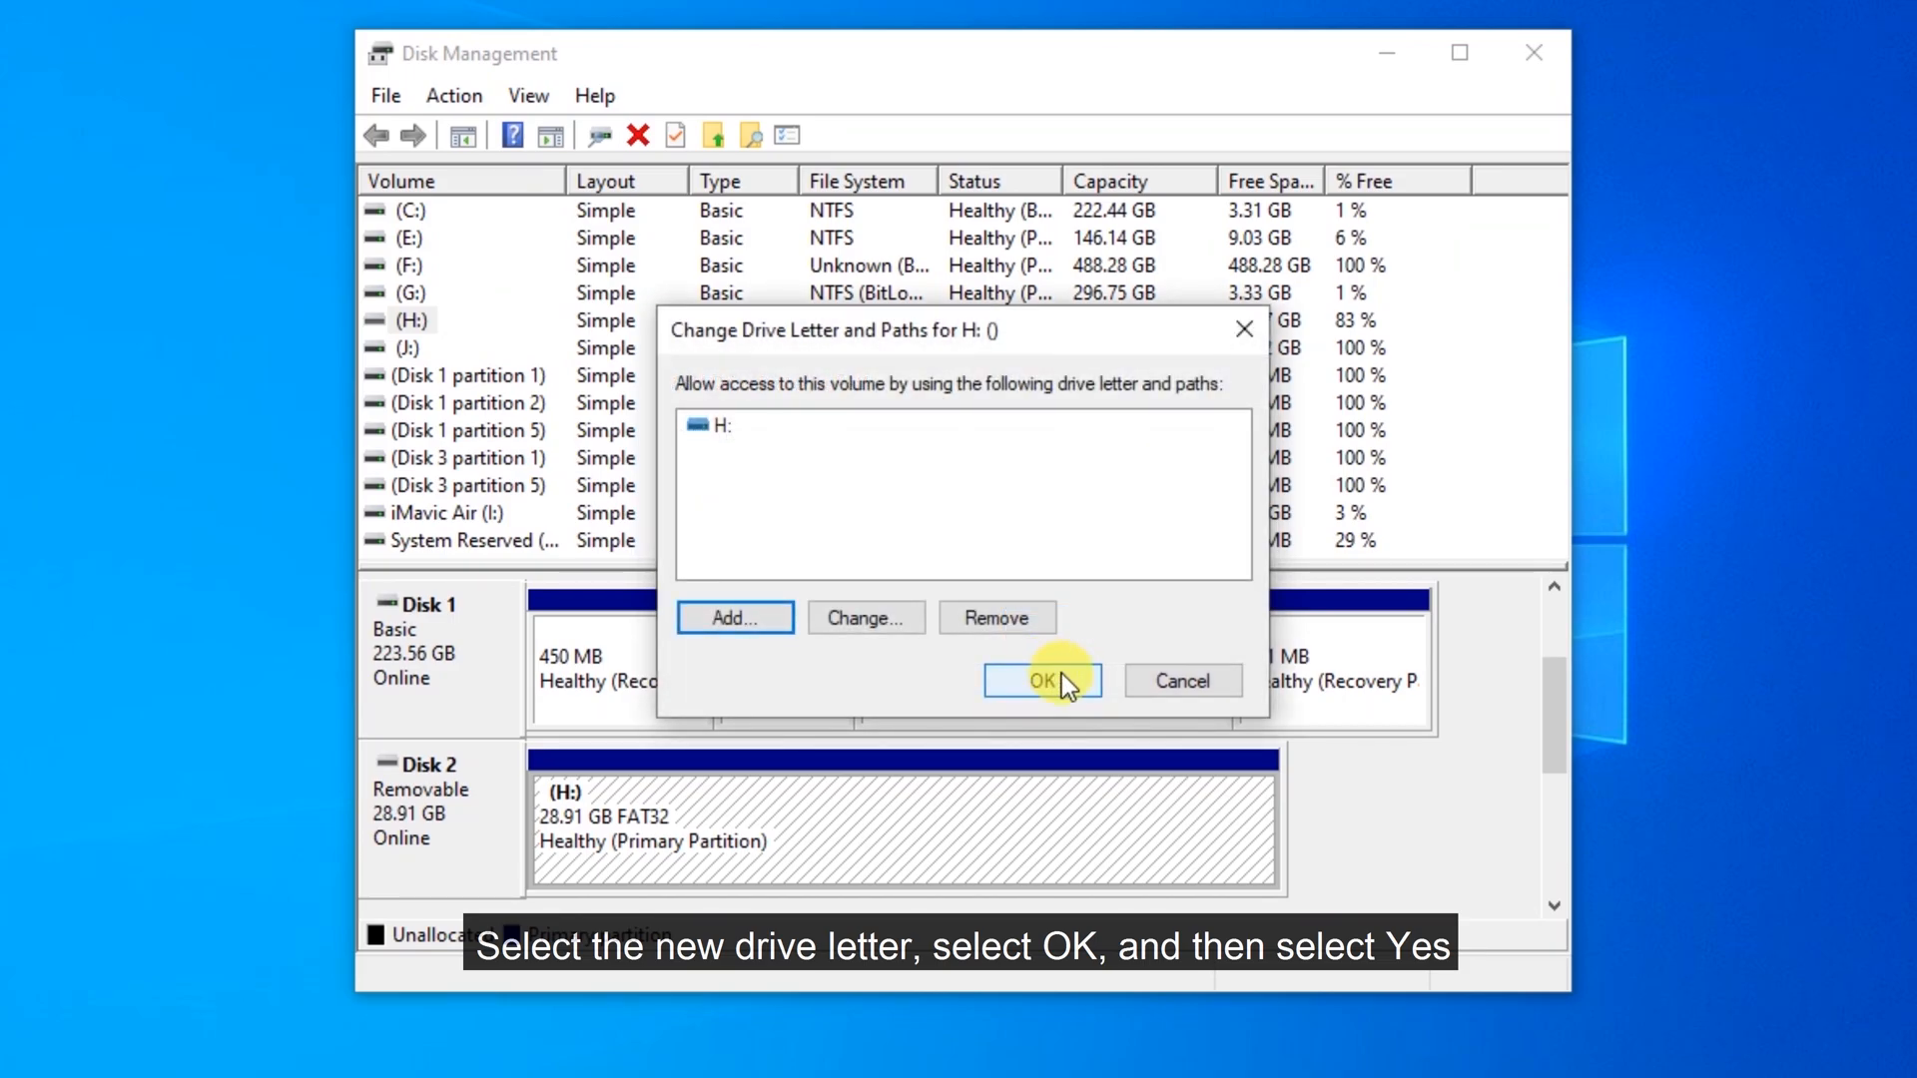
click(1040, 680)
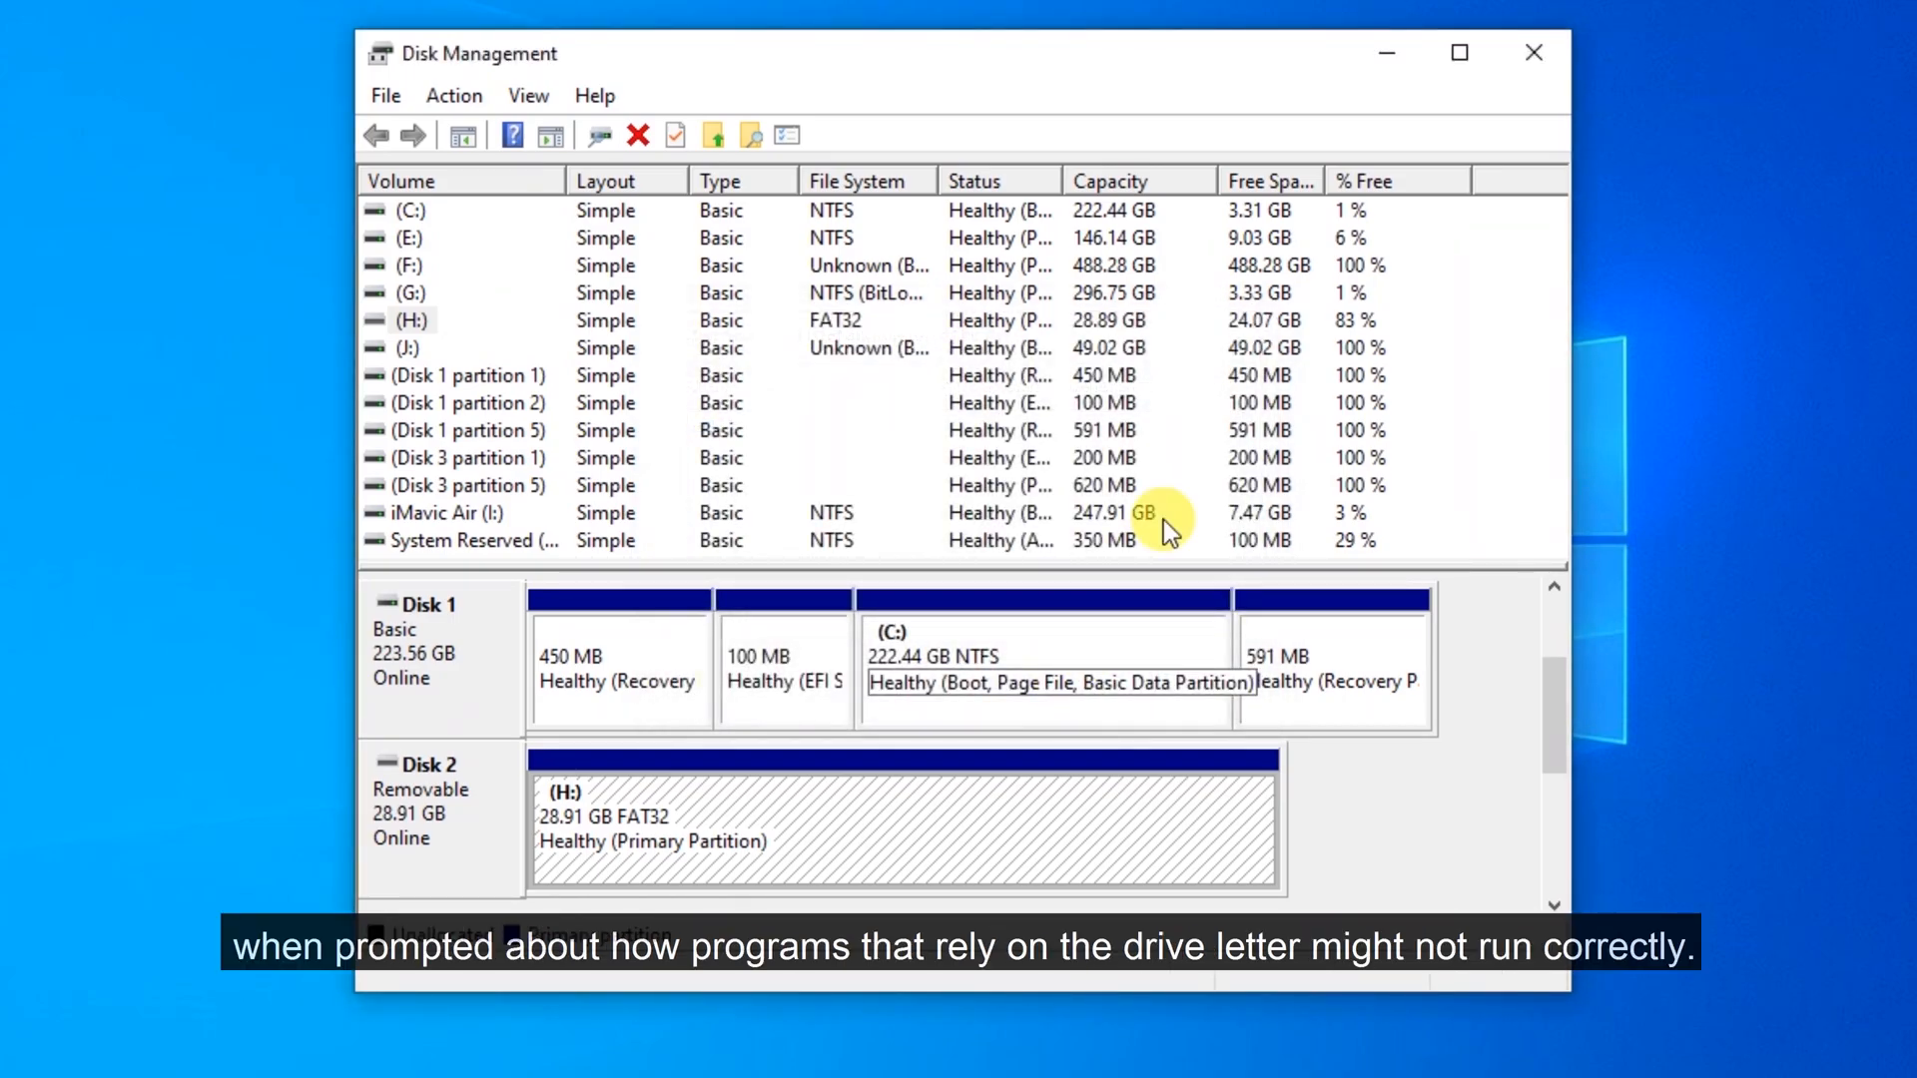
click(1535, 53)
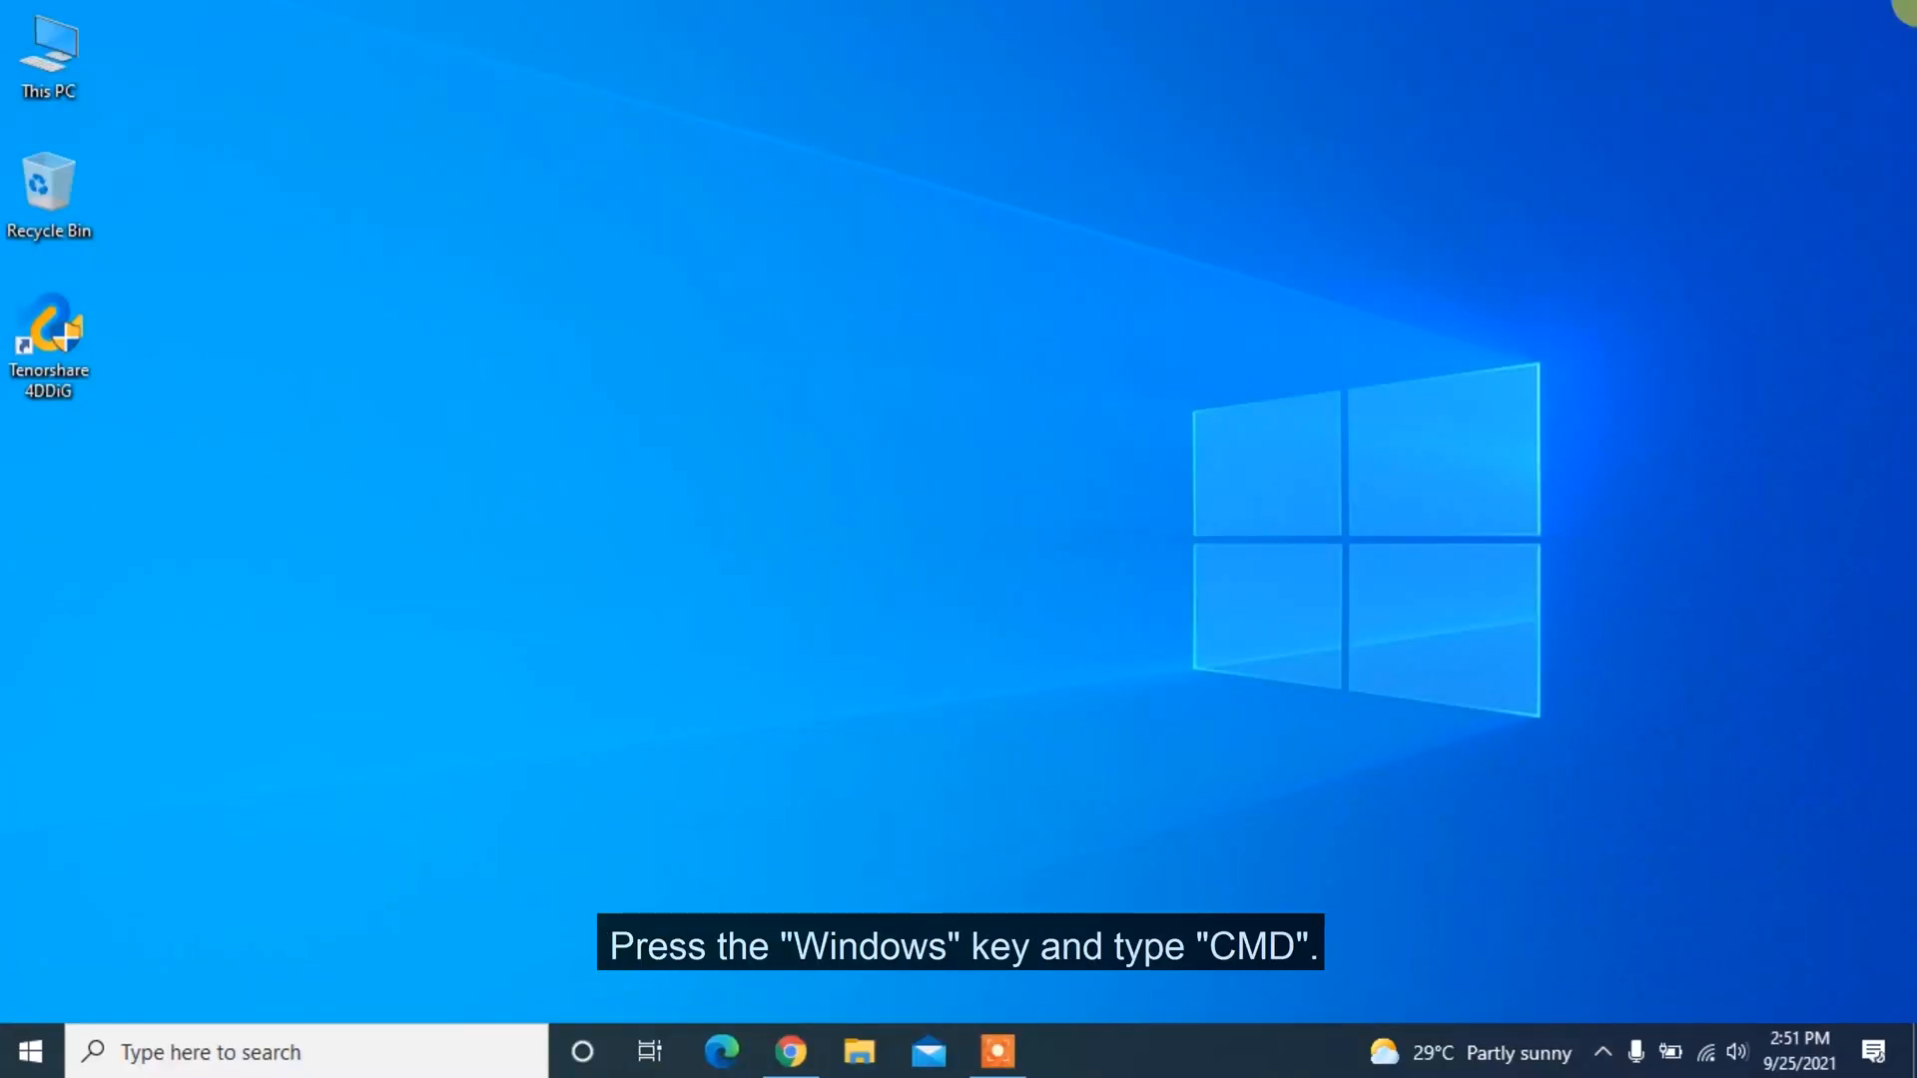
- Launch Command Prompt as administrator
text(cmd)
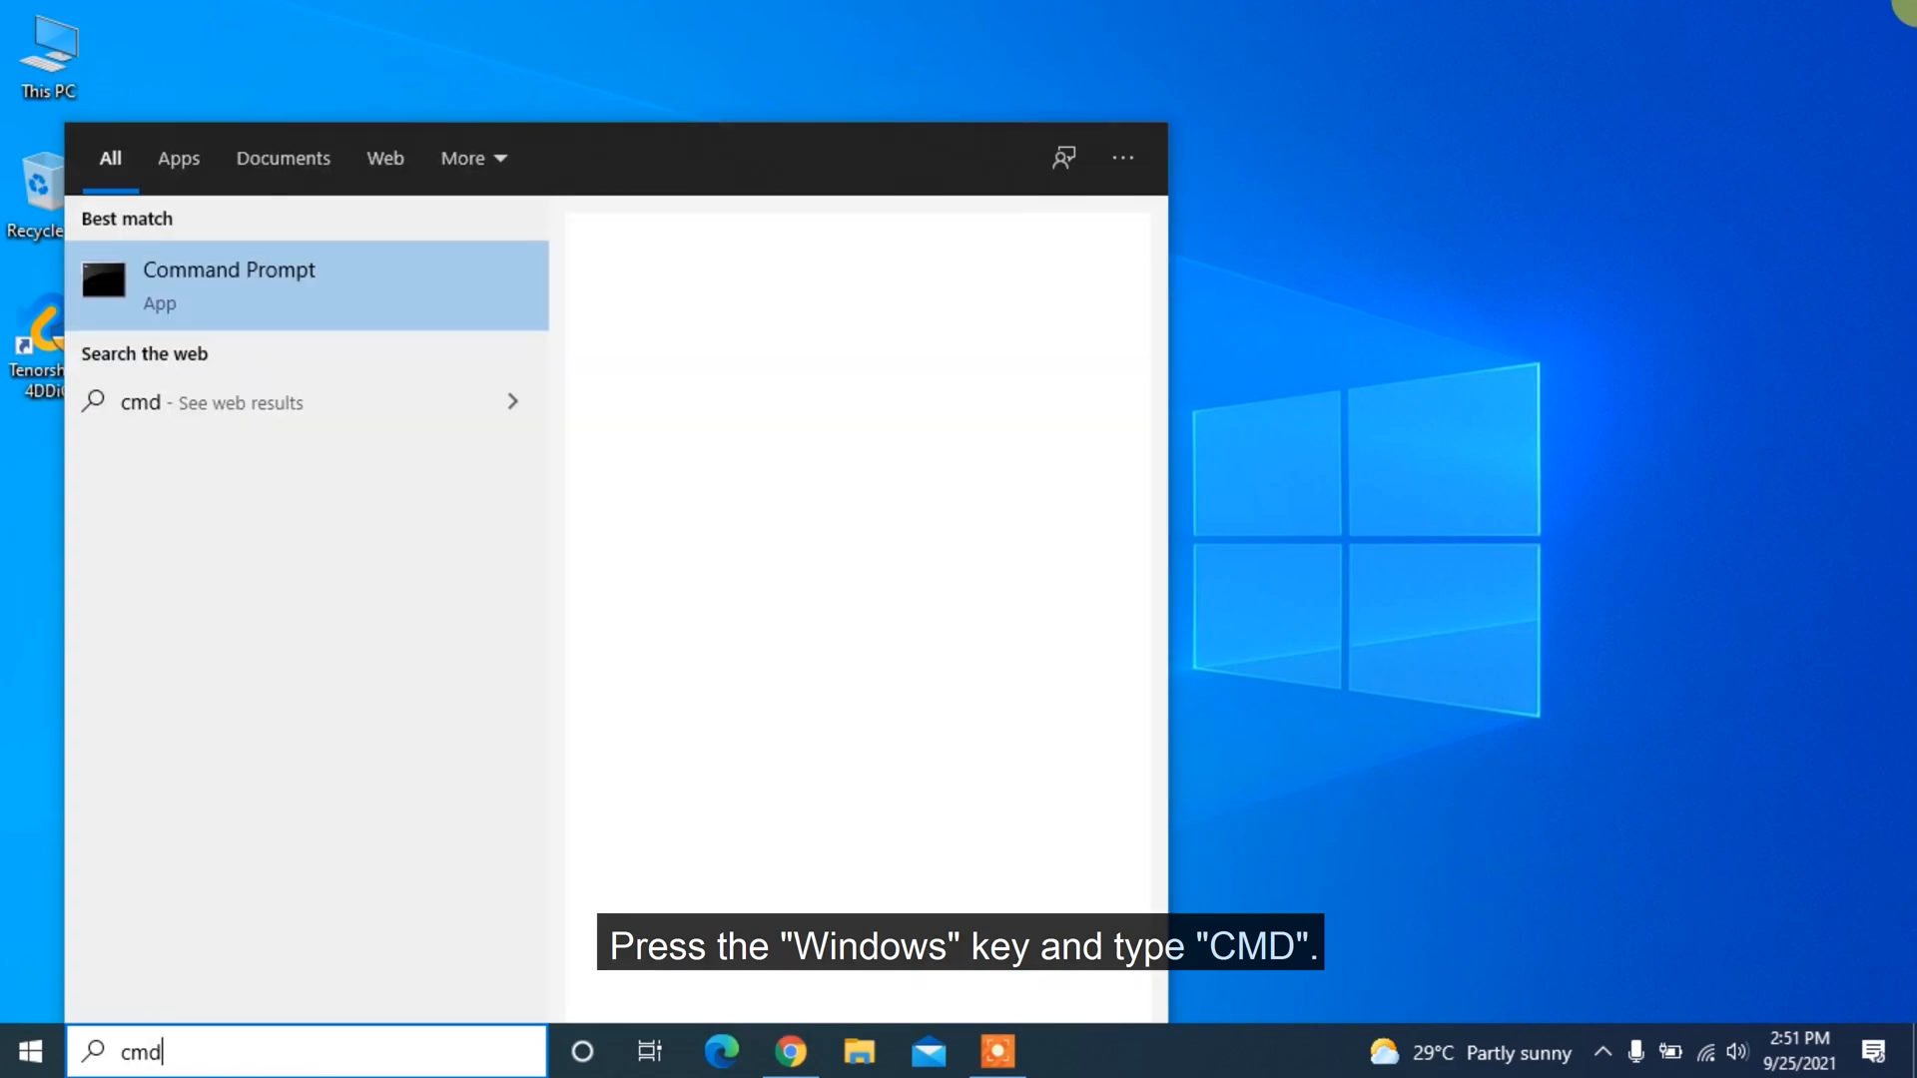
right_click(230, 284)
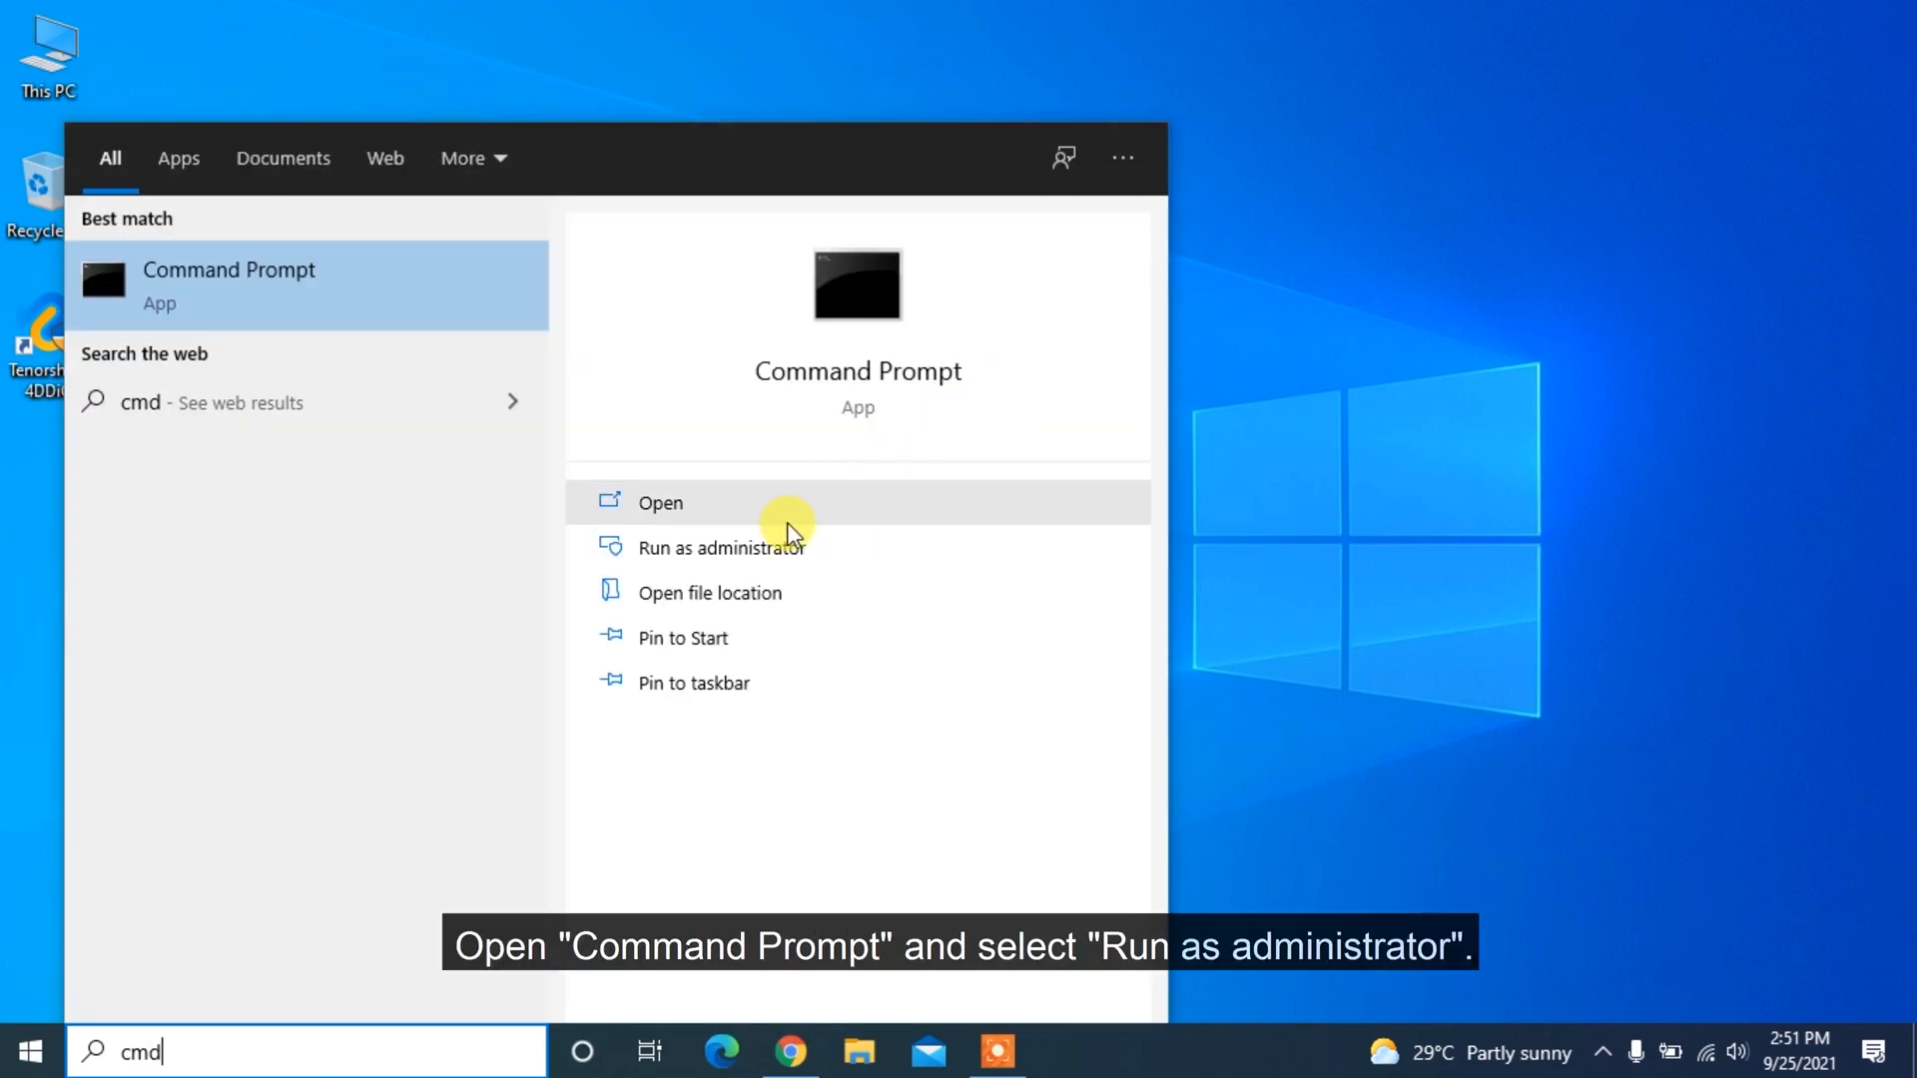
click(719, 546)
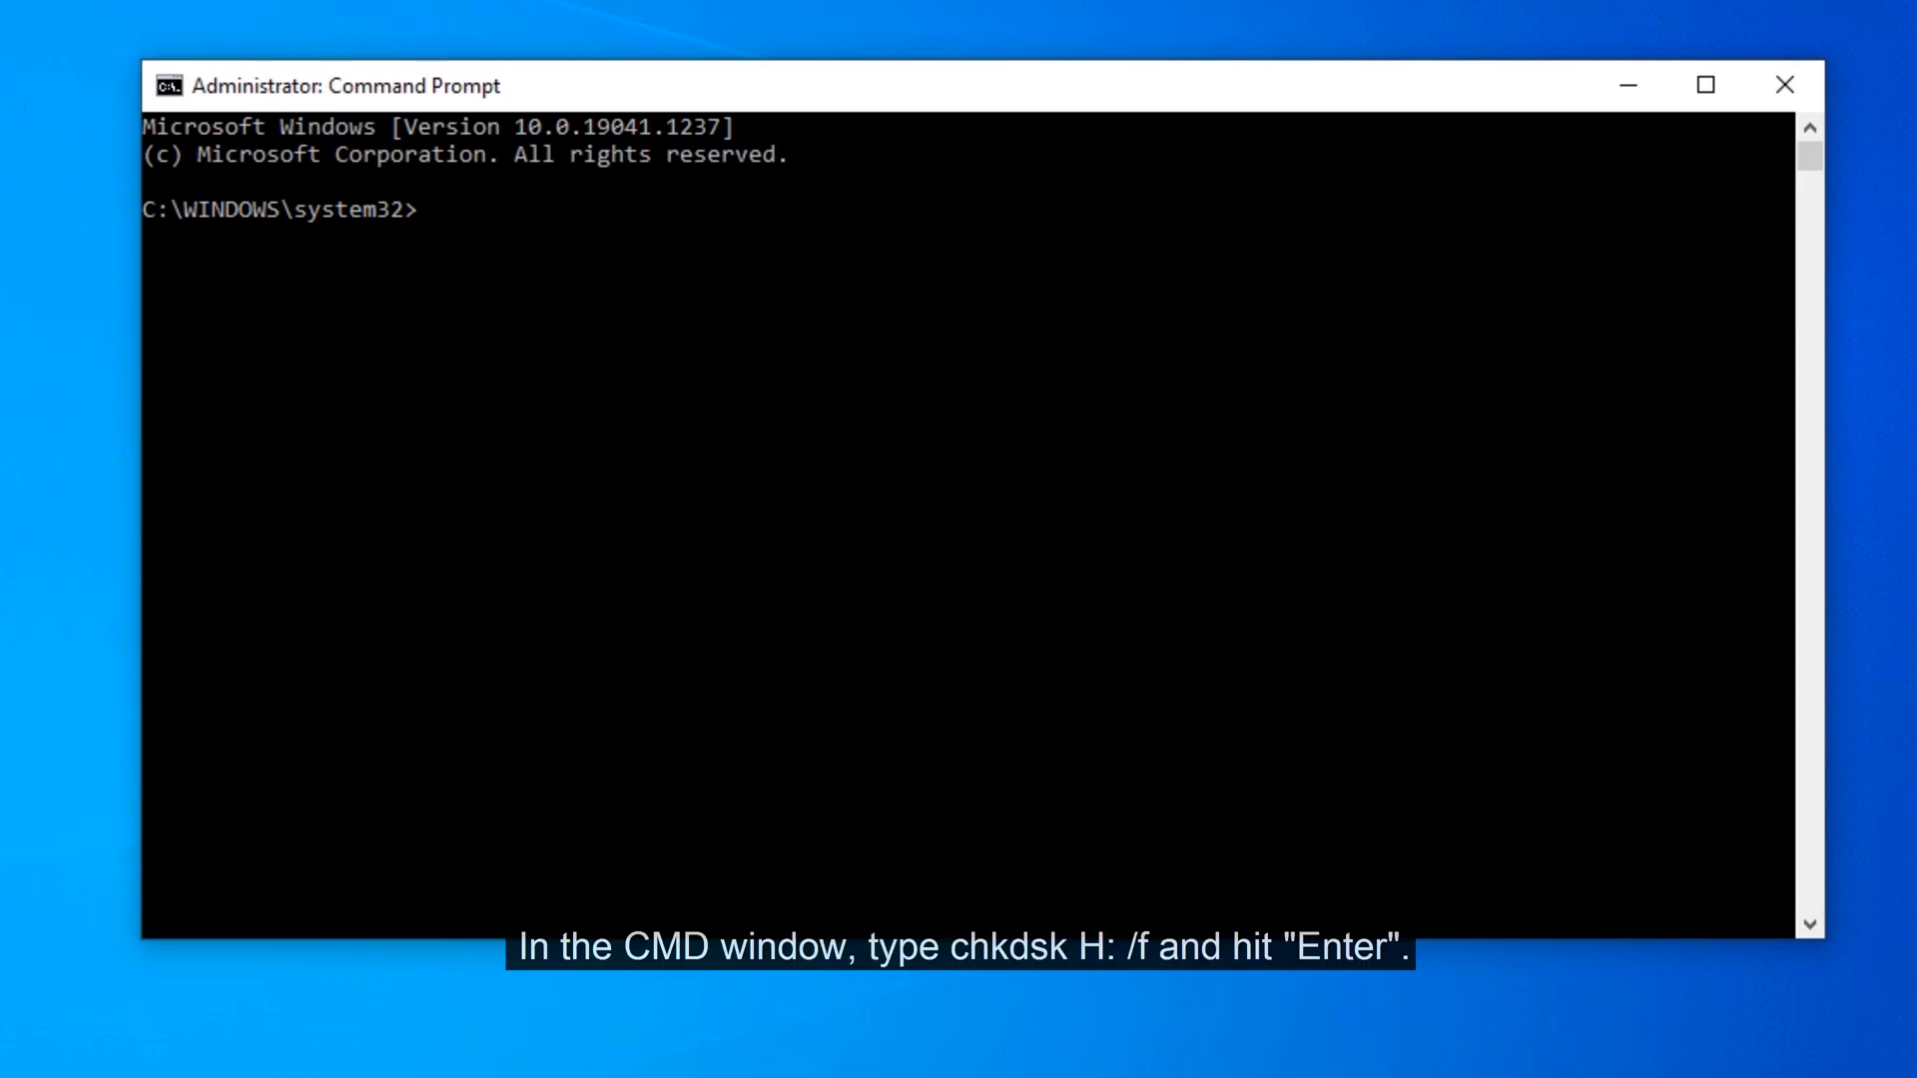
- Run chkdsk H: /f, which reports no file system problems, then exit
text(chkdsk H:)
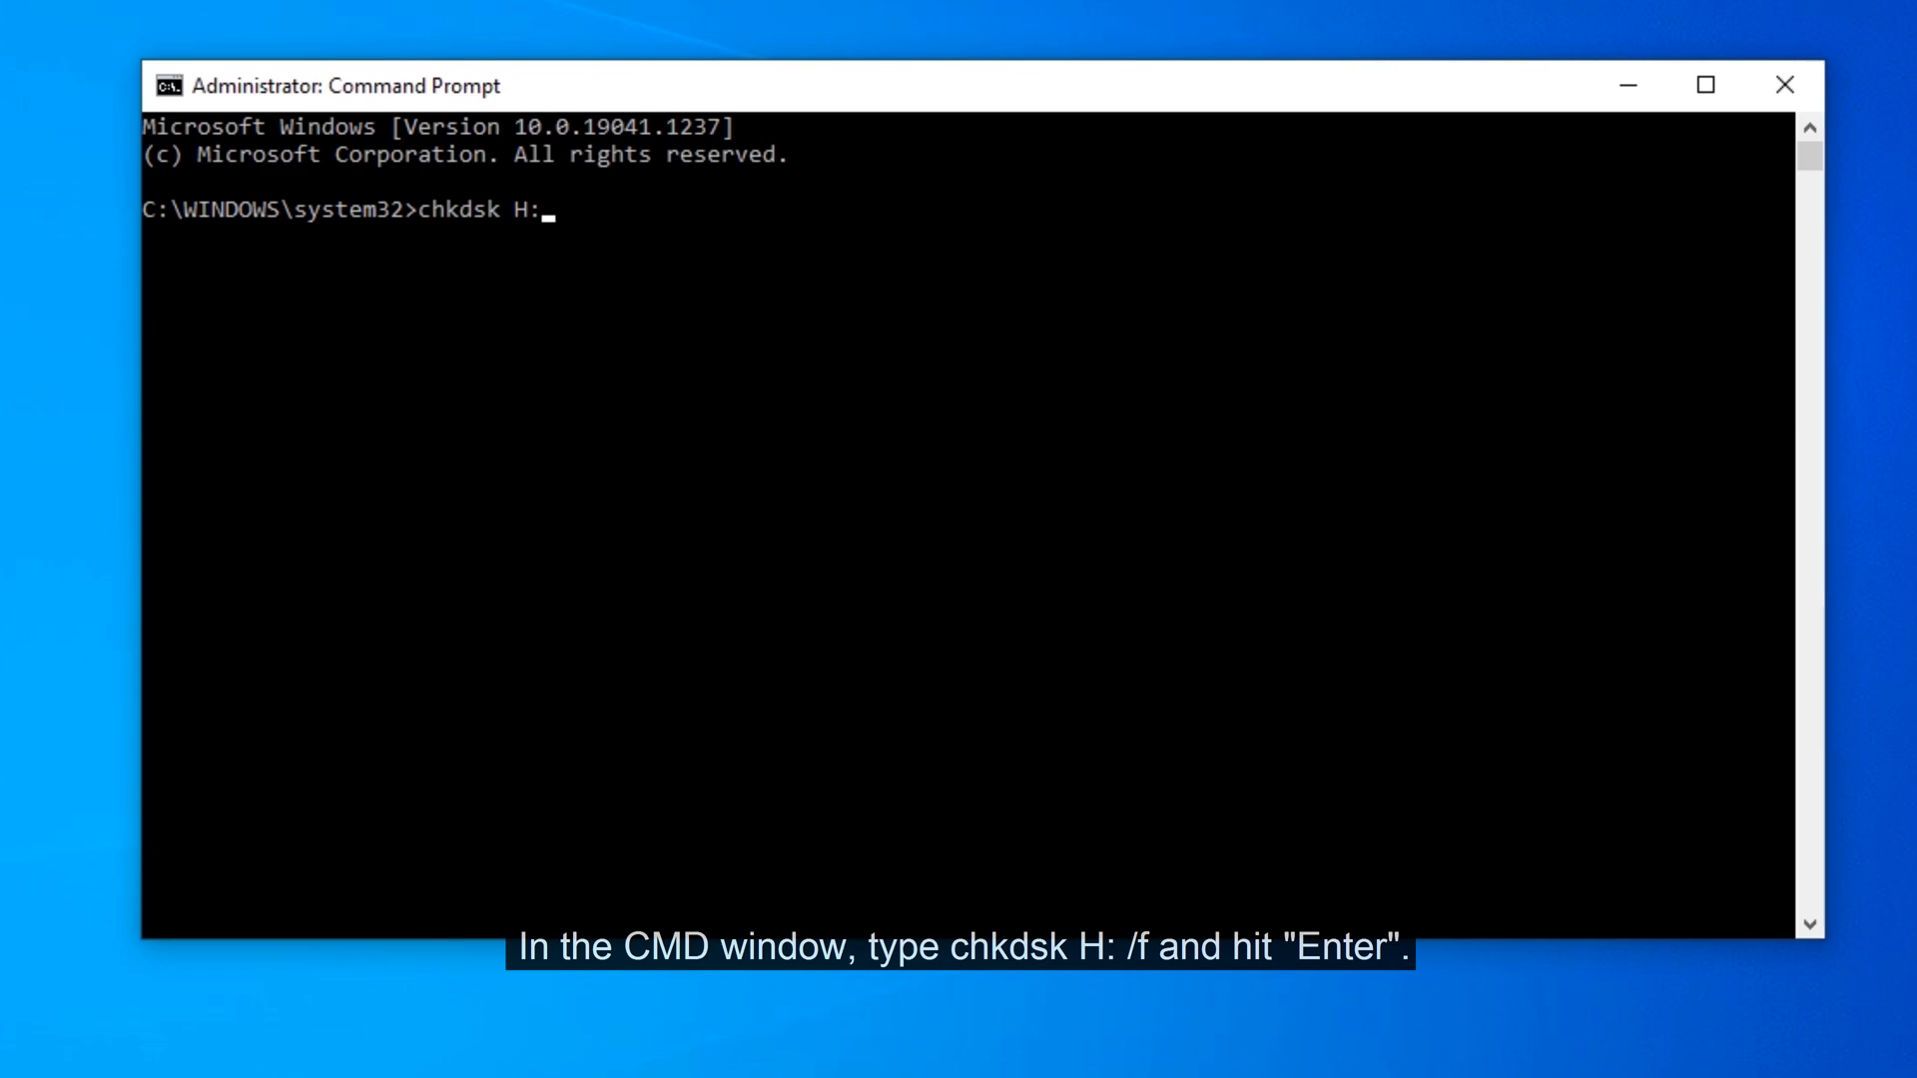
text(/f)
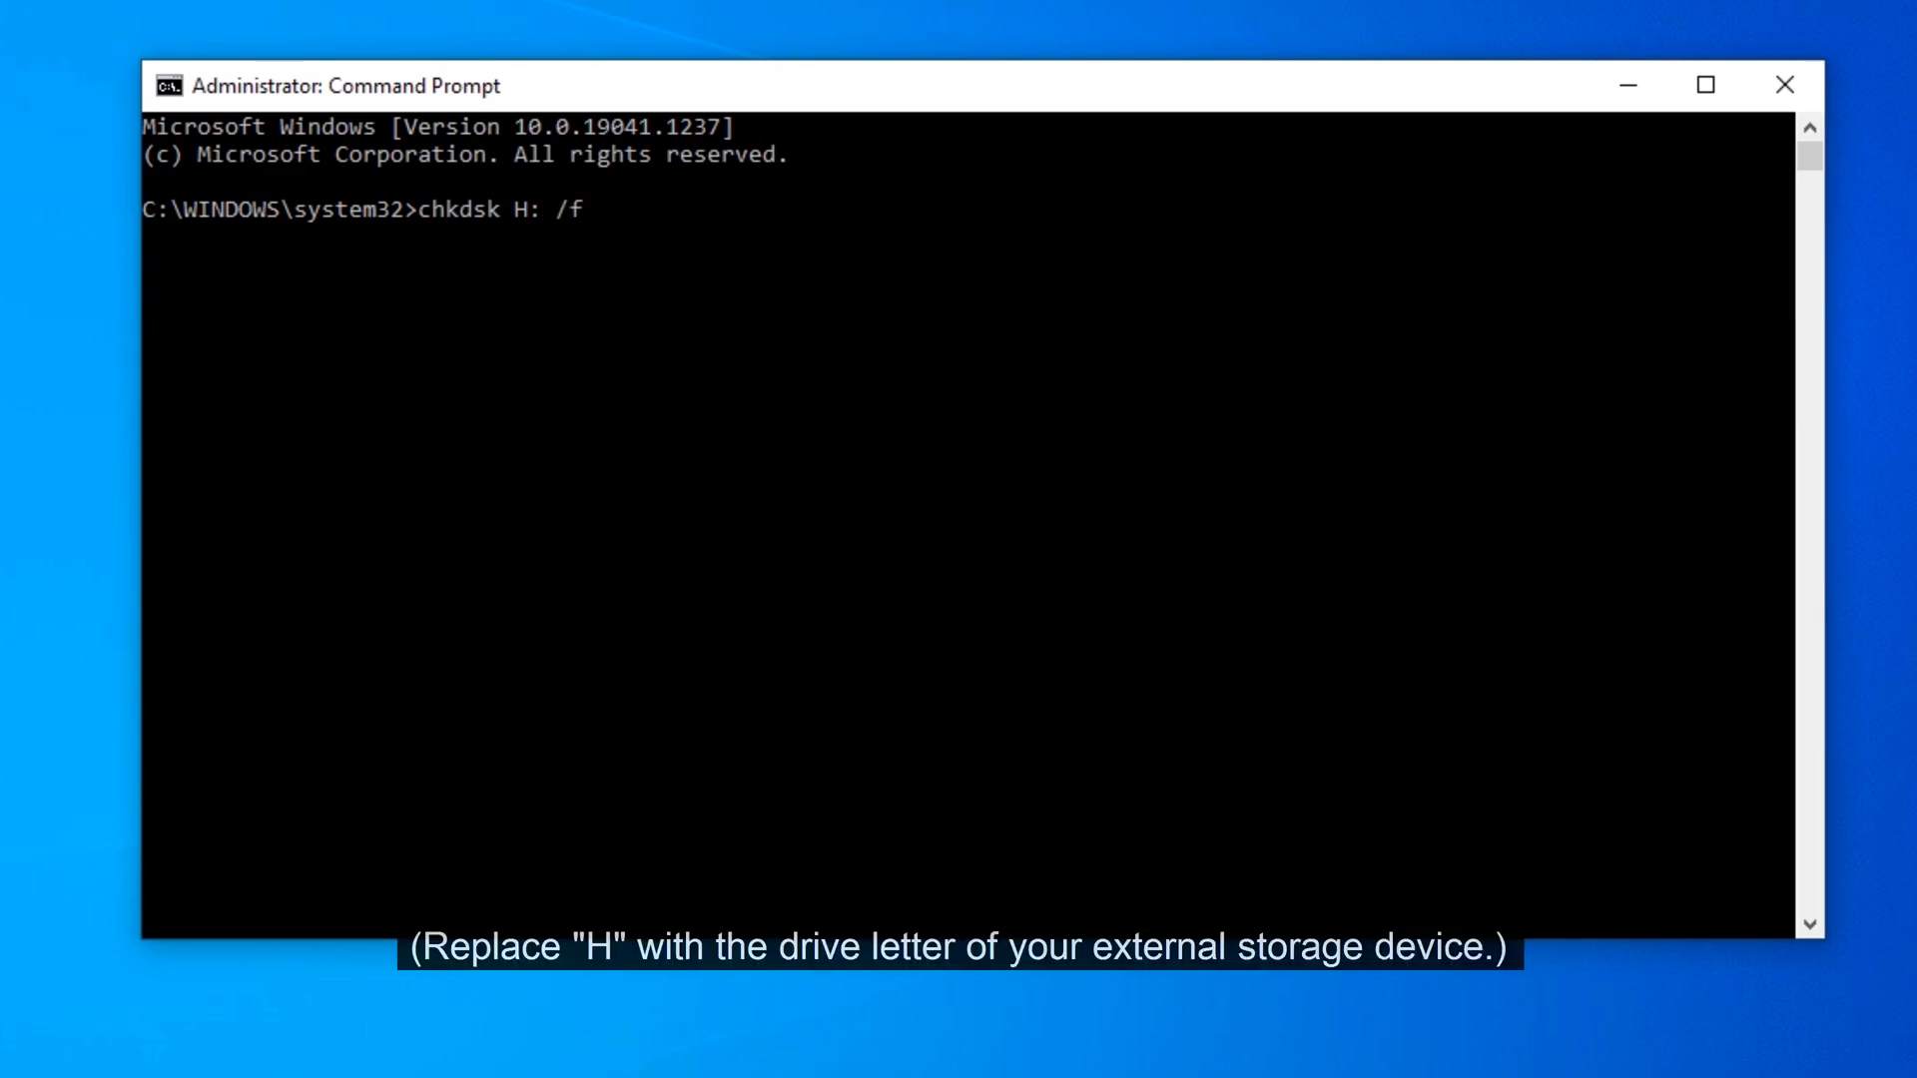
key(Enter)
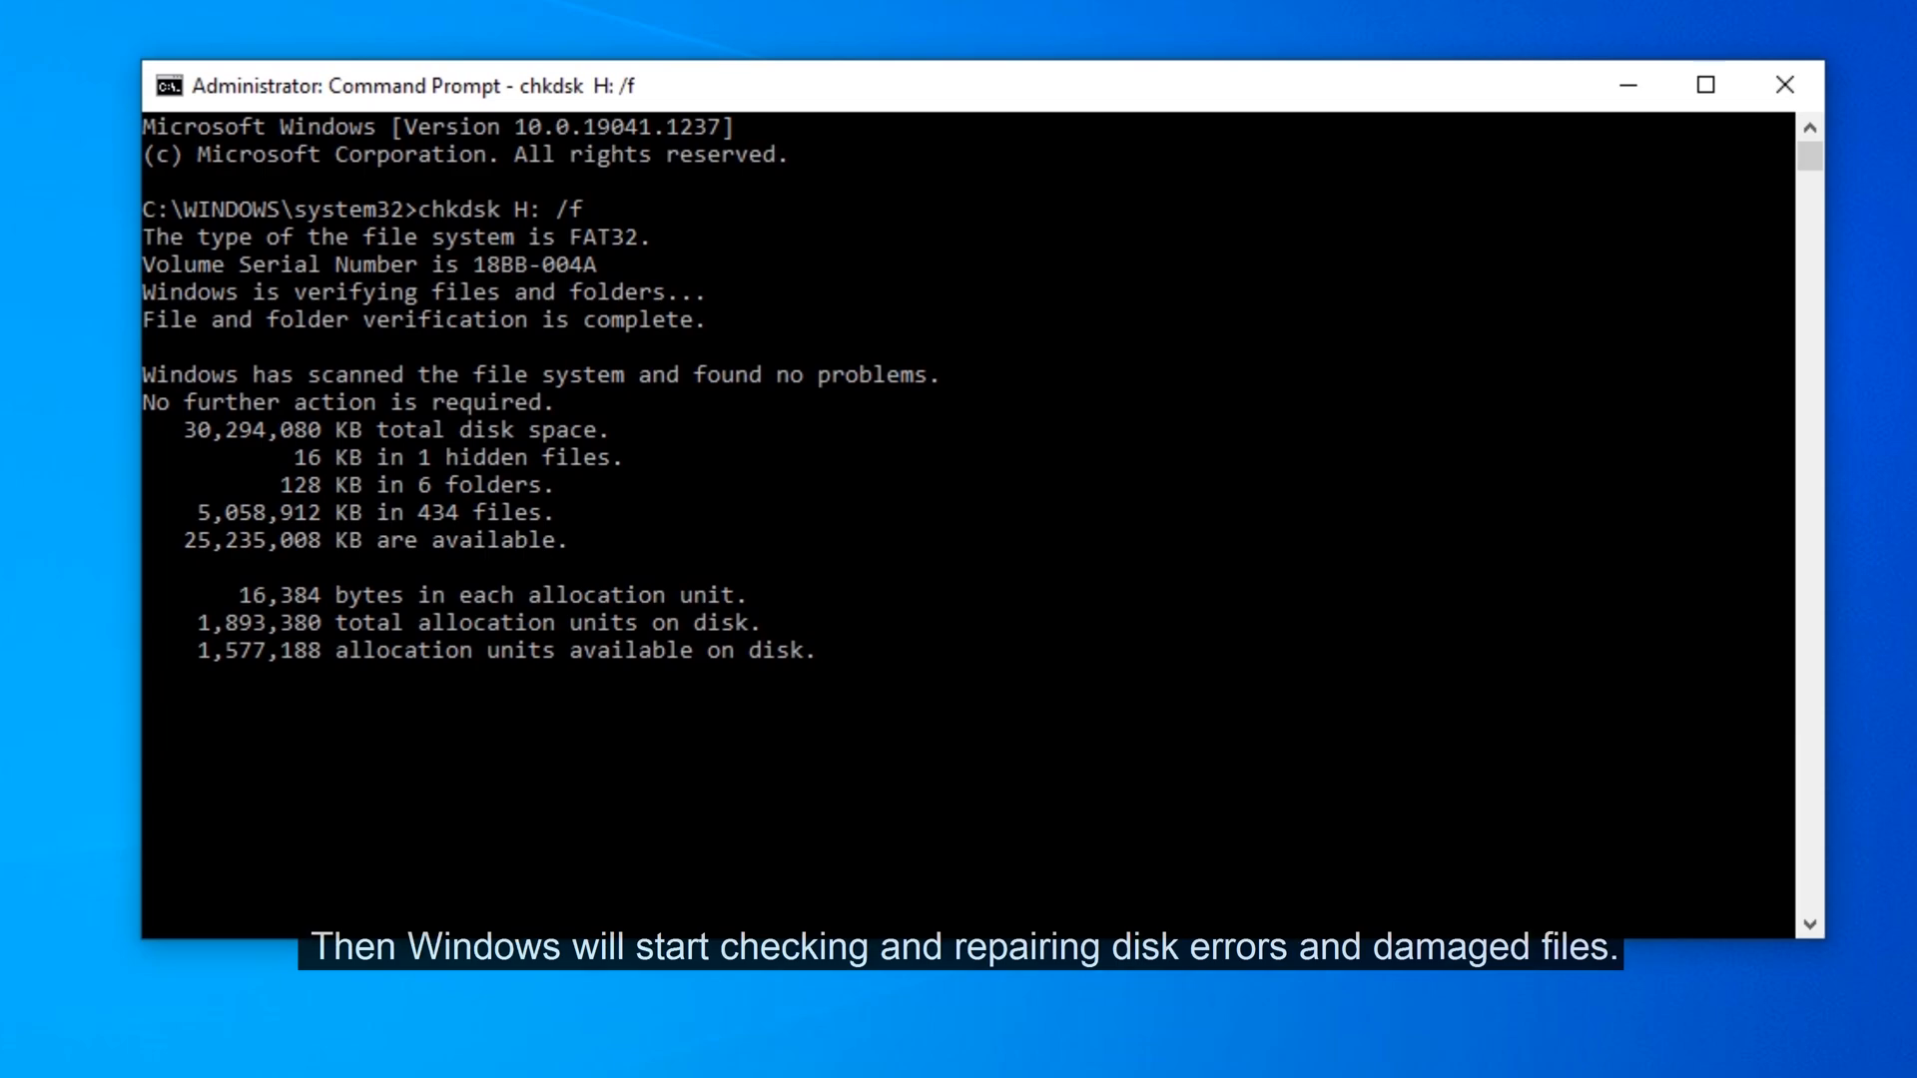
key(Enter)
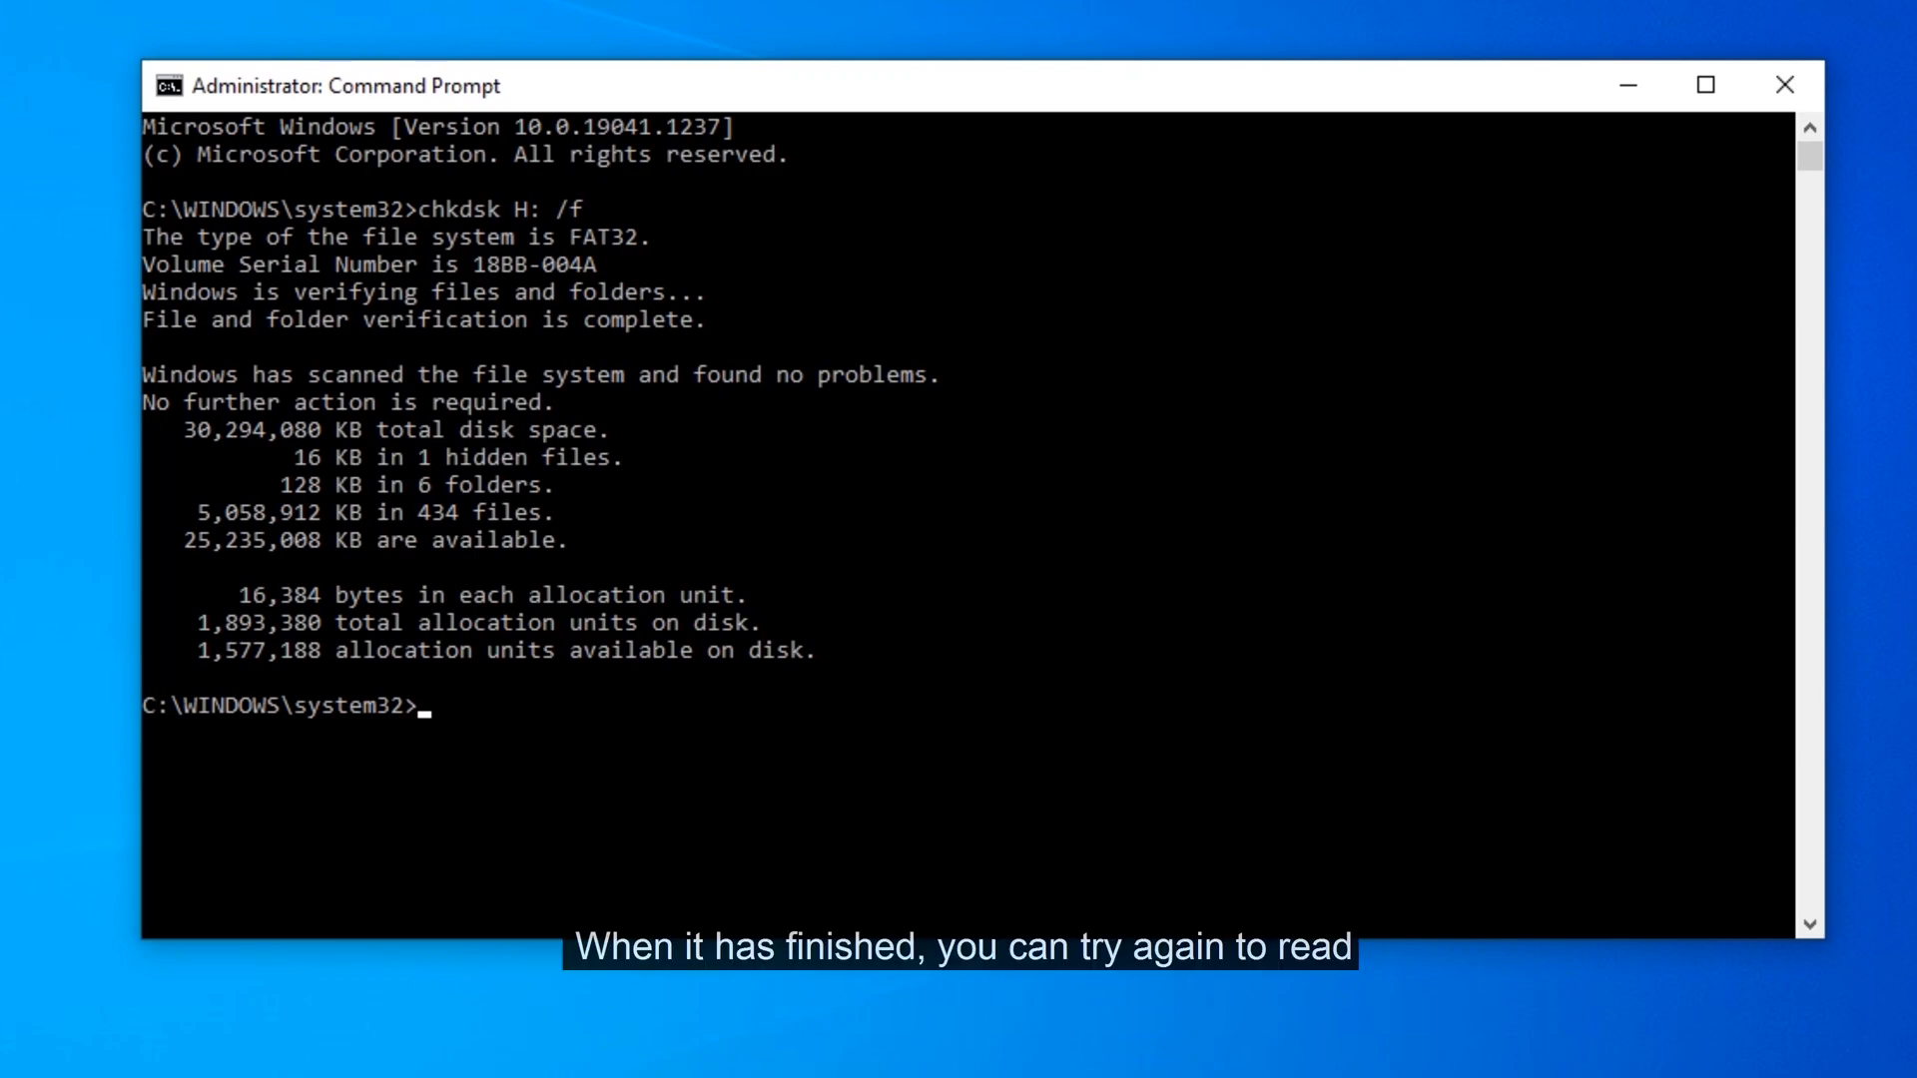
text(exit)
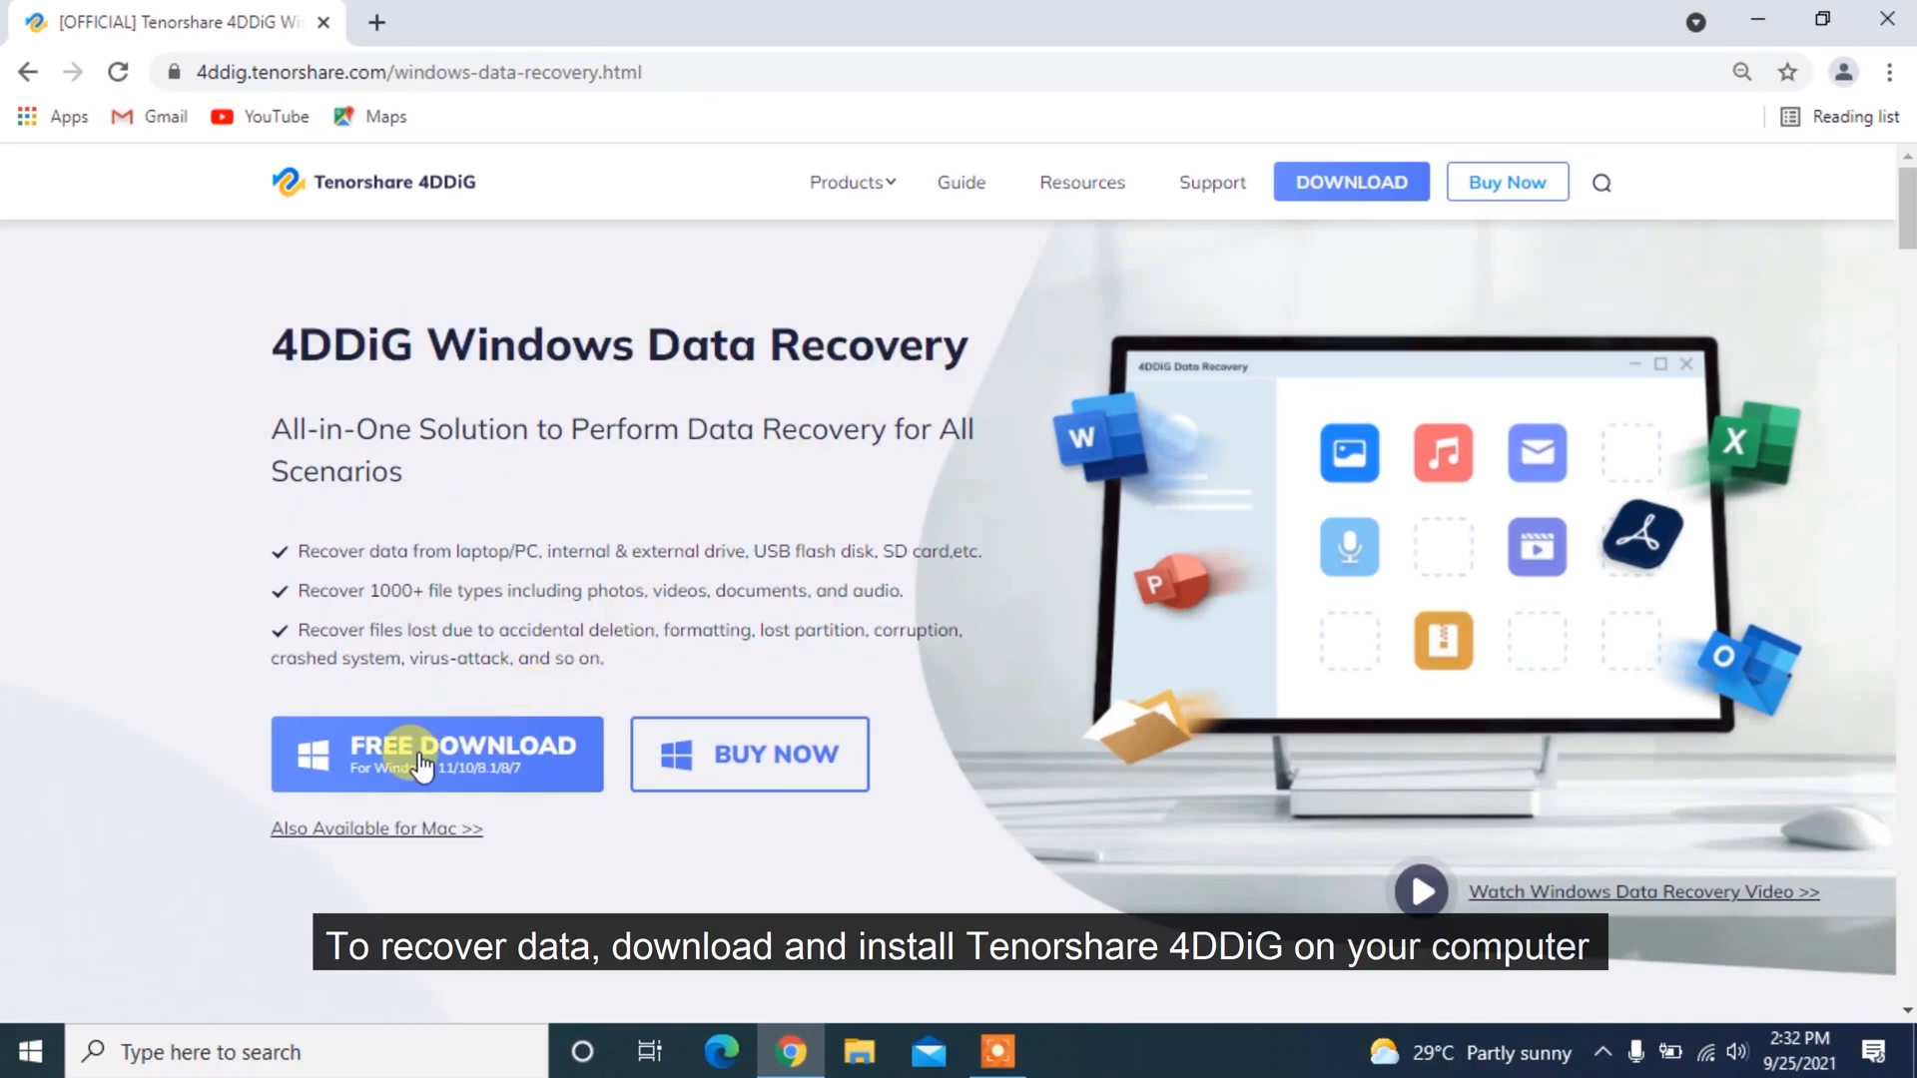
- Start the free 4DDiG Windows Data Recovery download for Windows
click(436, 755)
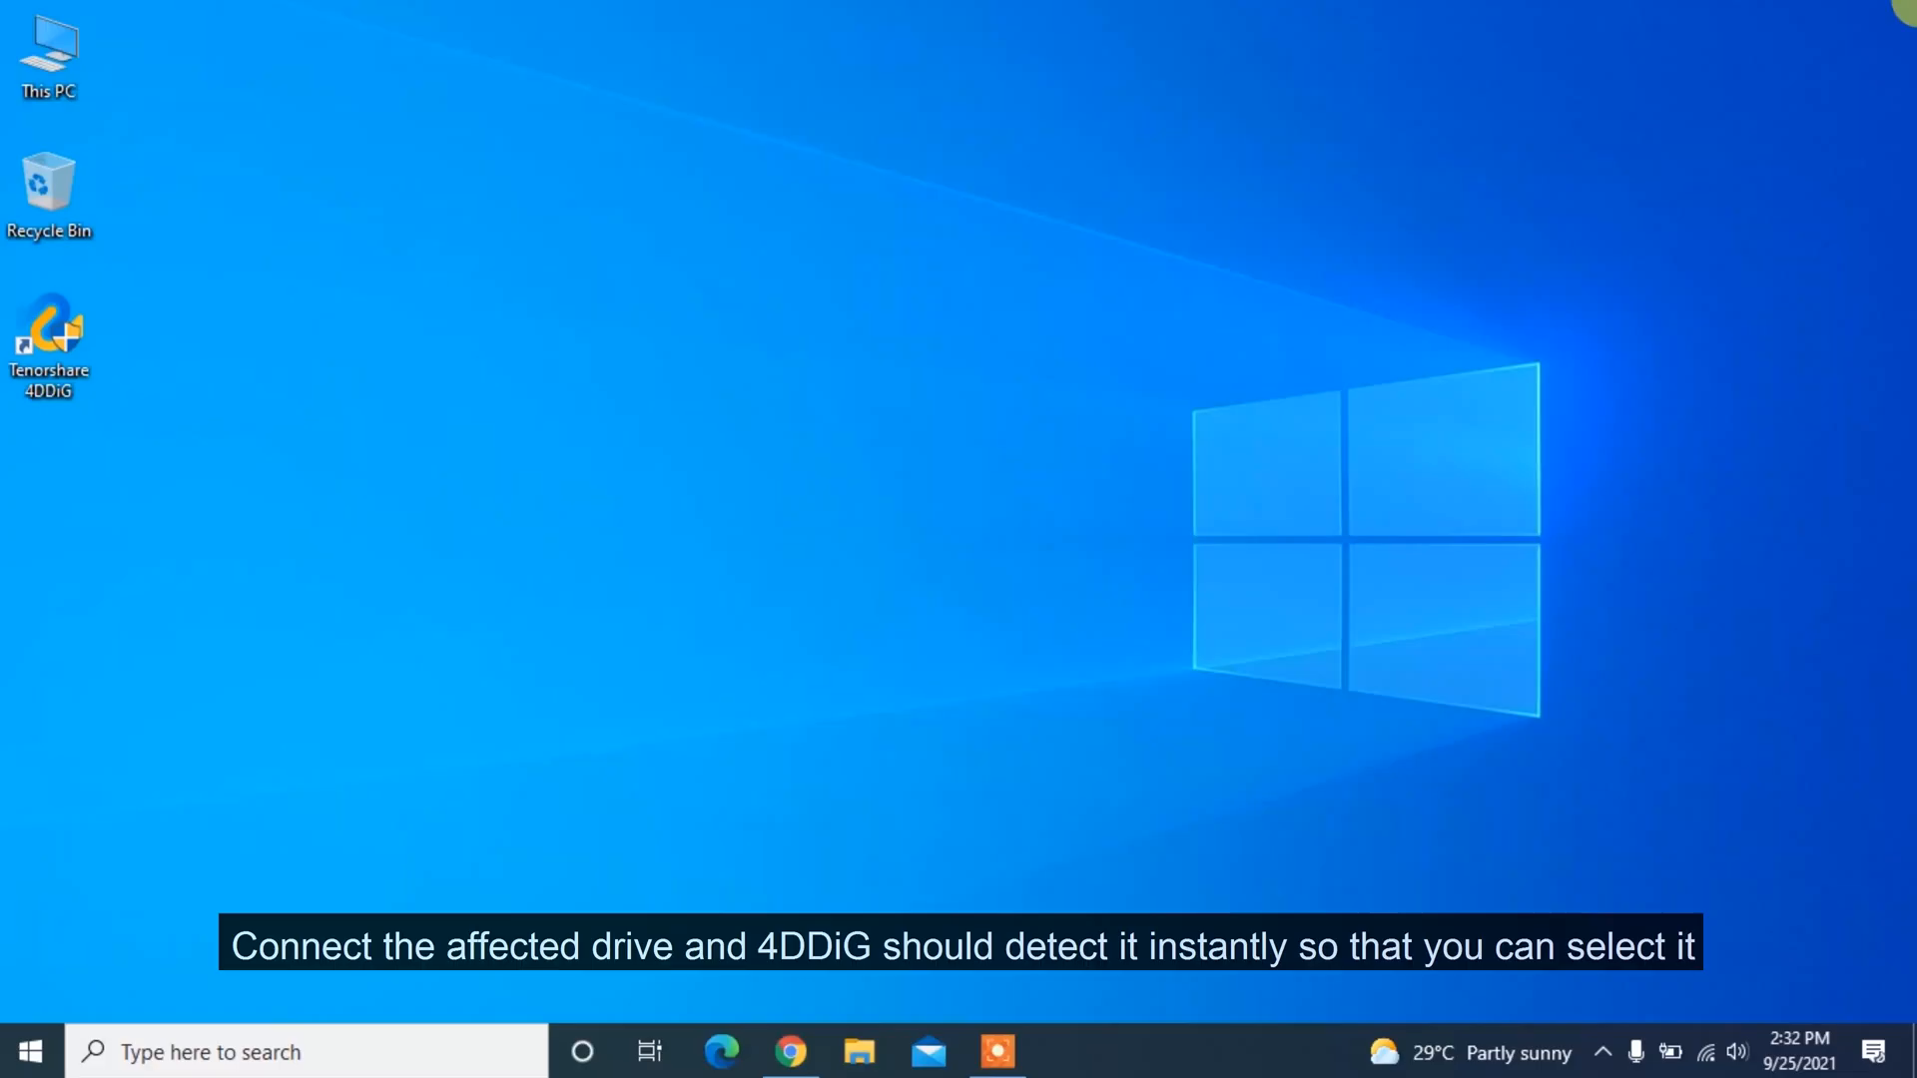
- Scan iMavic Air (I:) in 4DDiG and recover the three checked files into a 4DDIG folder
double_click(50, 331)
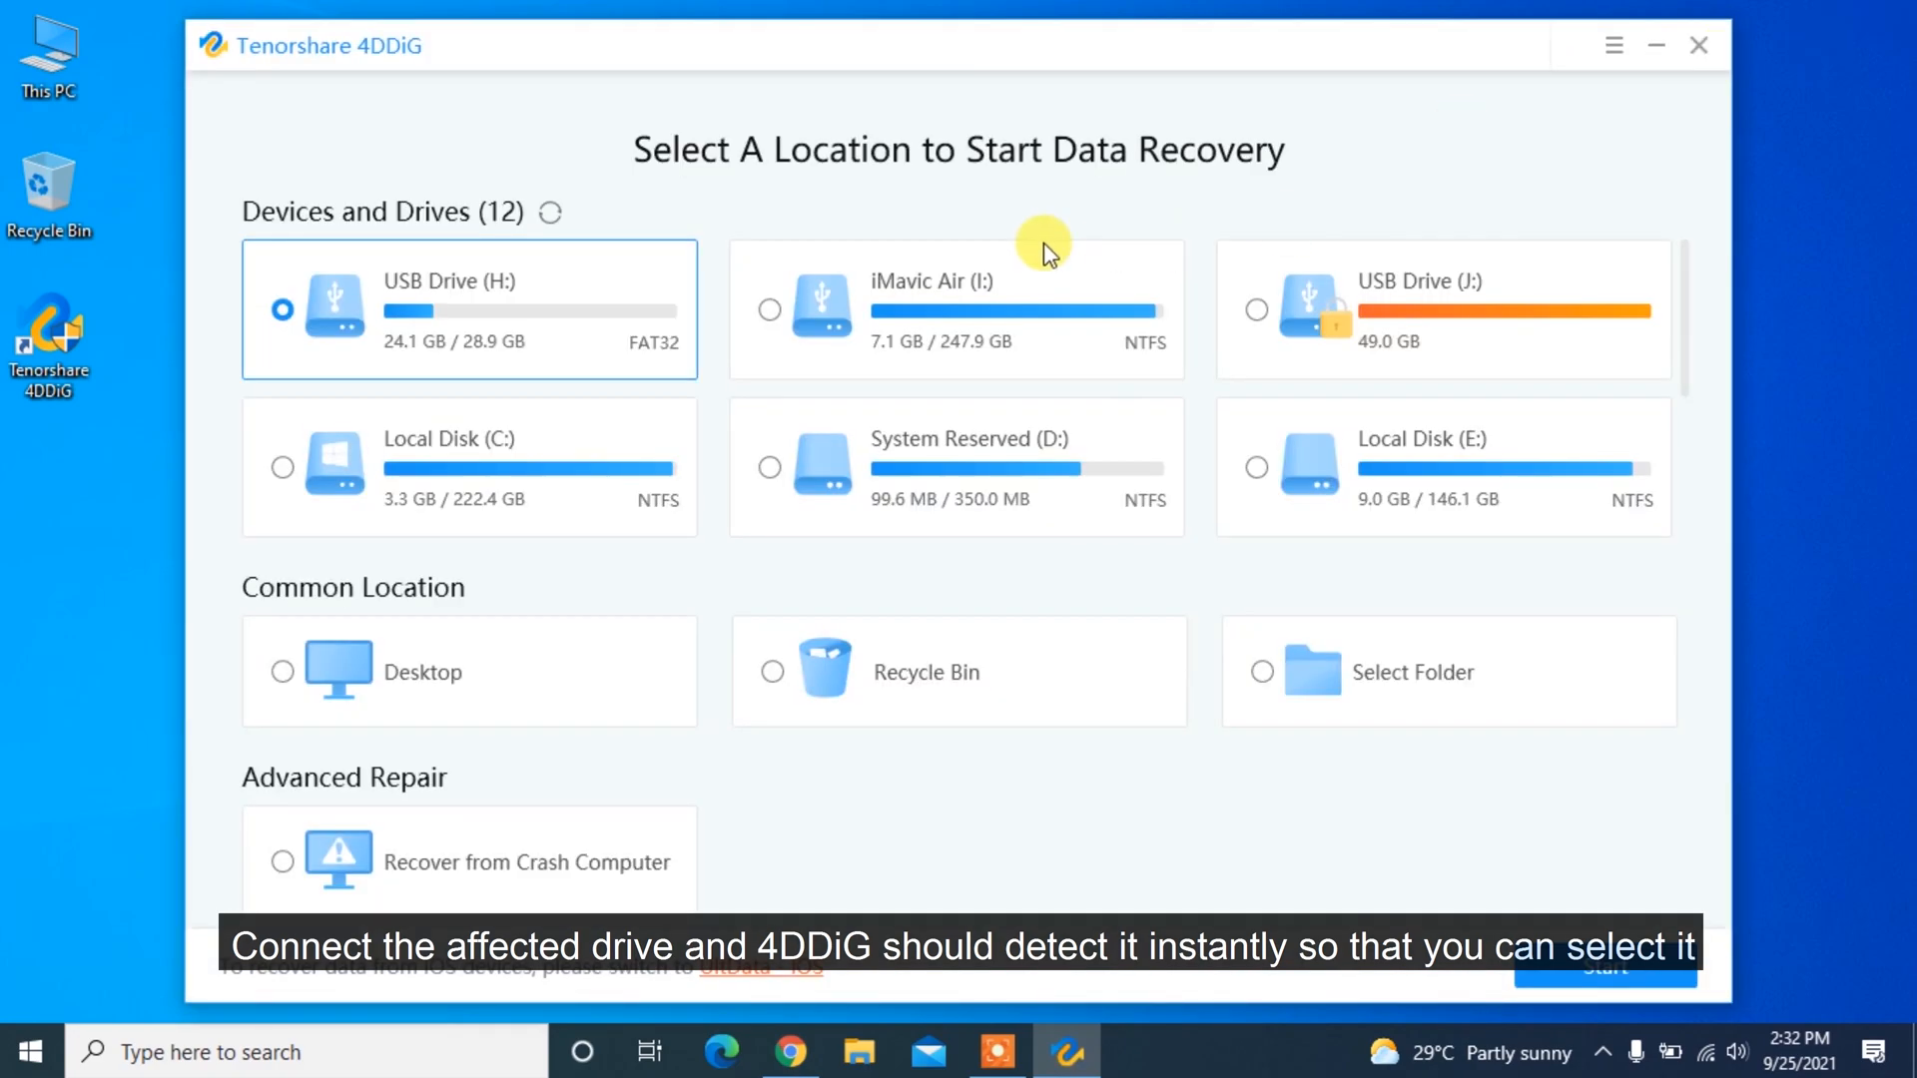
click(957, 308)
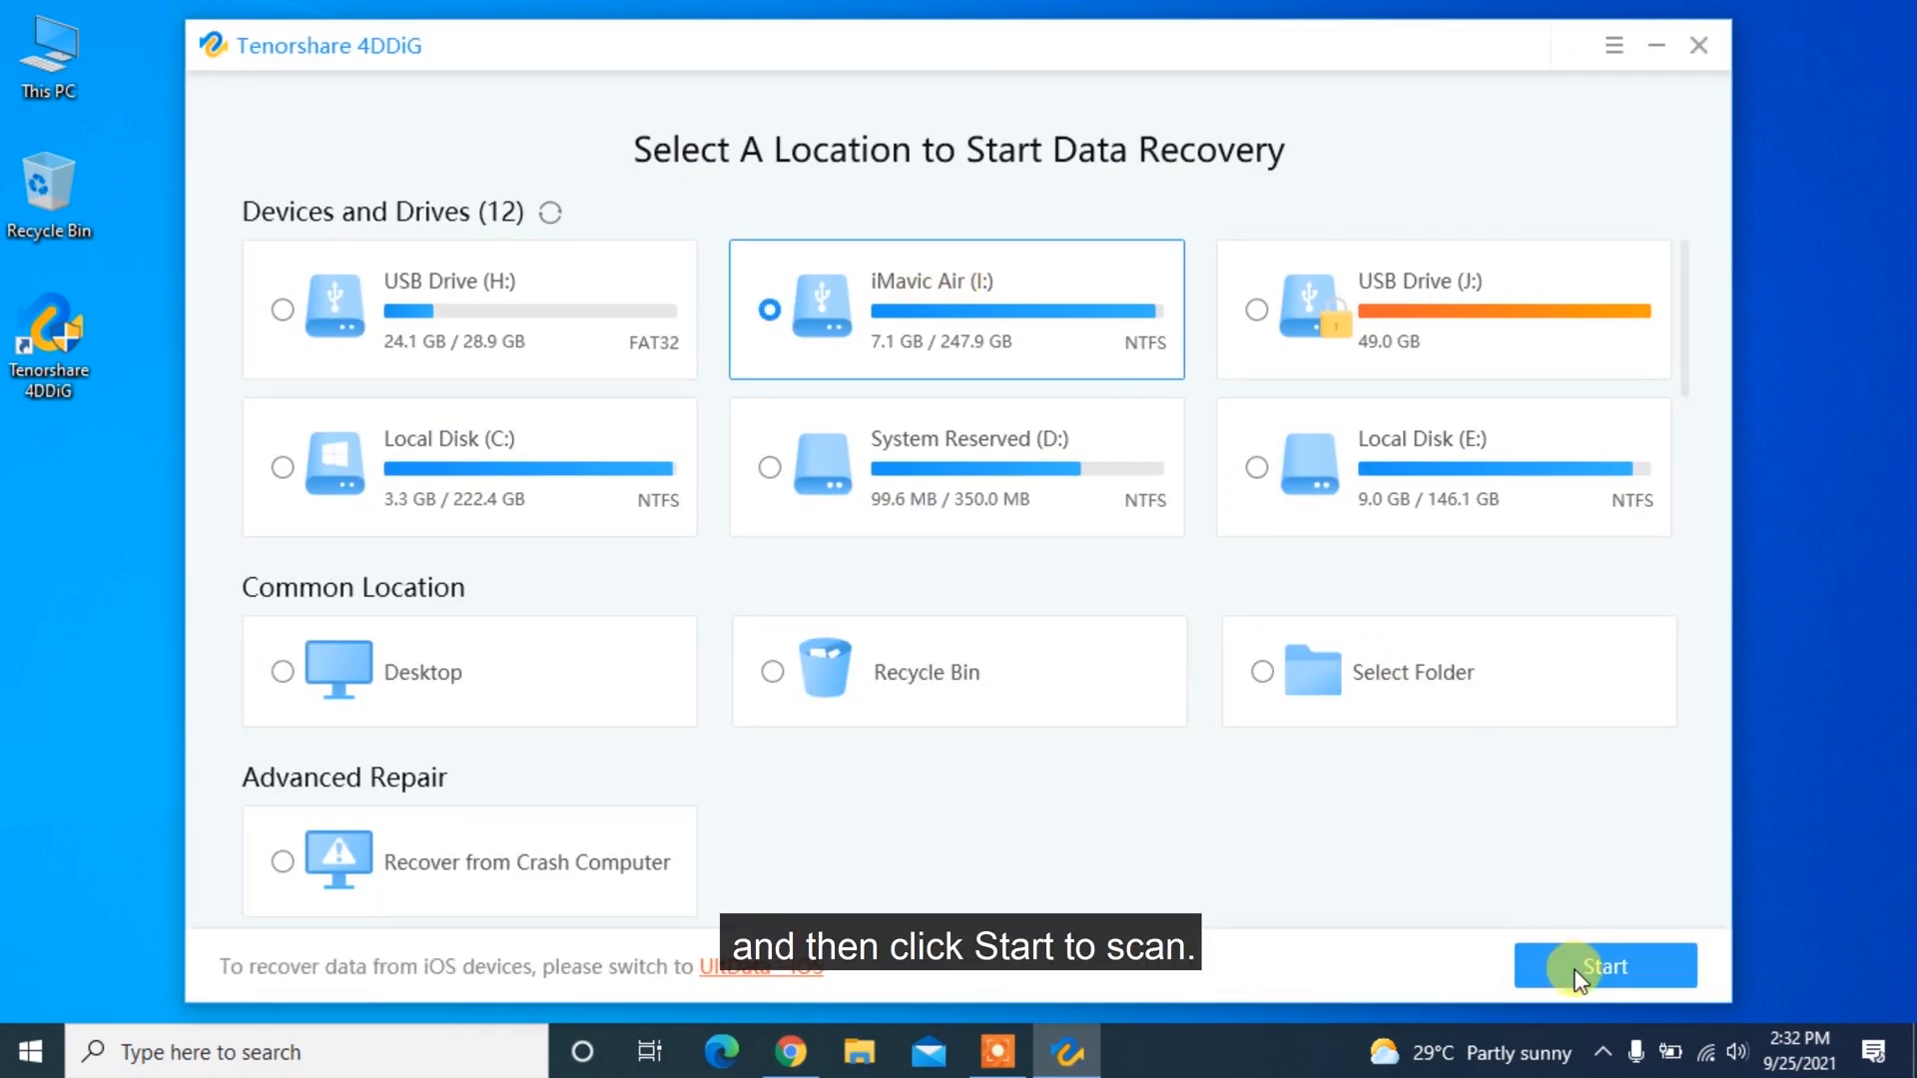
click(1604, 965)
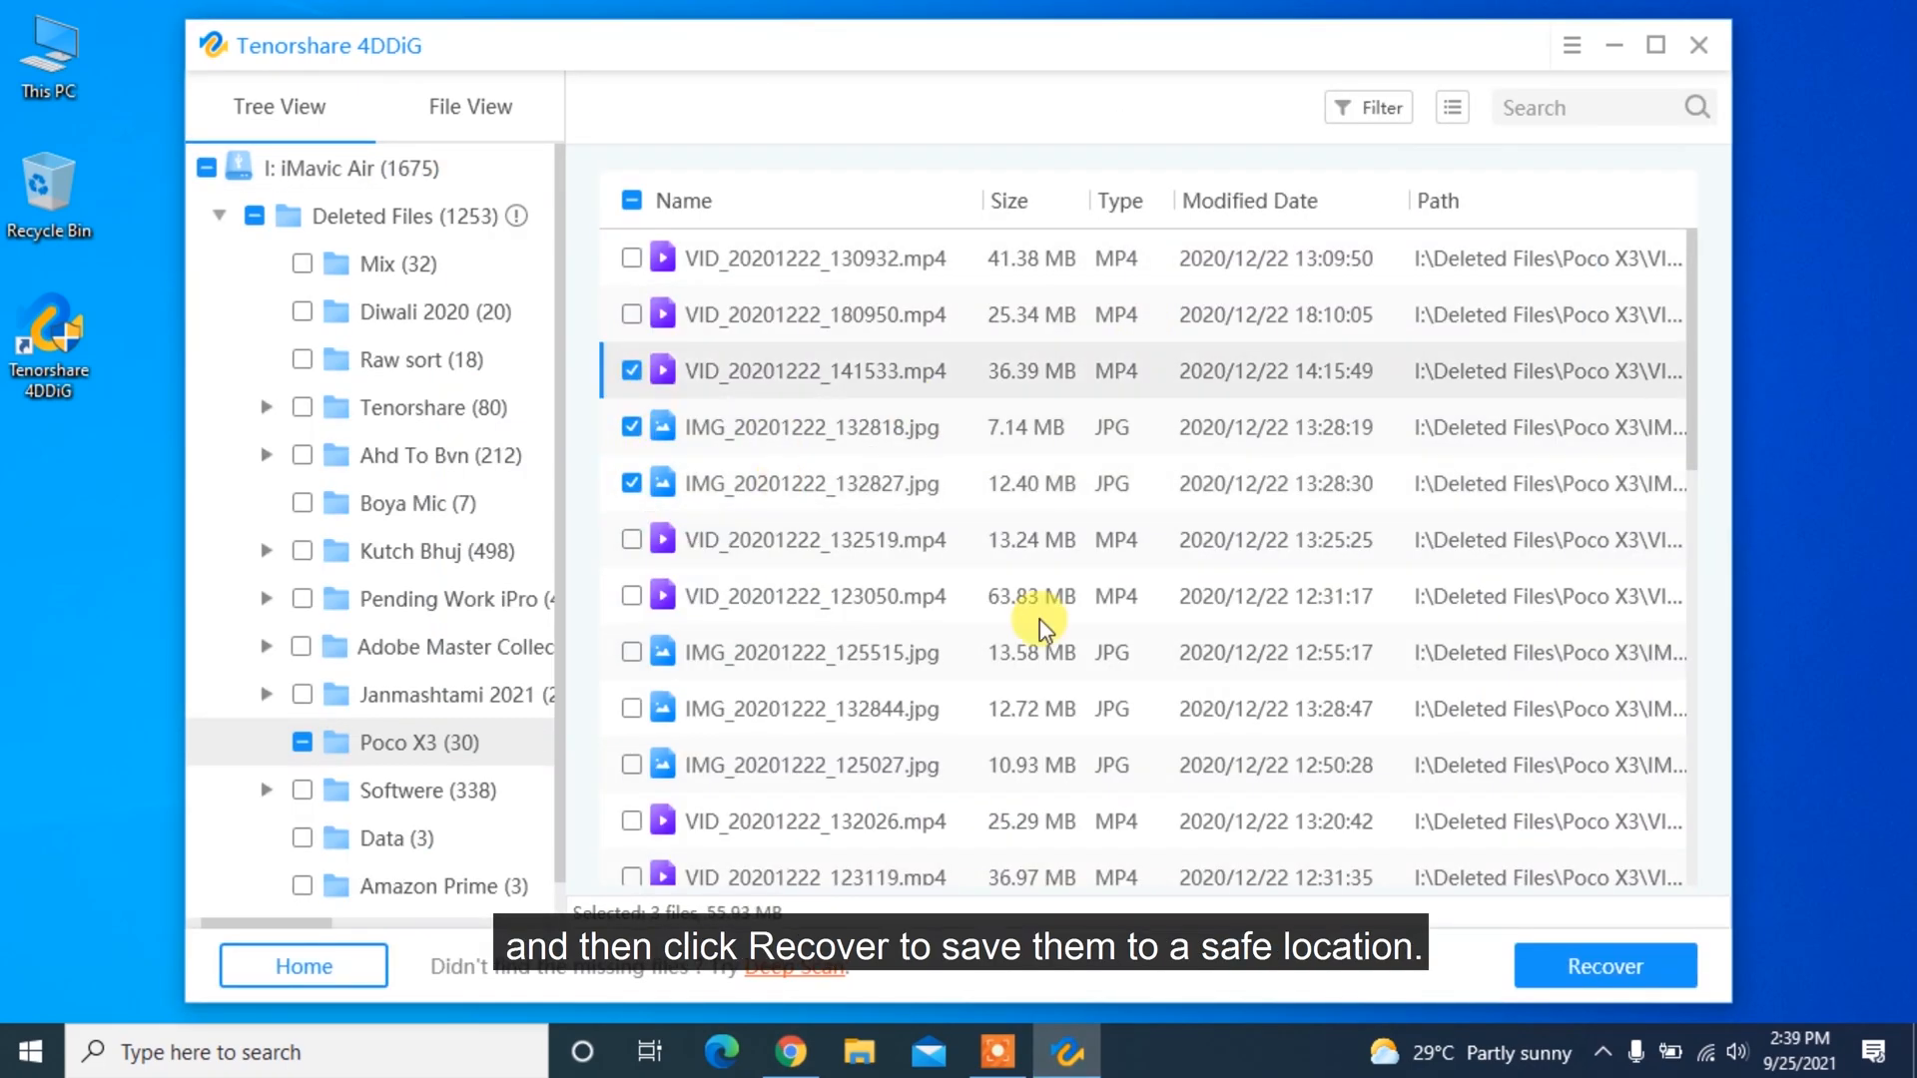
click(1604, 966)
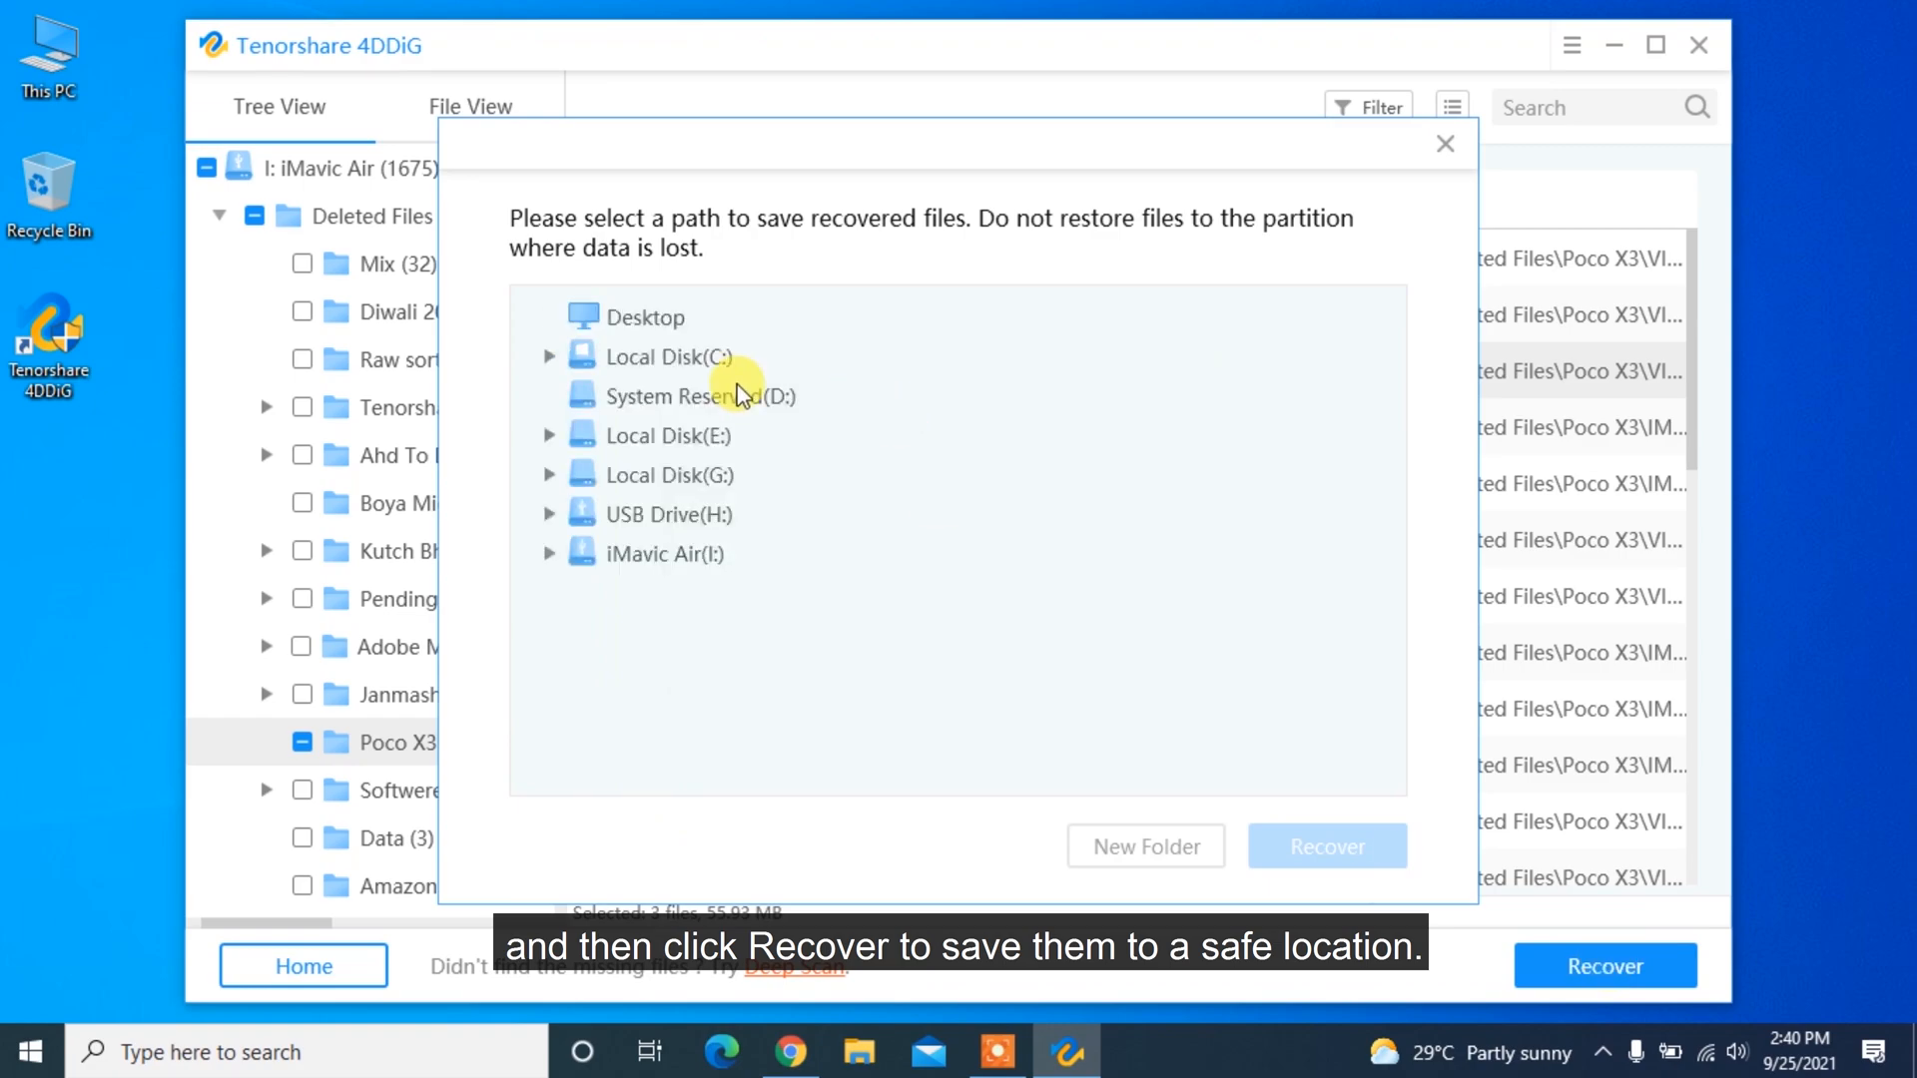
click(1325, 845)
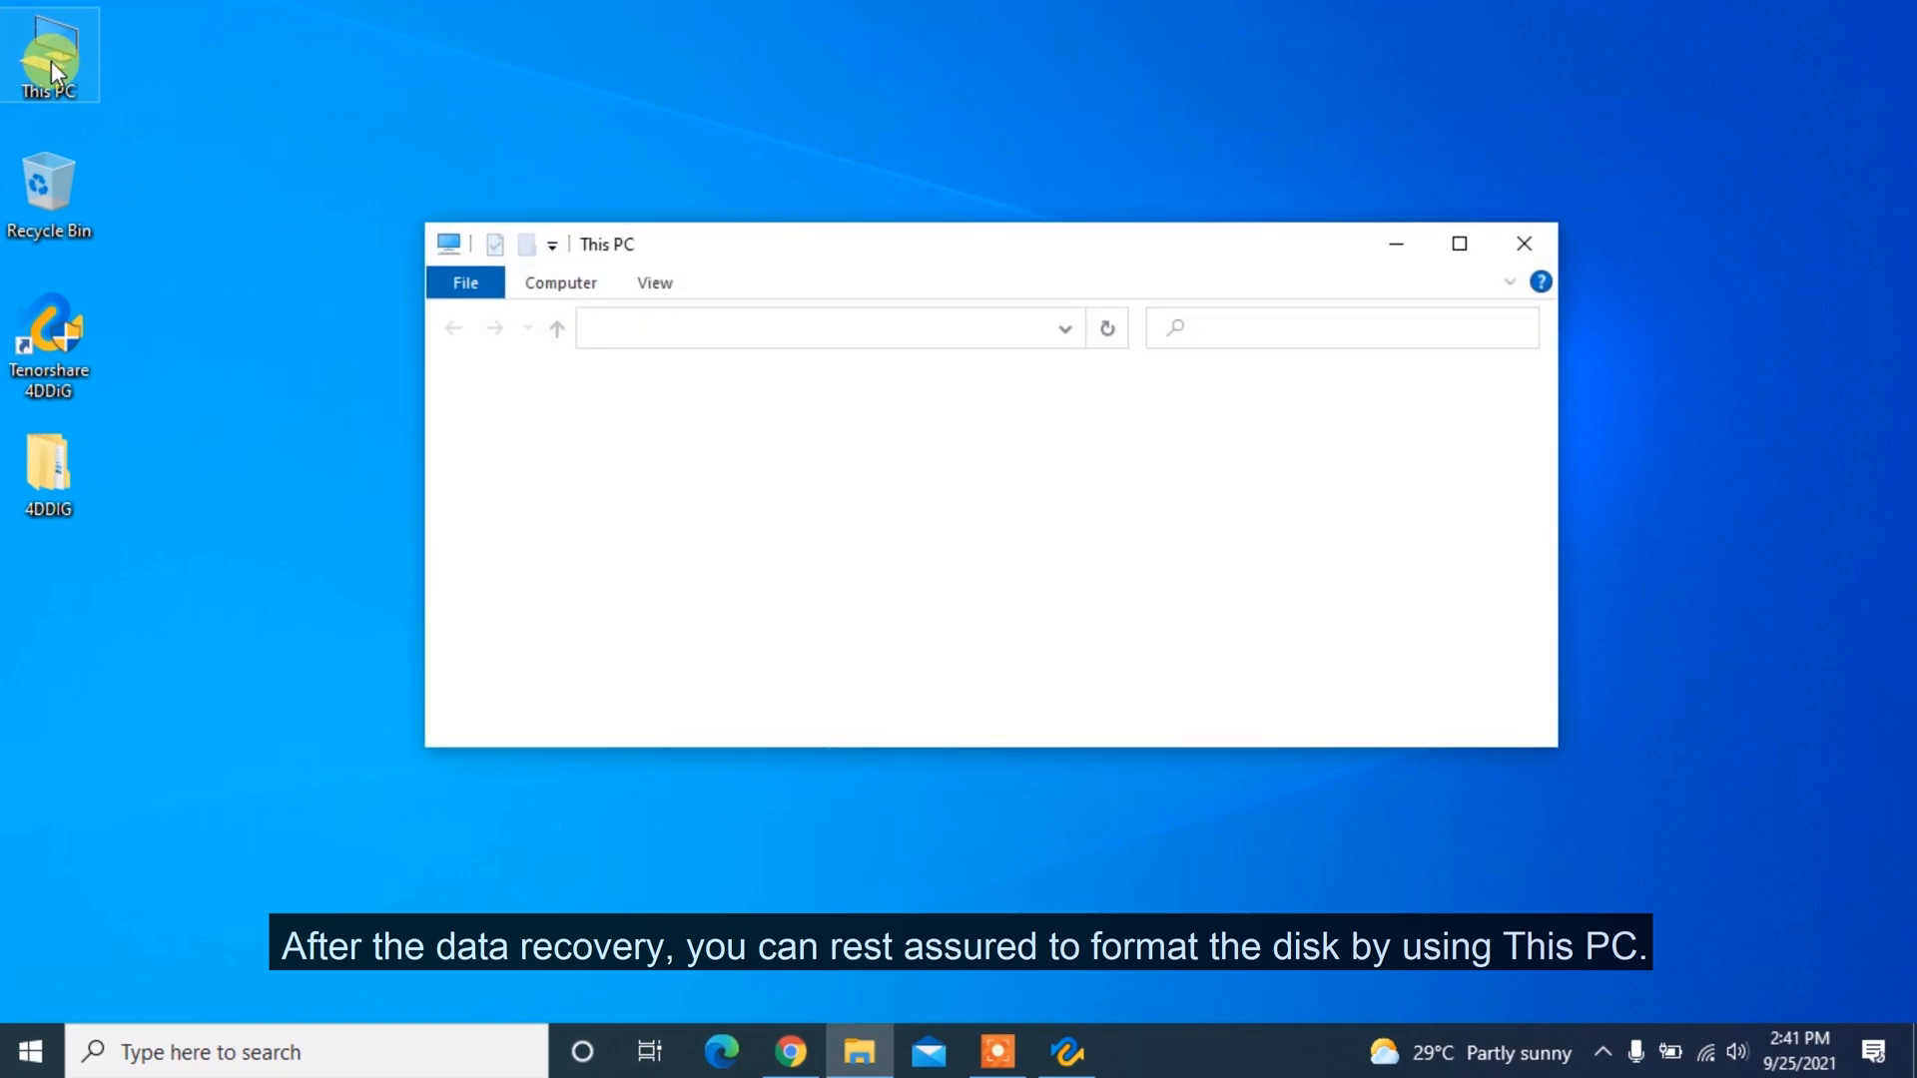
- Quick-format the iMavic Air (I:) drive as NTFS from This PC
click(844, 593)
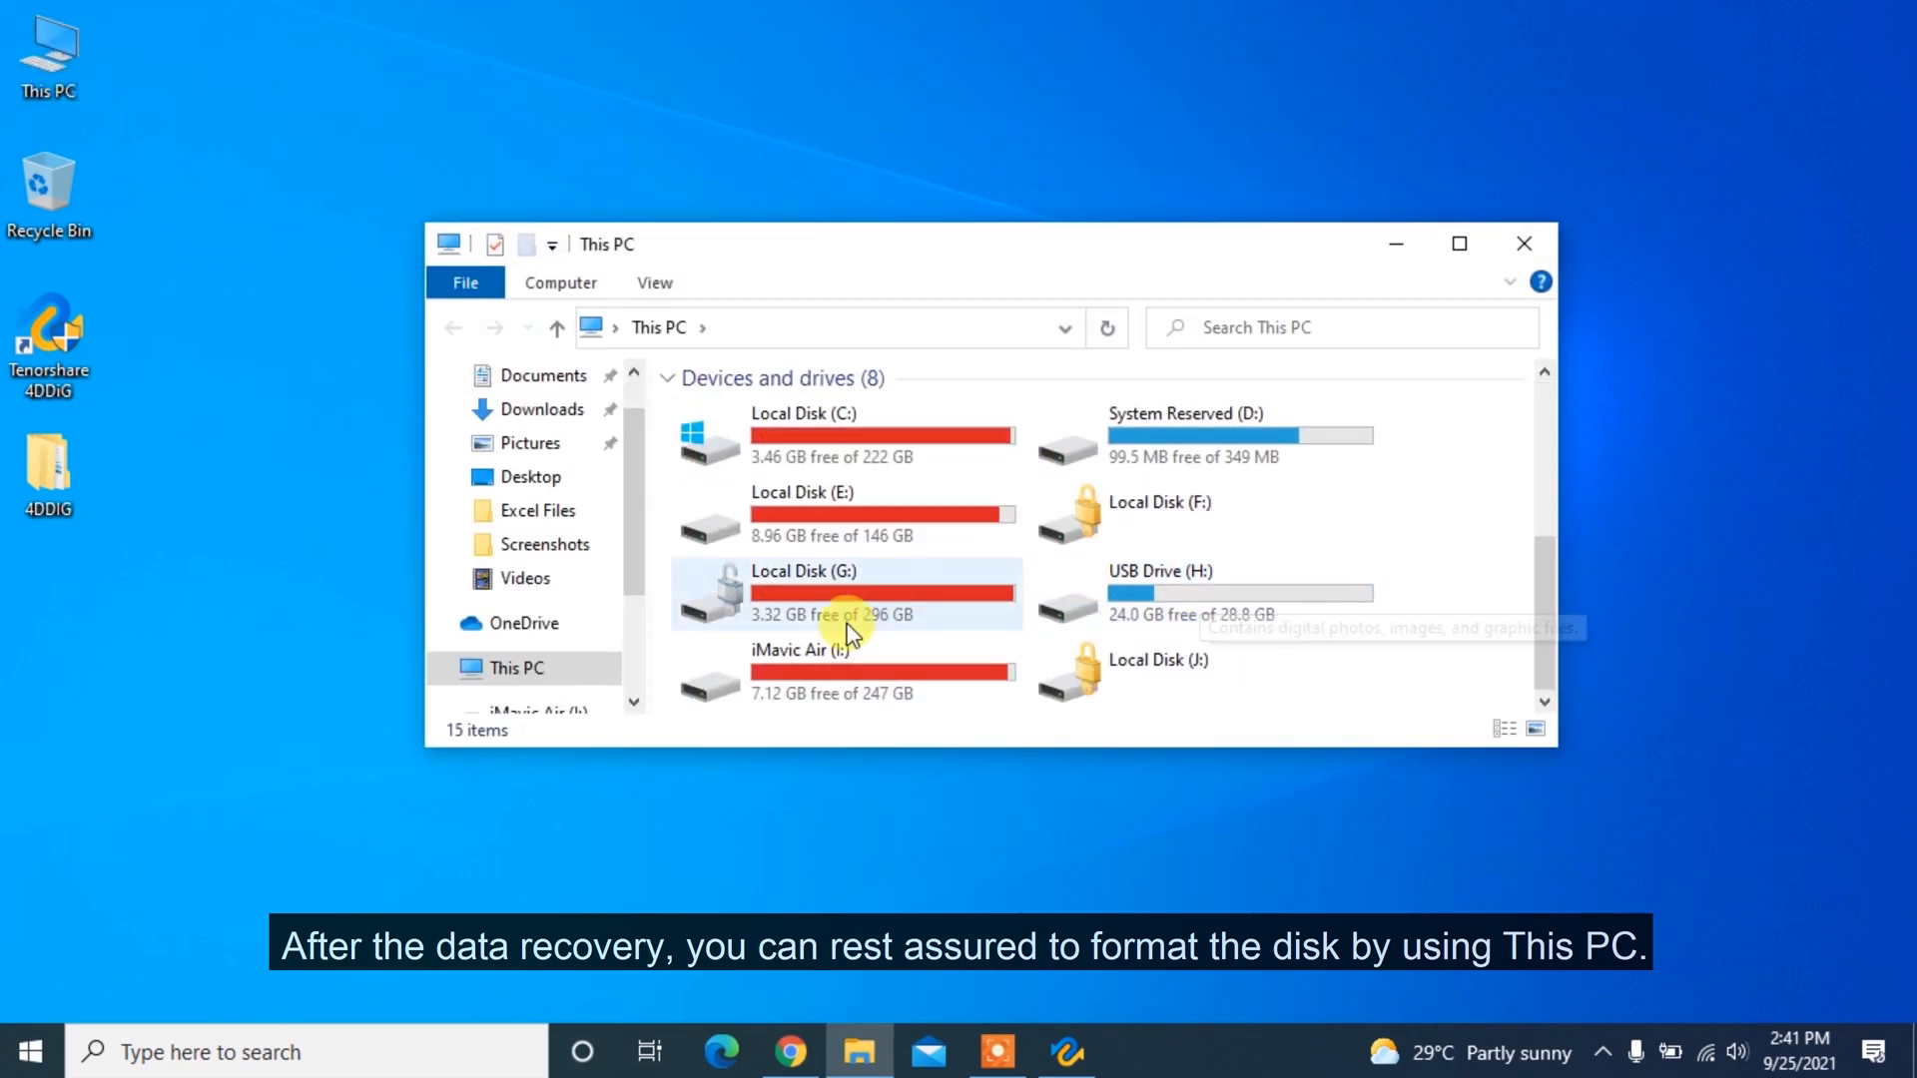
right_click(806, 674)
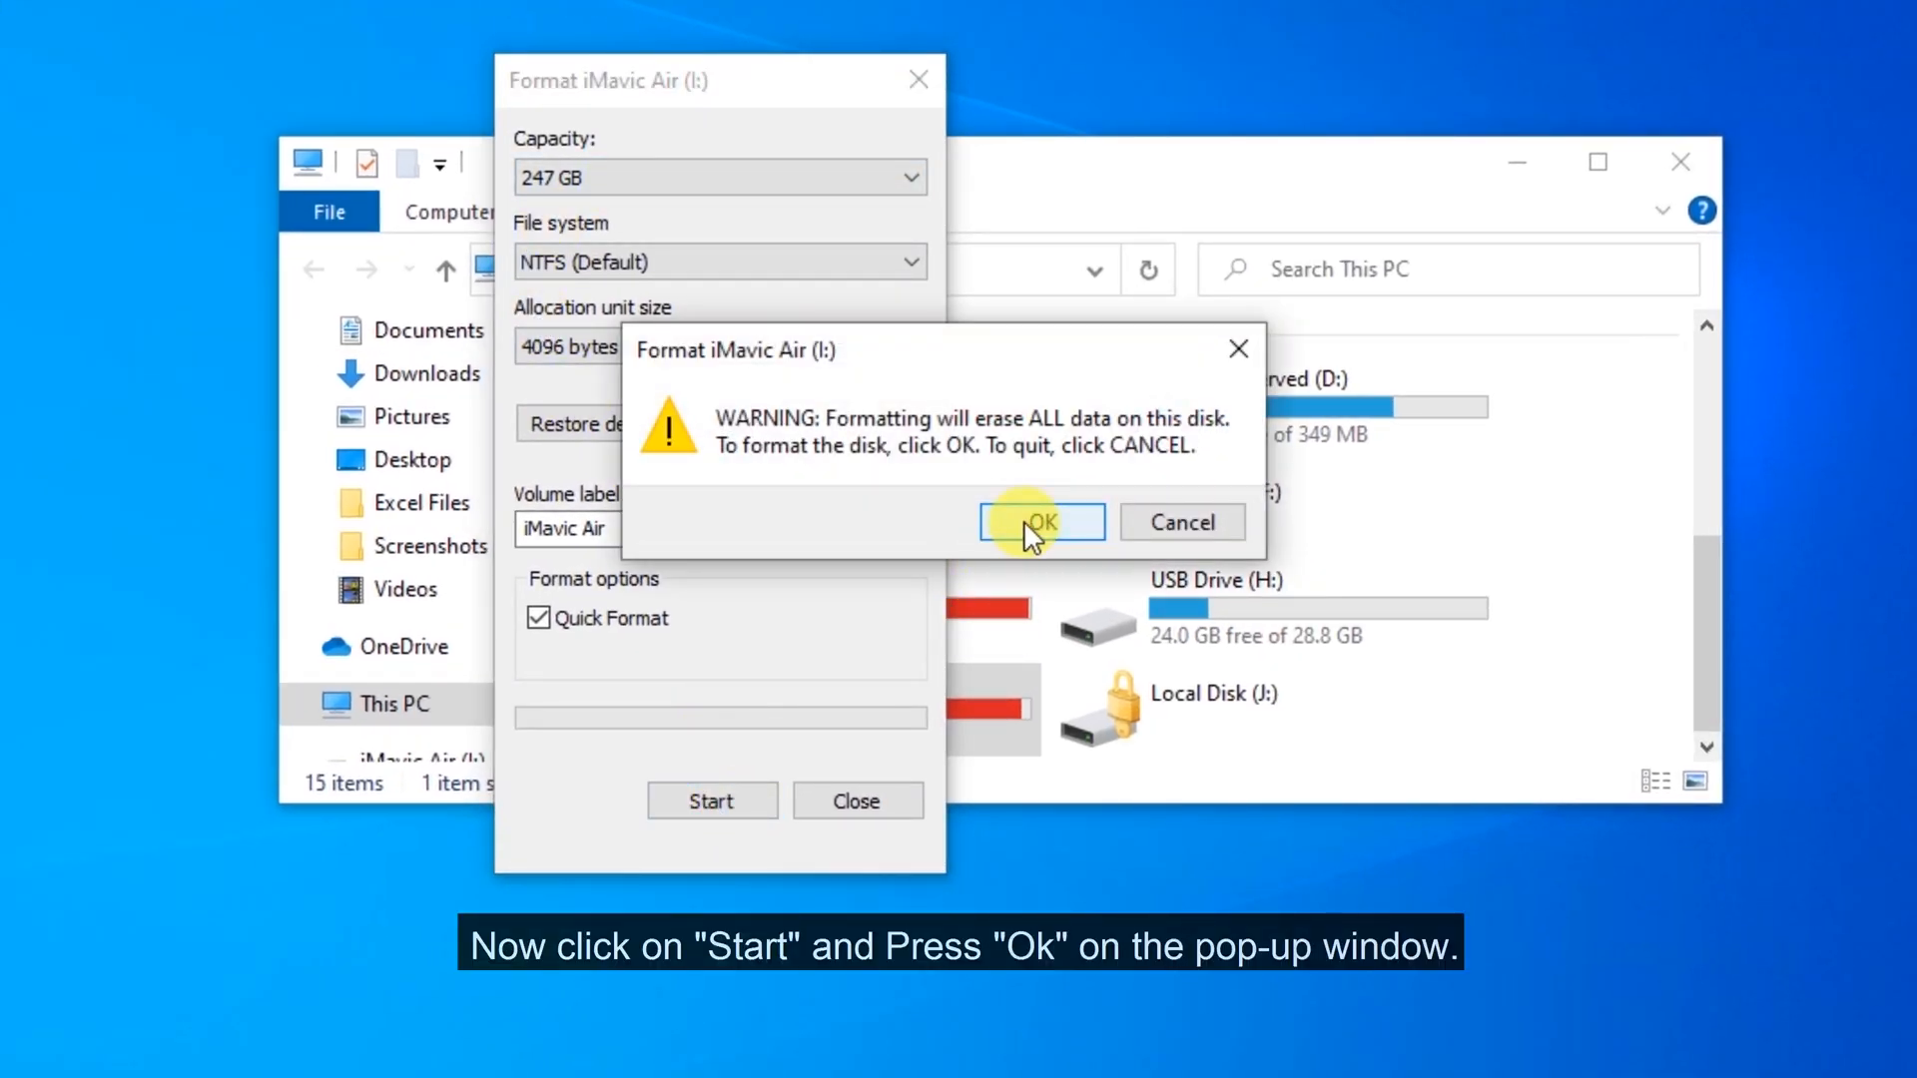
click(1040, 522)
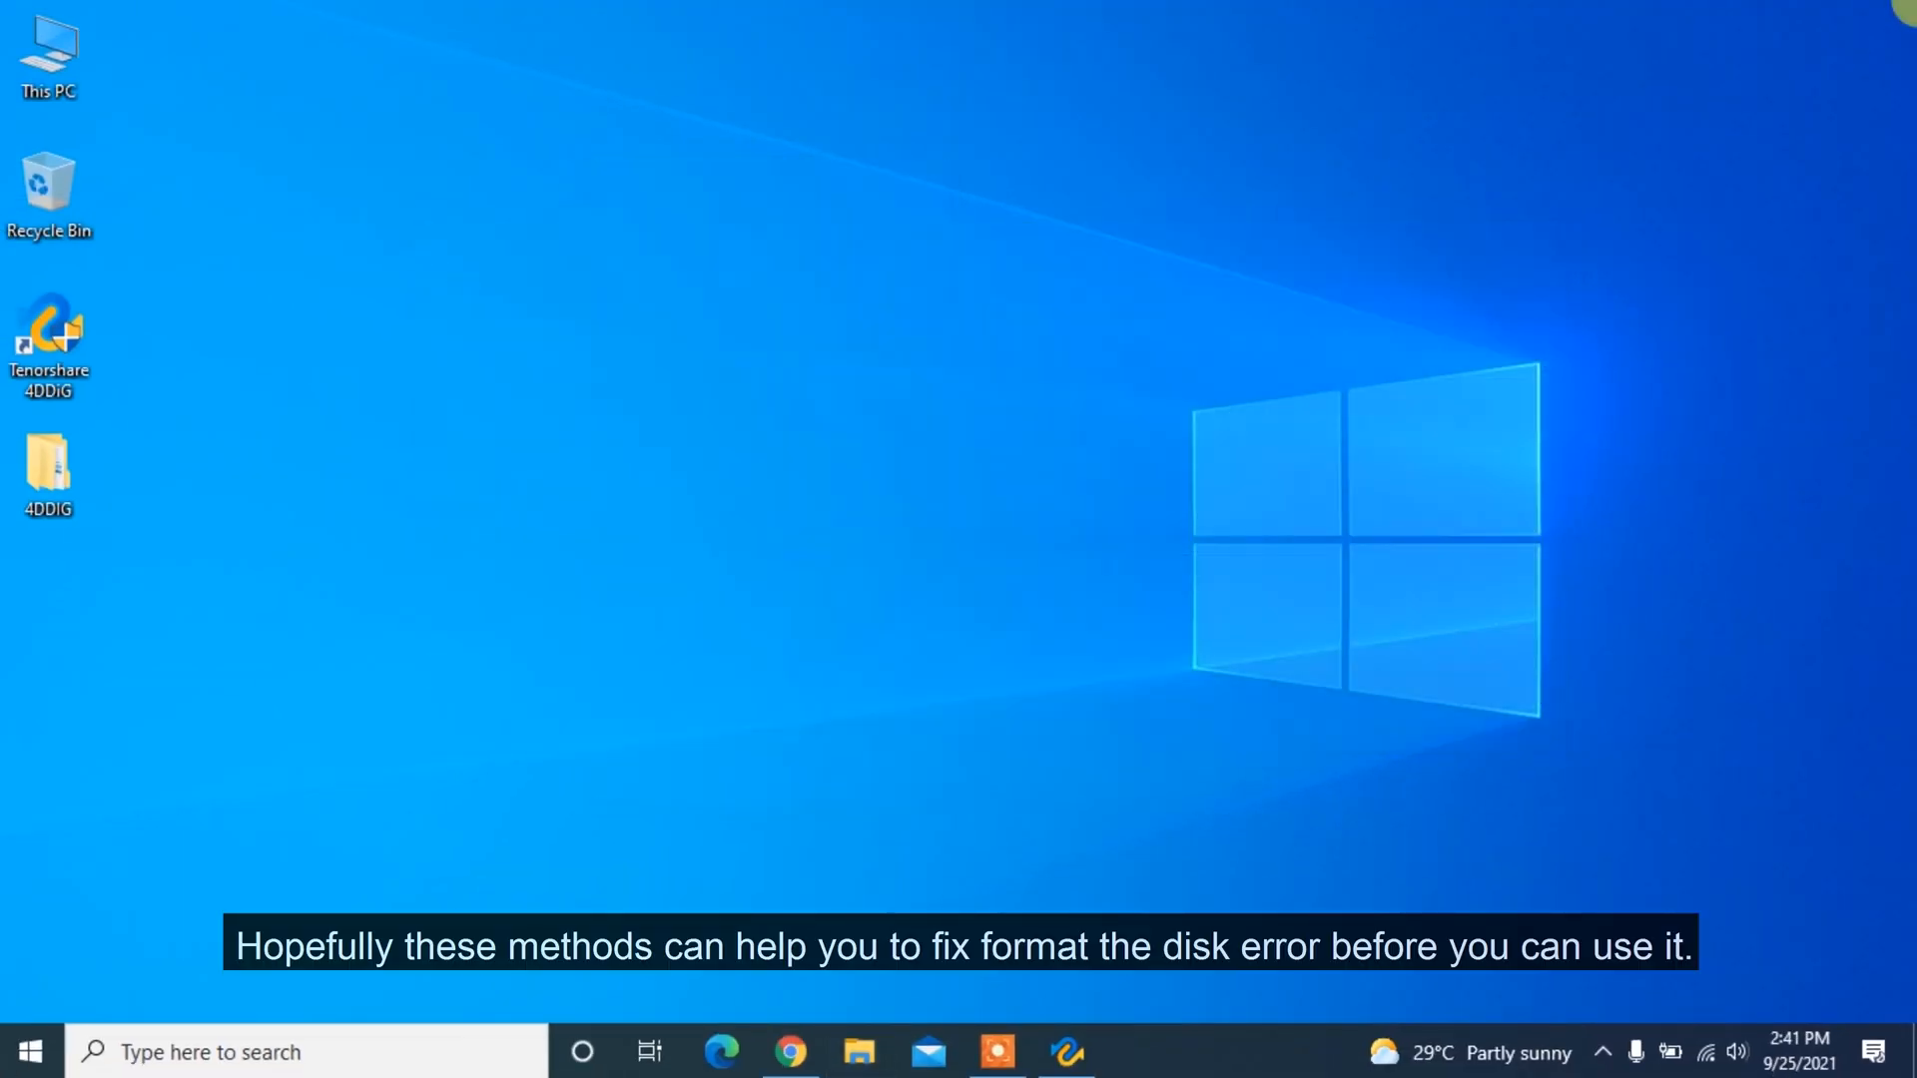
- Scroll the 4DDiG product page through its scenarios, file types and supported devices
click(789, 1051)
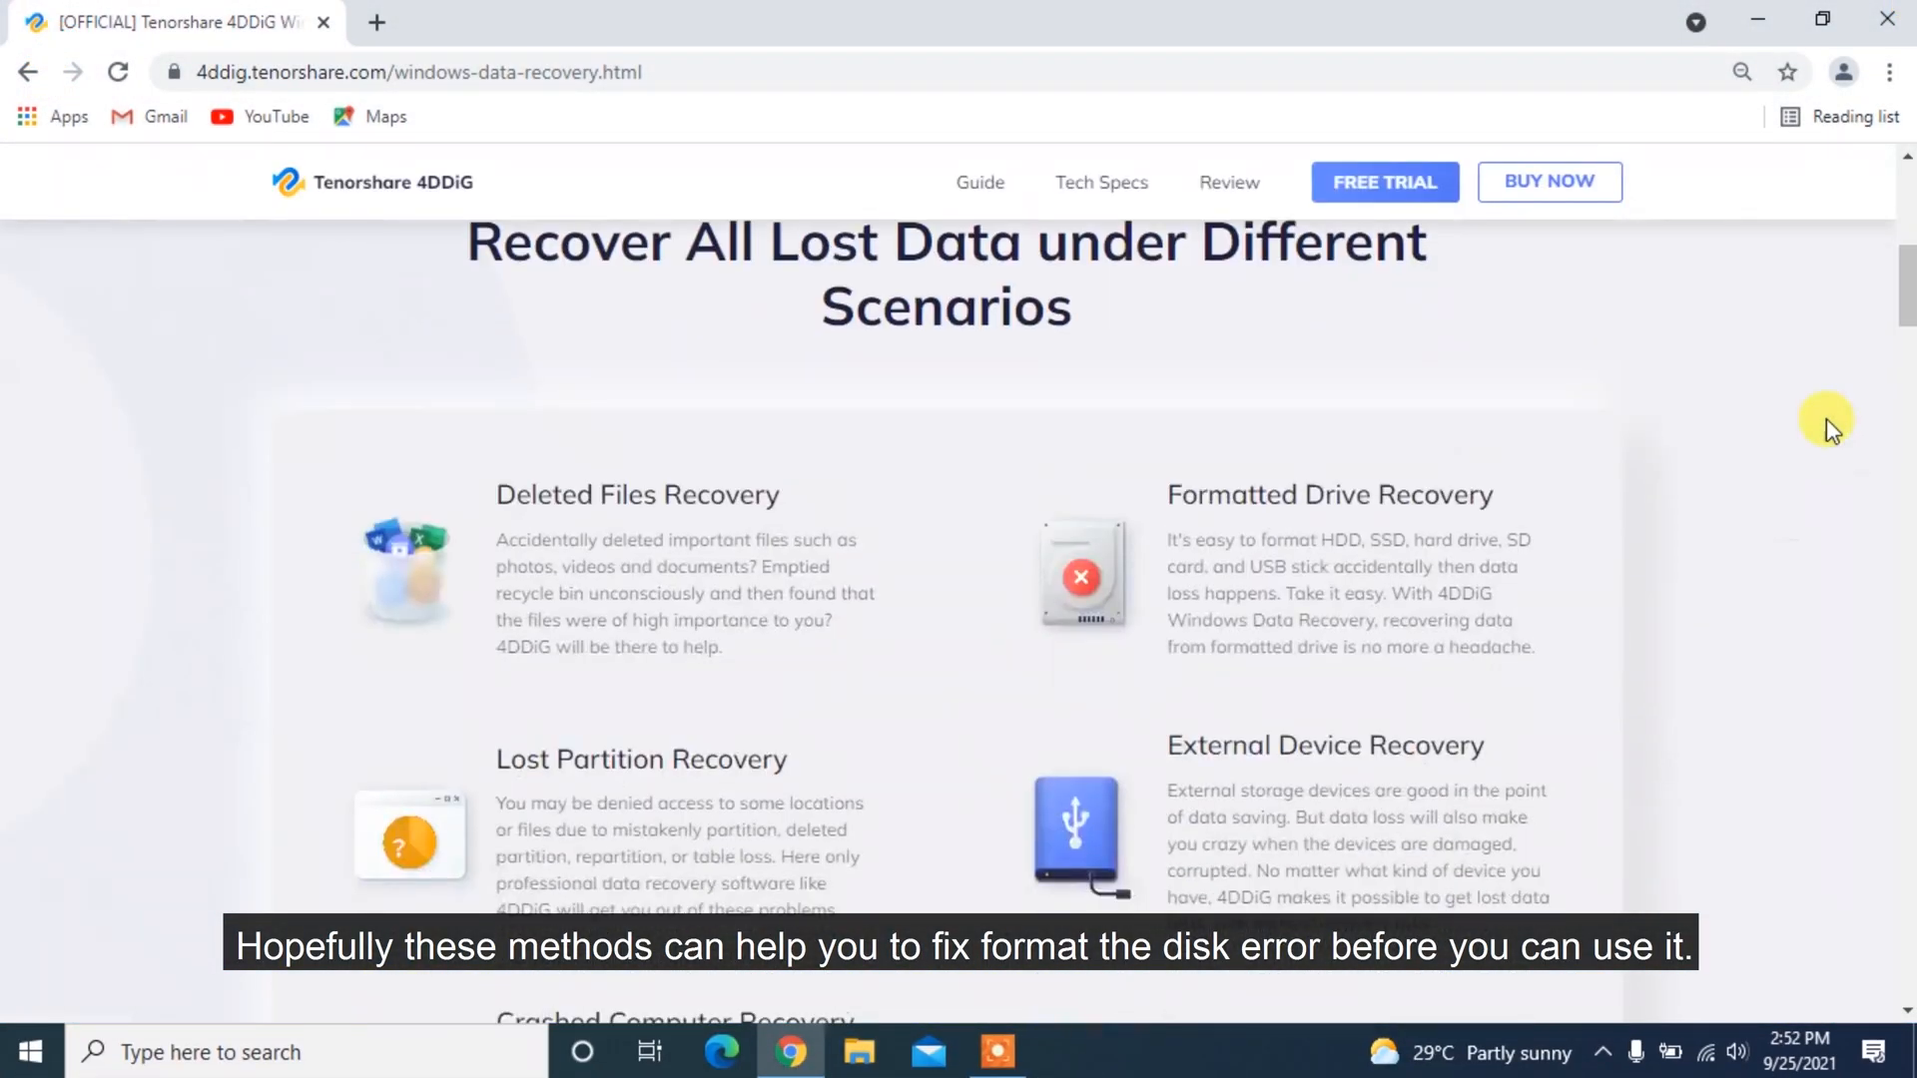
scroll(down, 3)
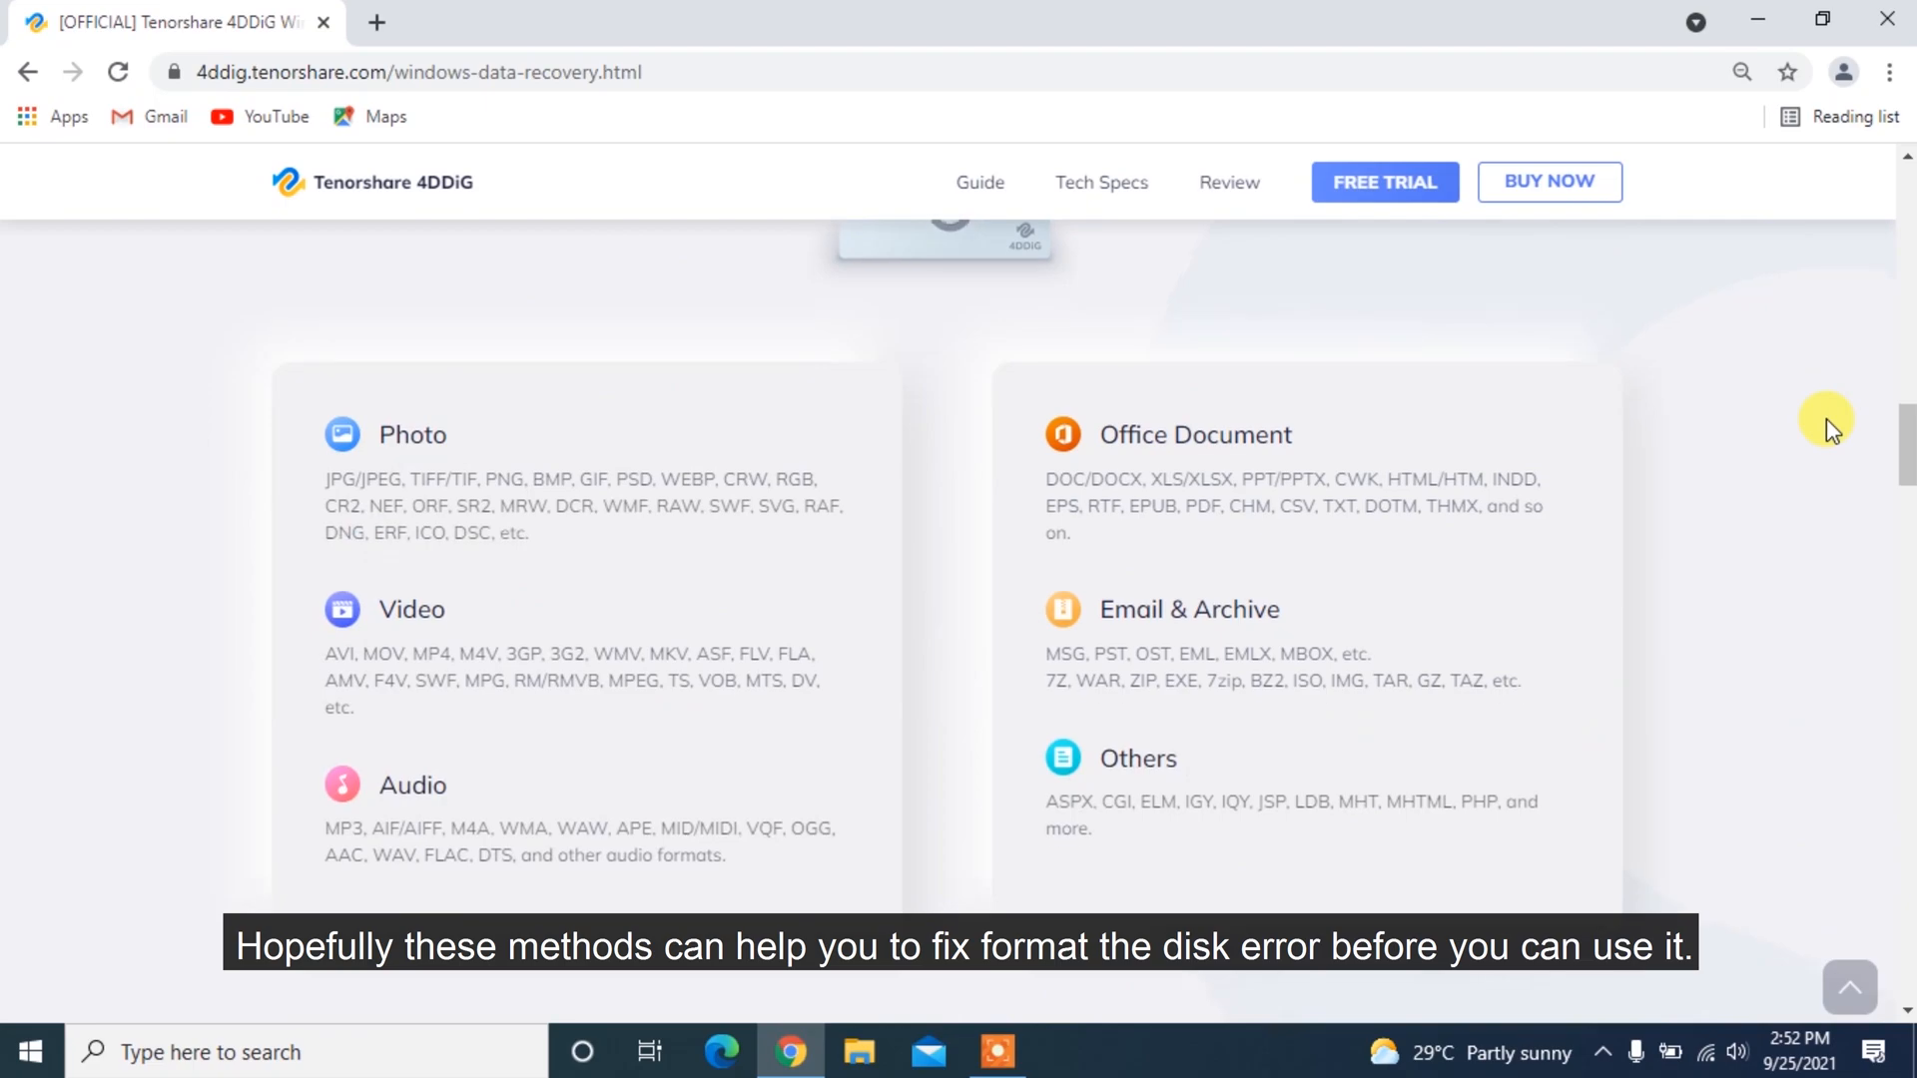
scroll(down, 3)
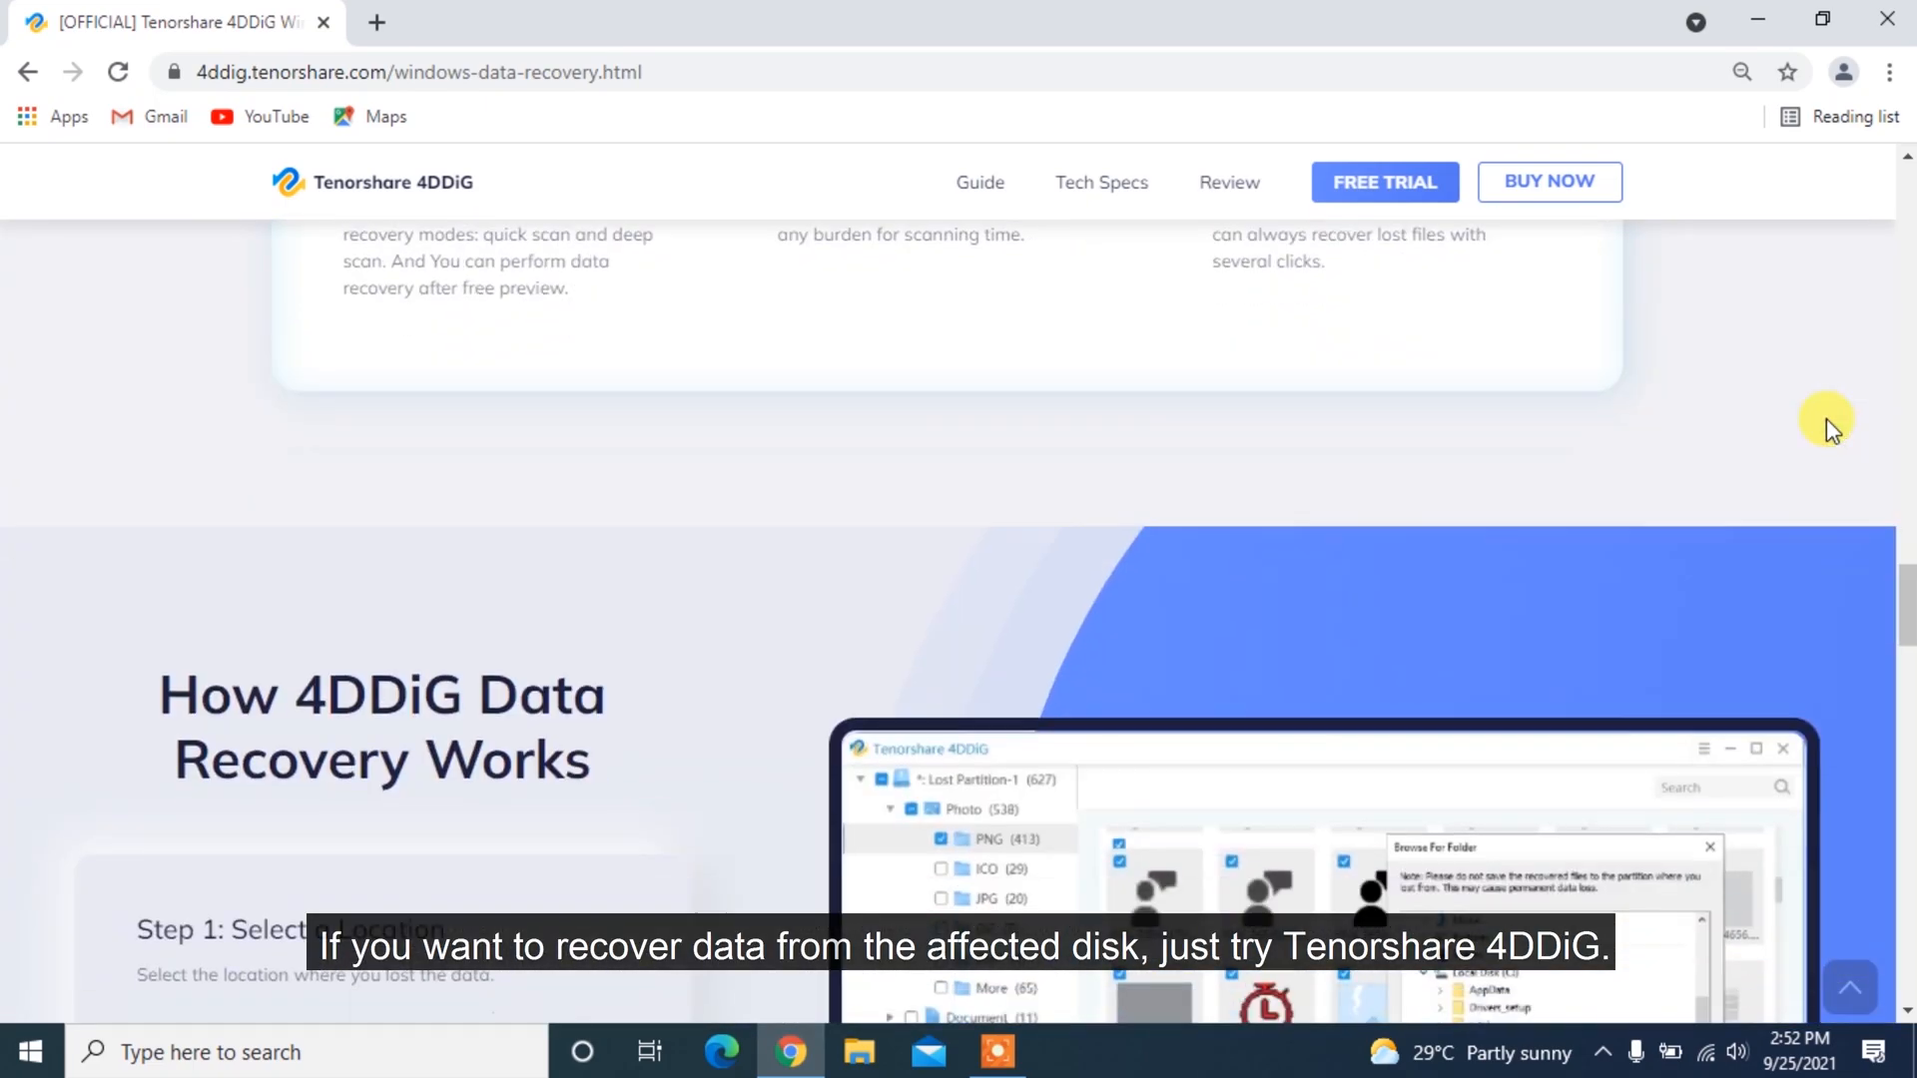
scroll(down, 3)
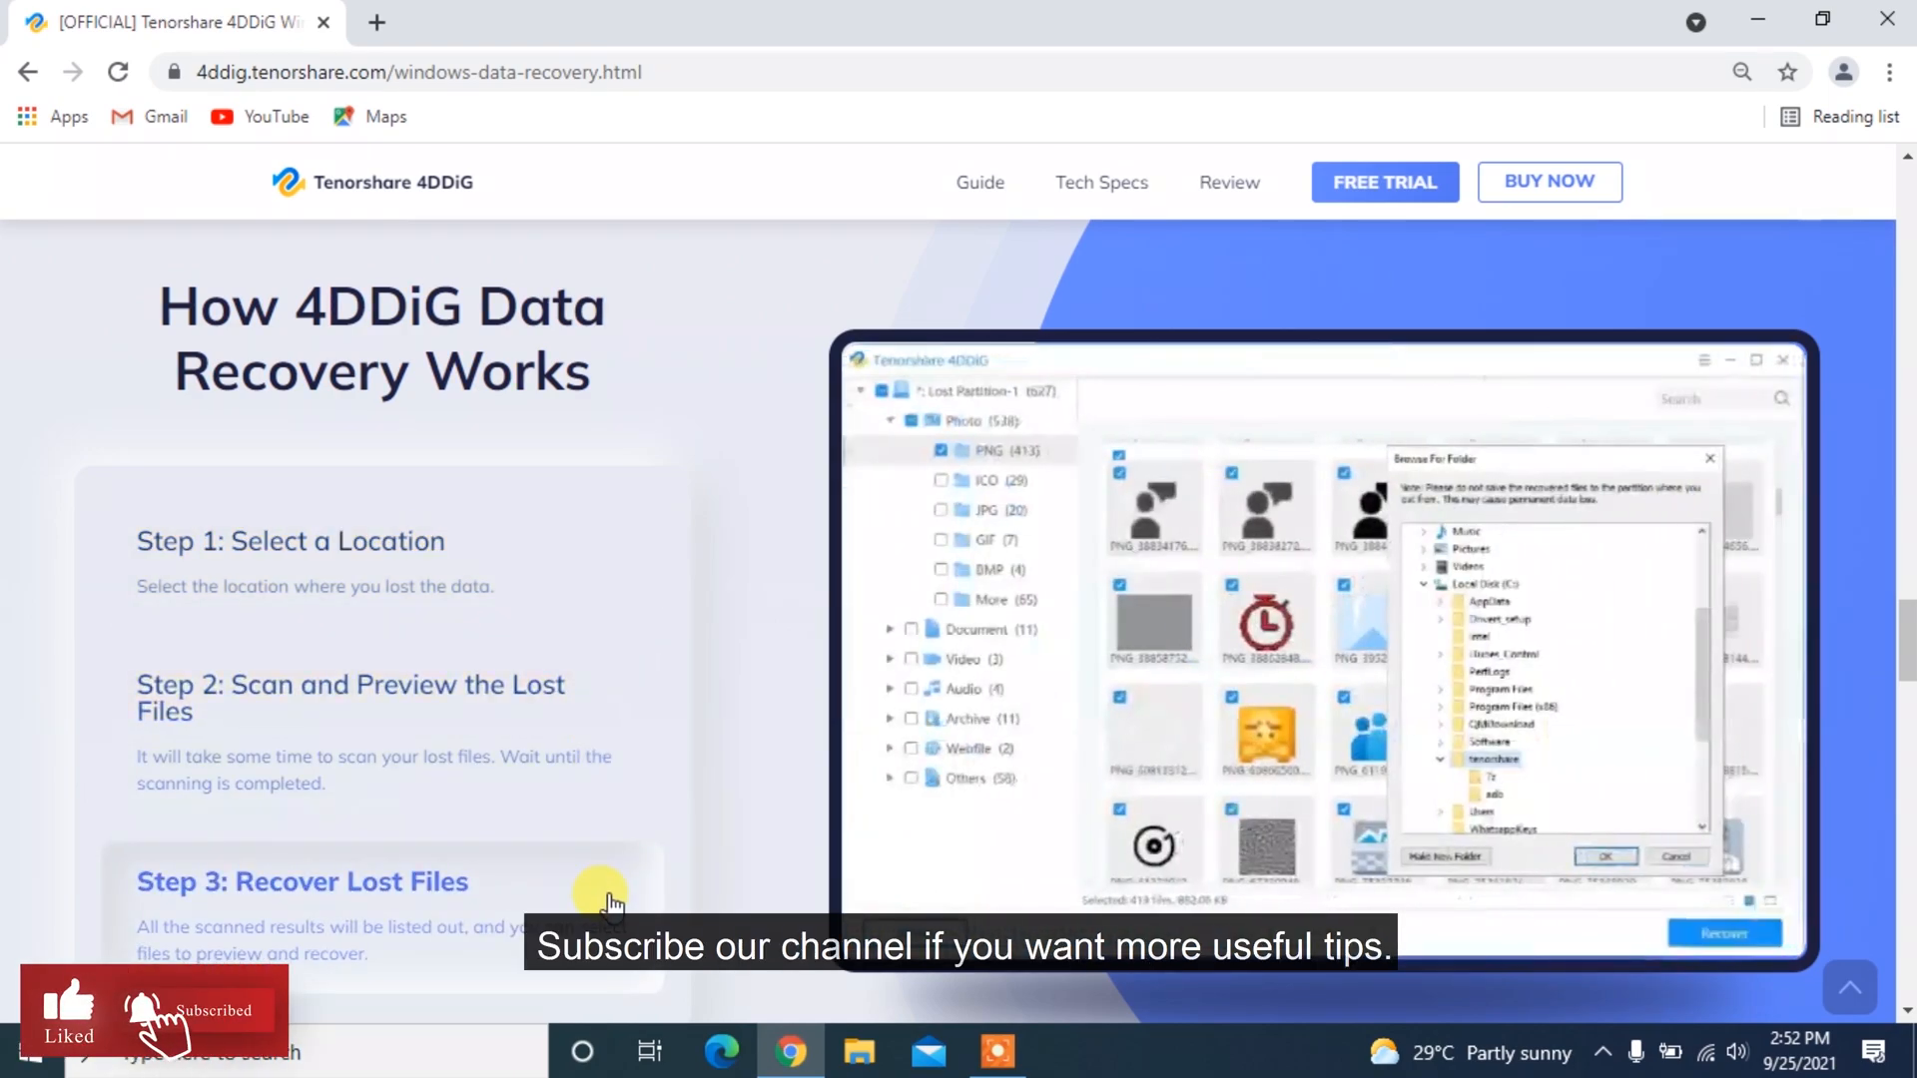
scroll(down, 3)
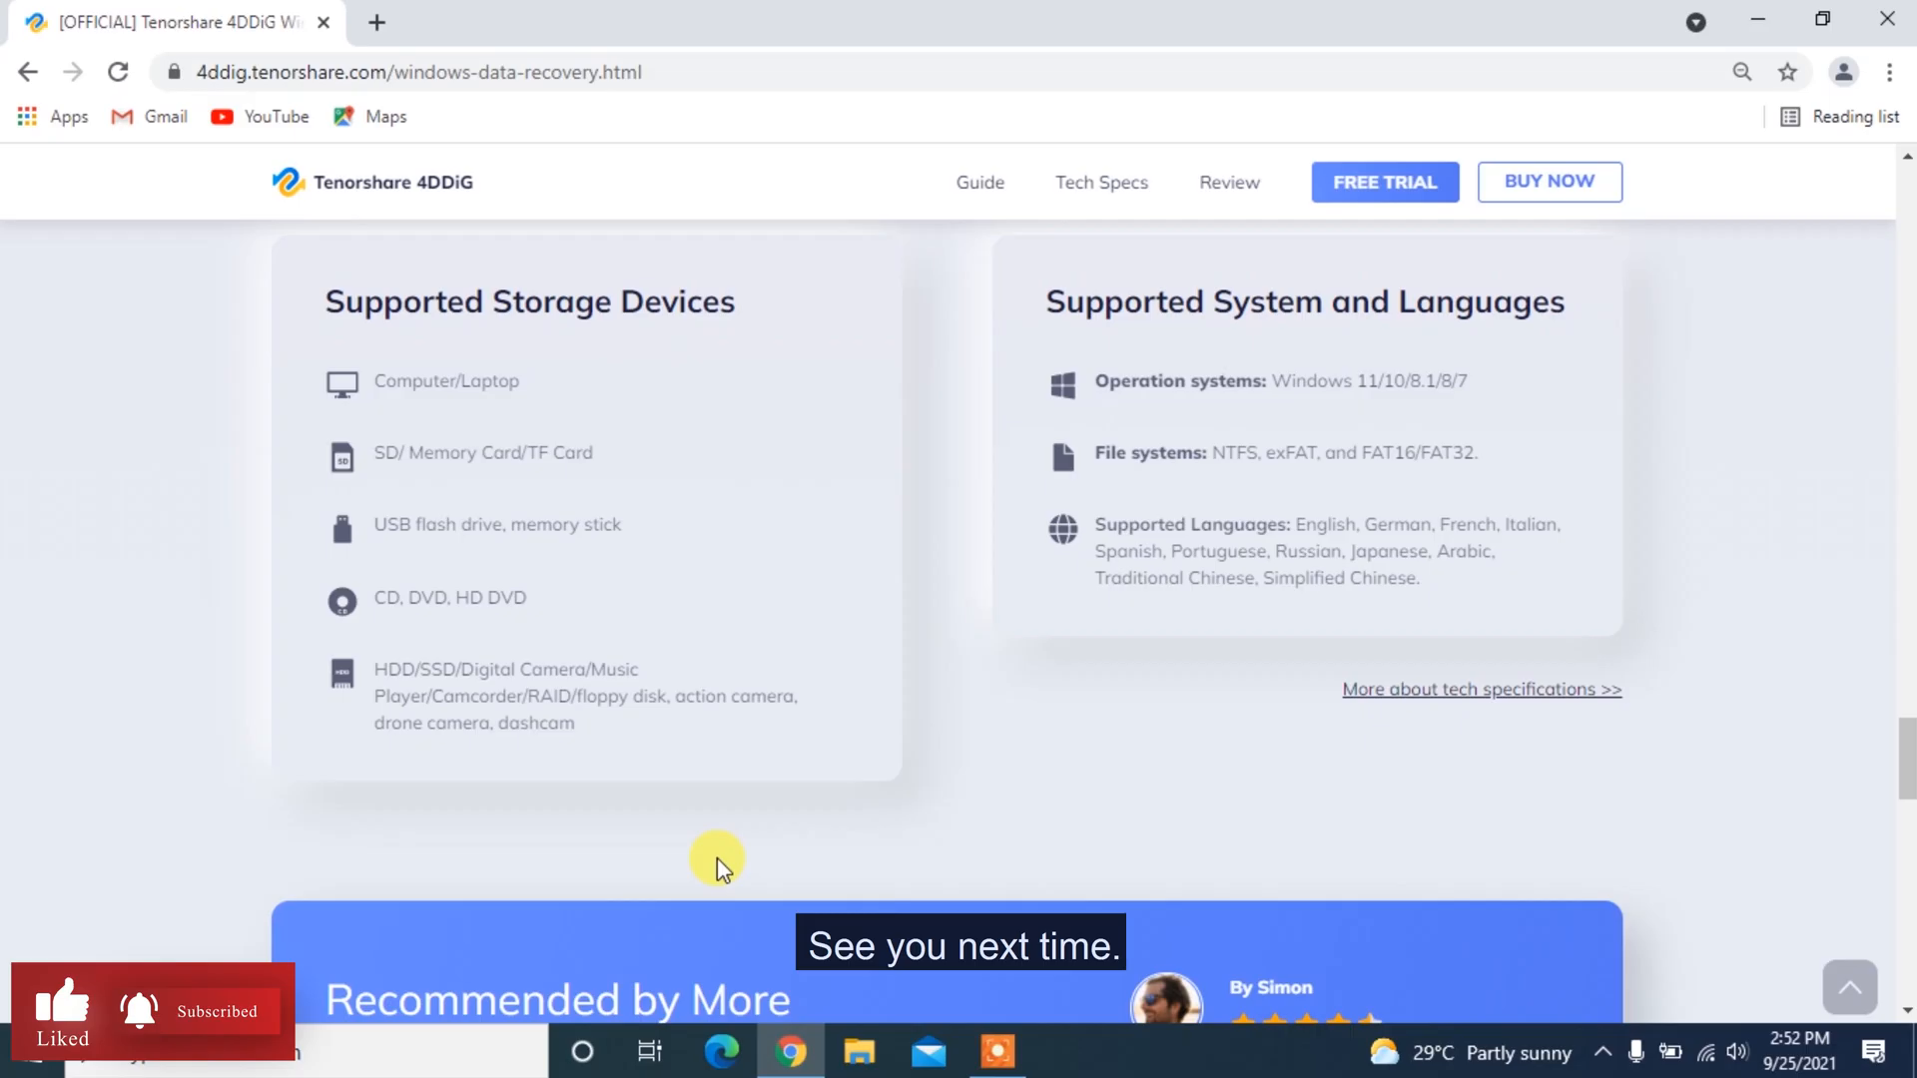